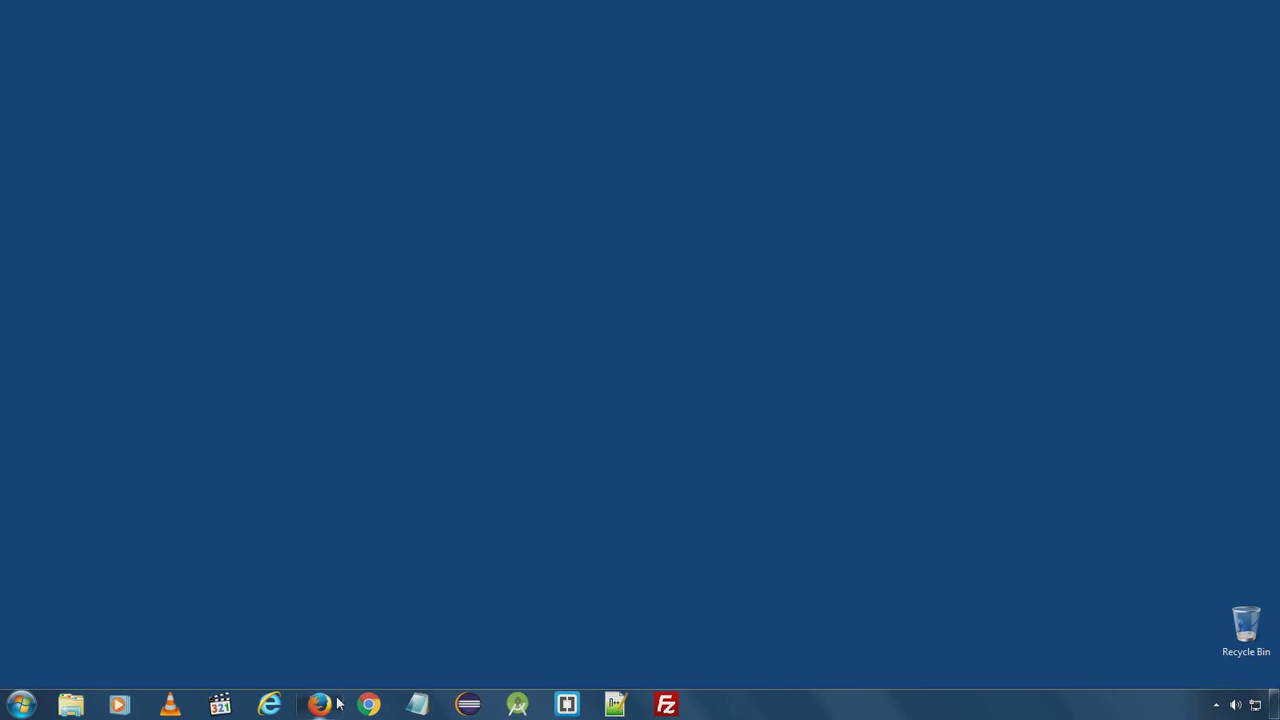
{"action": "mouse_move", "coordinate": [568, 336]}
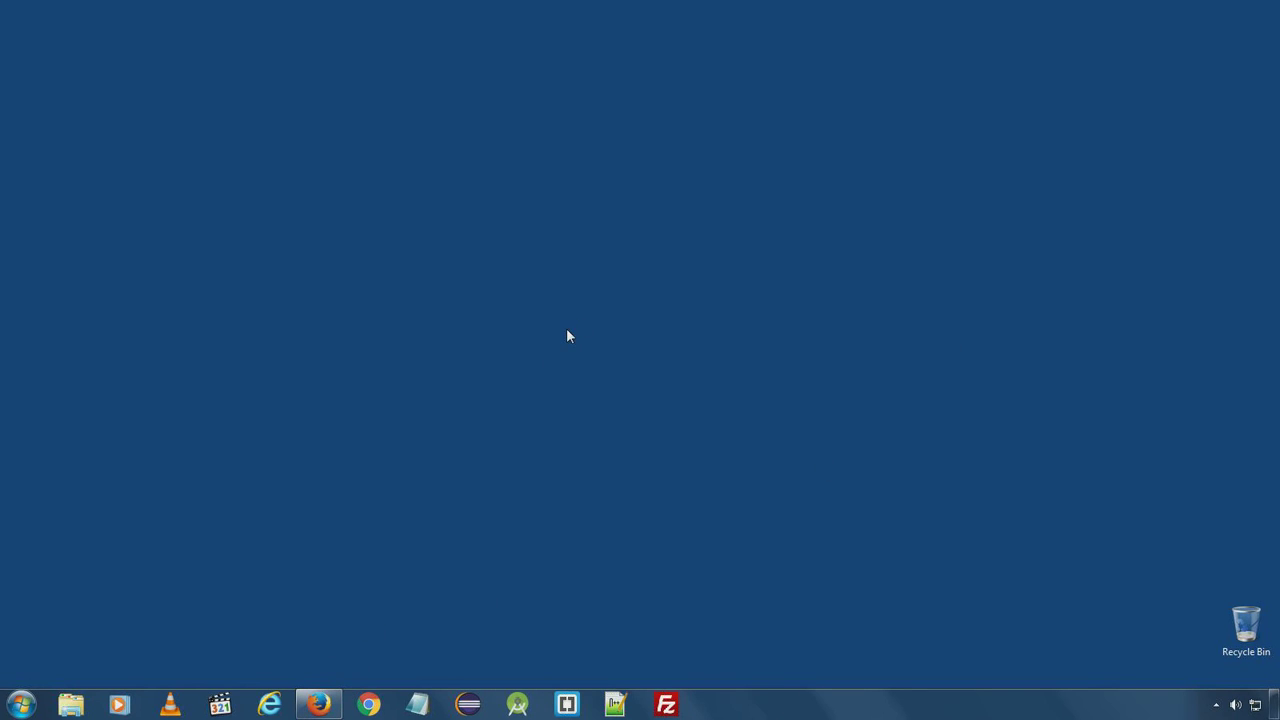
Step: Launch Firefox and search Google for 'bitnami xampp'
{"action": "left_click", "coordinate": [320, 704]}
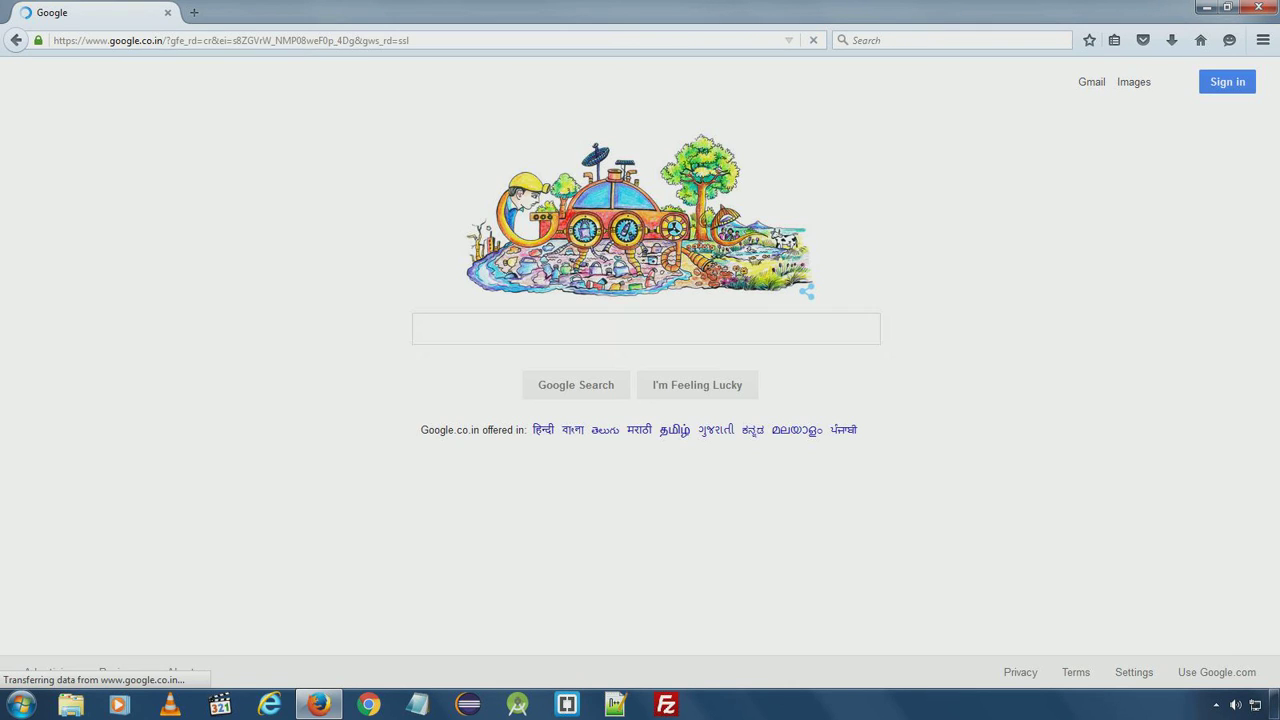
{"action": "type", "text": "bitanai"}
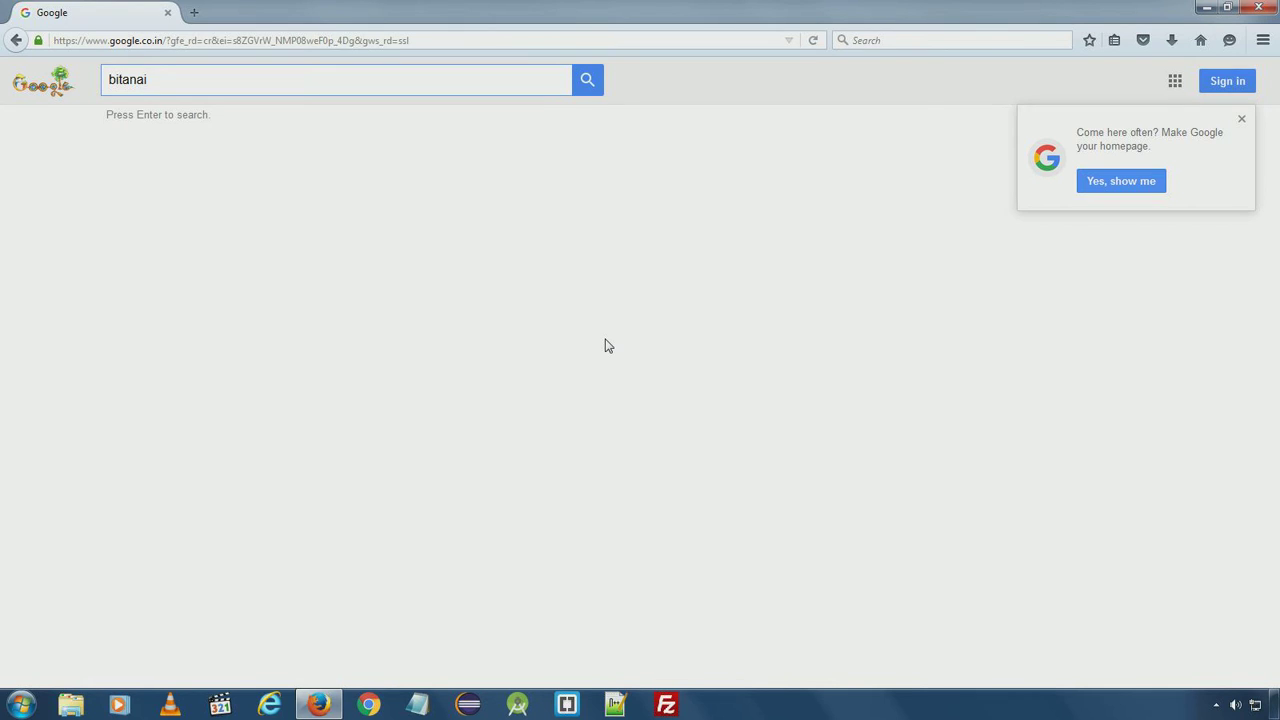
{"action": "type", "text": "bit"}
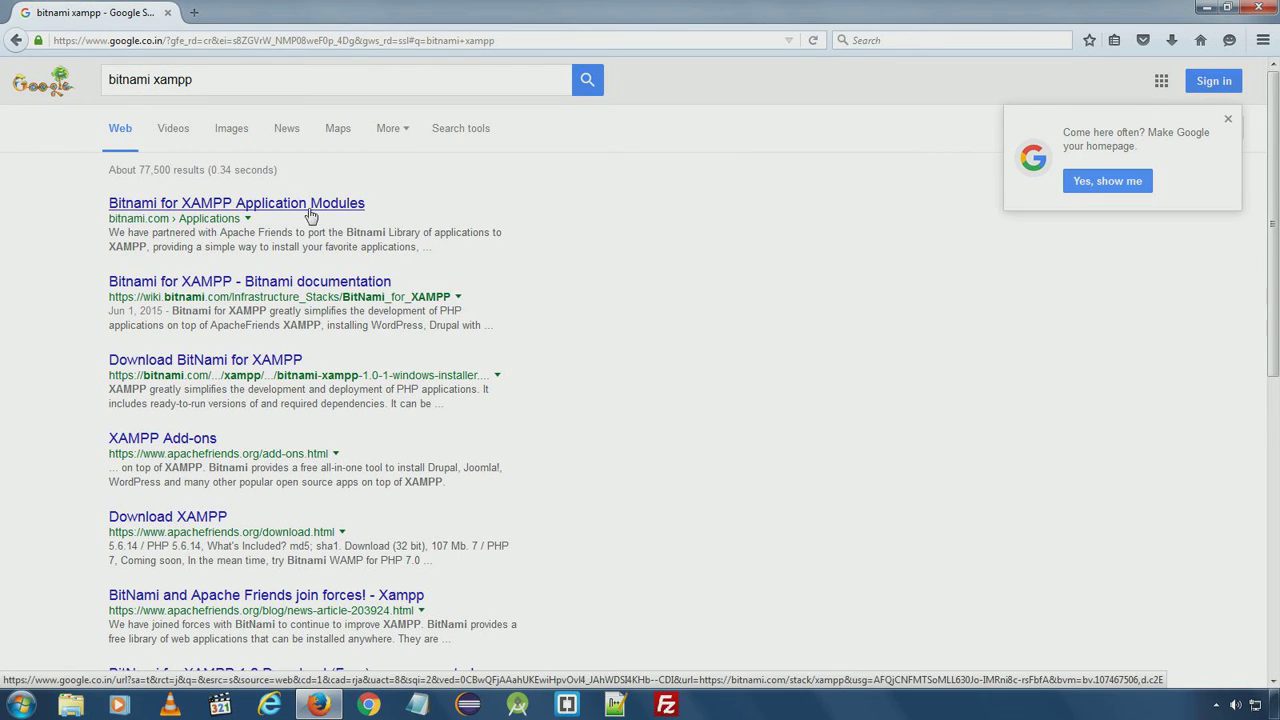
Step: From the Bitnami for XAMPP result, go to the Applications catalogue listing WordPress, Joomla and WAMP Stack
{"action": "left_click", "coordinate": [236, 204]}
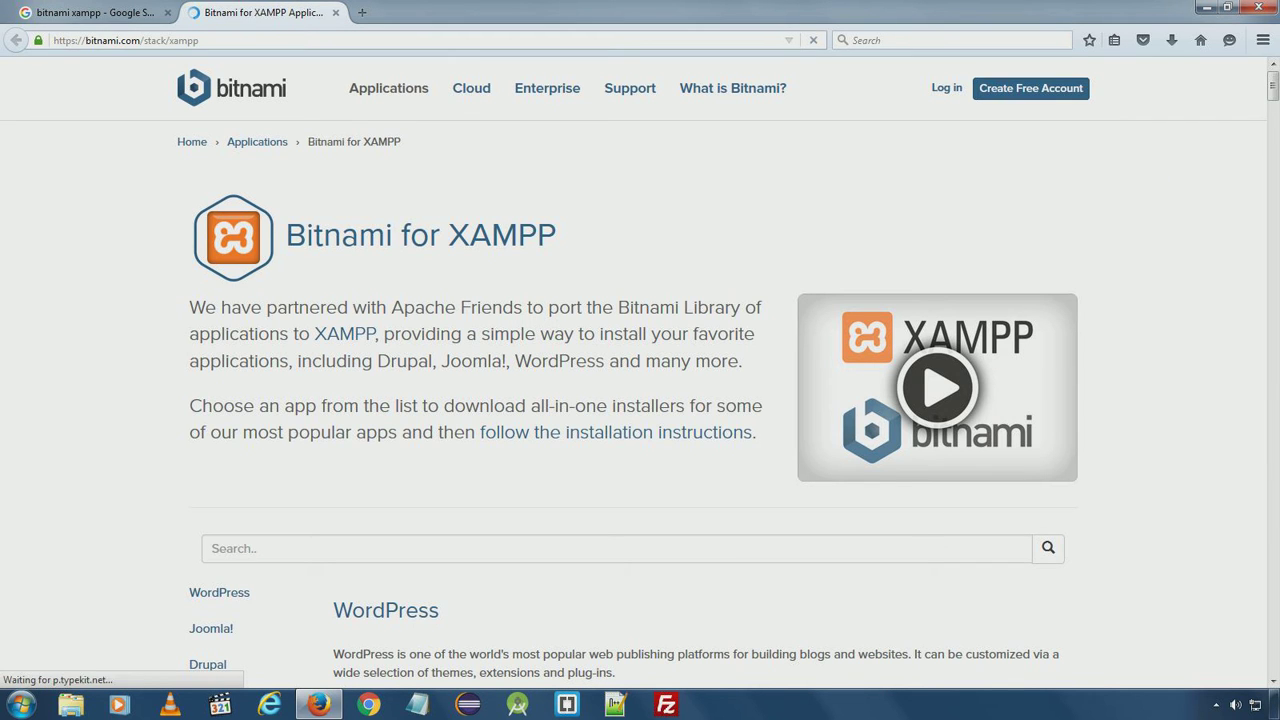
{"action": "left_click", "coordinate": [388, 88]}
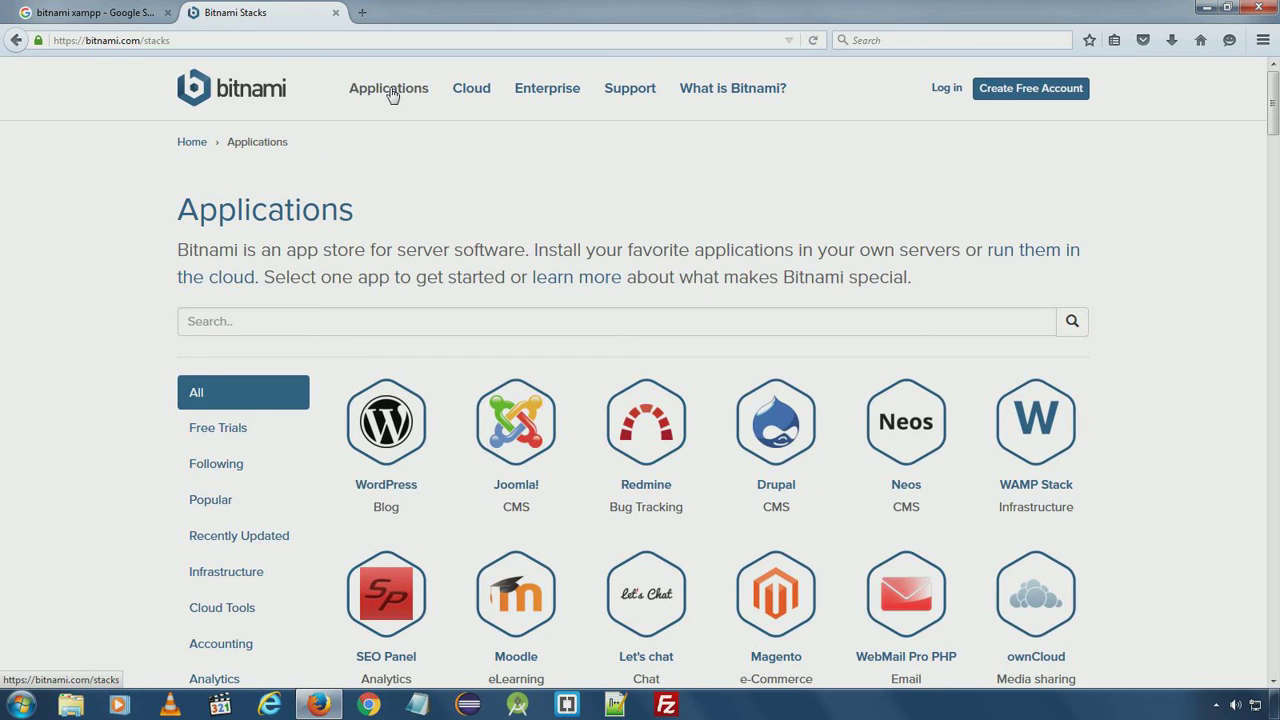
{"action": "mouse_move", "coordinate": [1032, 488]}
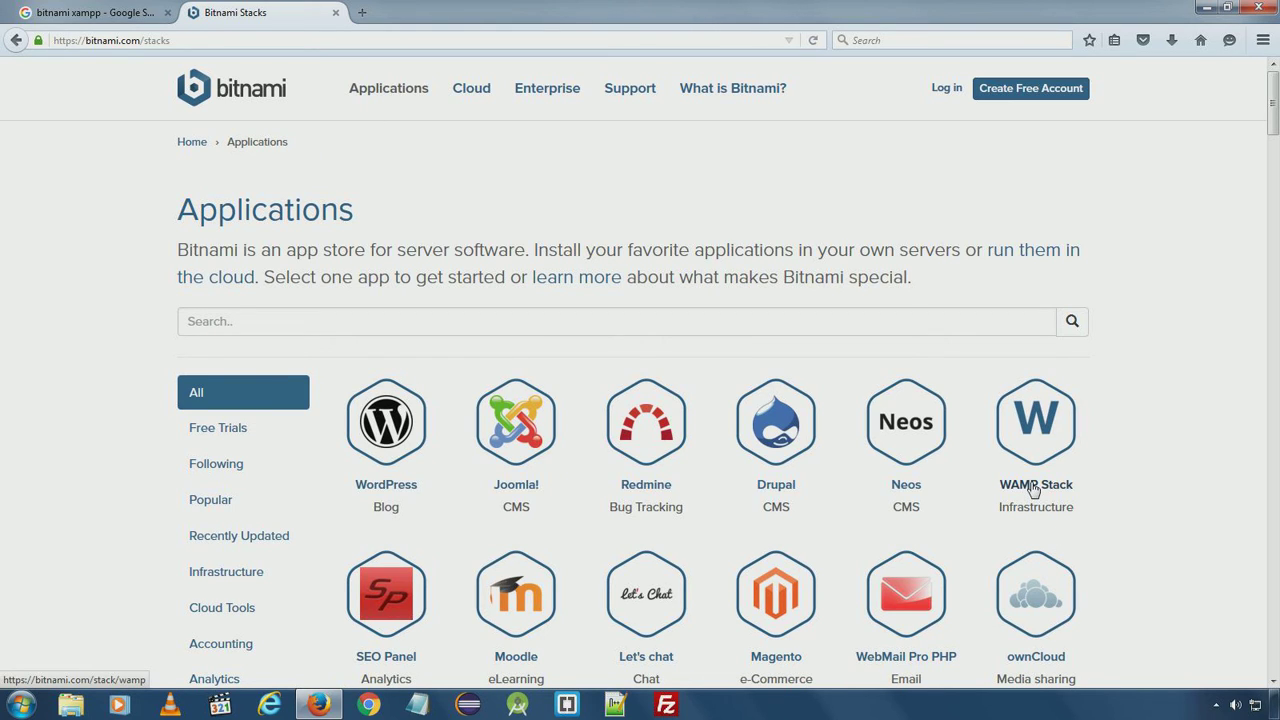
{"action": "mouse_move", "coordinate": [1070, 488]}
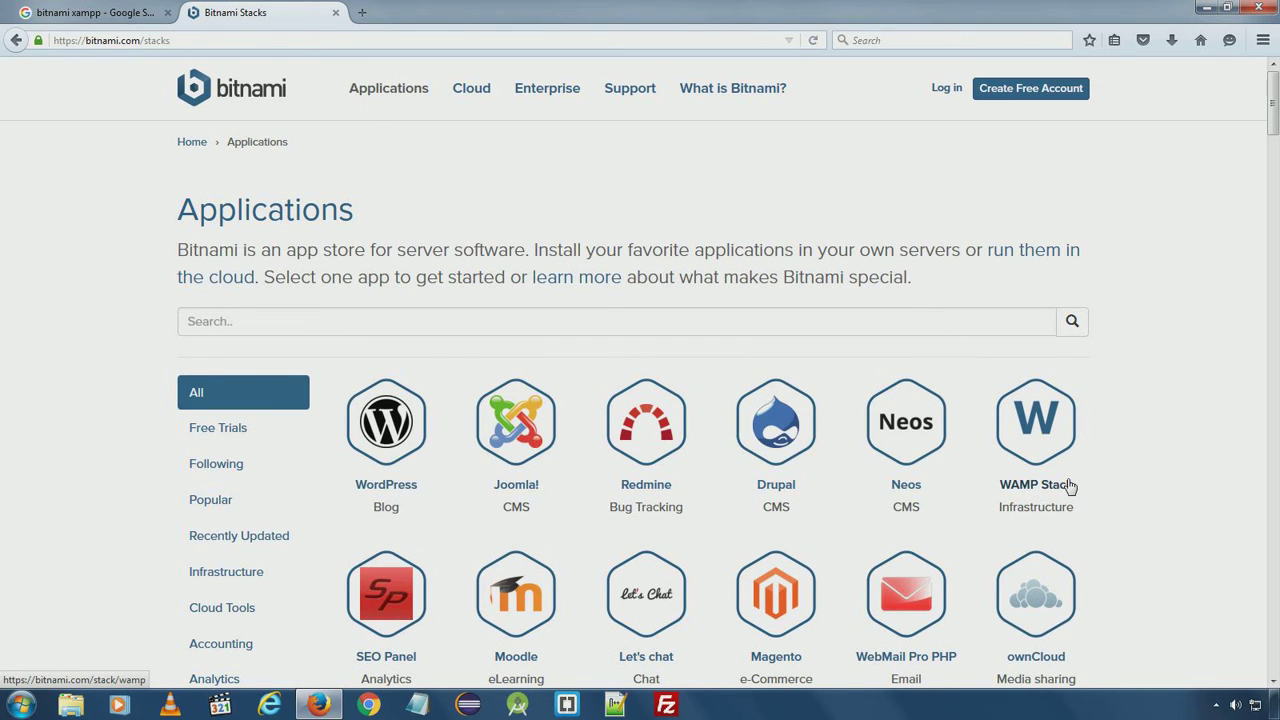
{"action": "scroll", "scroll_direction": "down", "scroll_amount": 3}
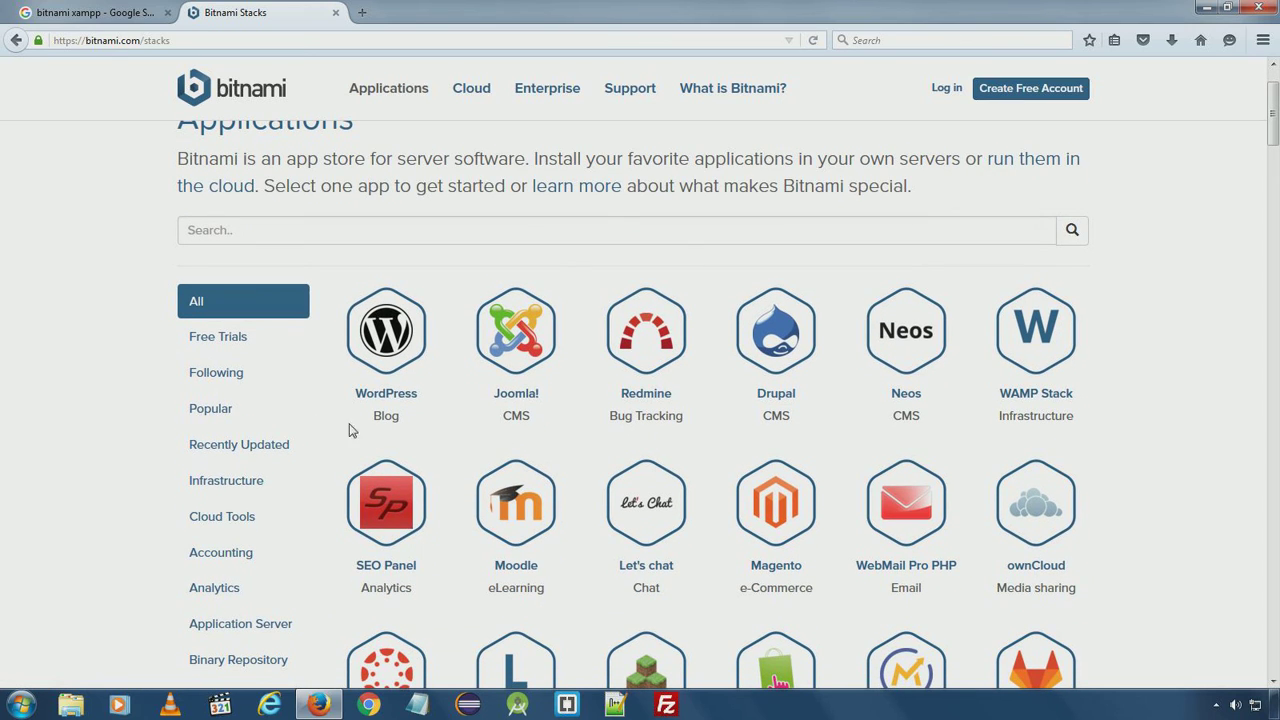
{"action": "mouse_move", "coordinate": [1078, 432]}
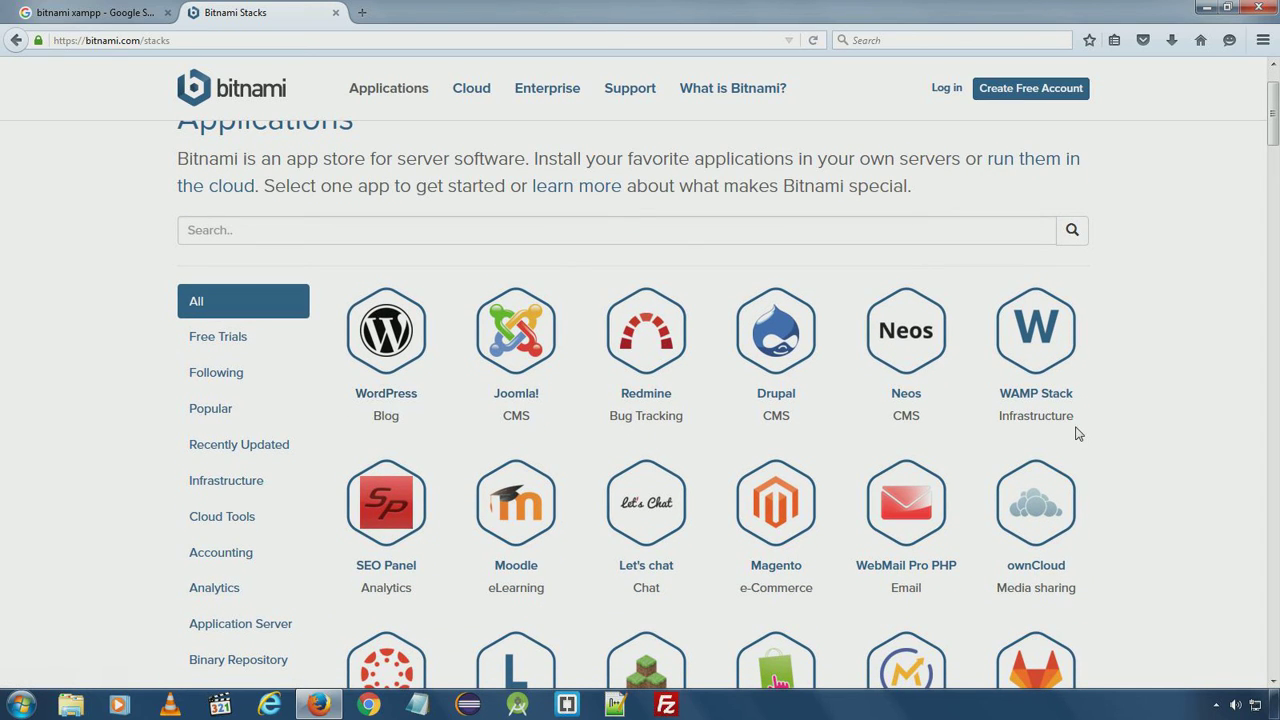
{"action": "mouse_move", "coordinate": [458, 404]}
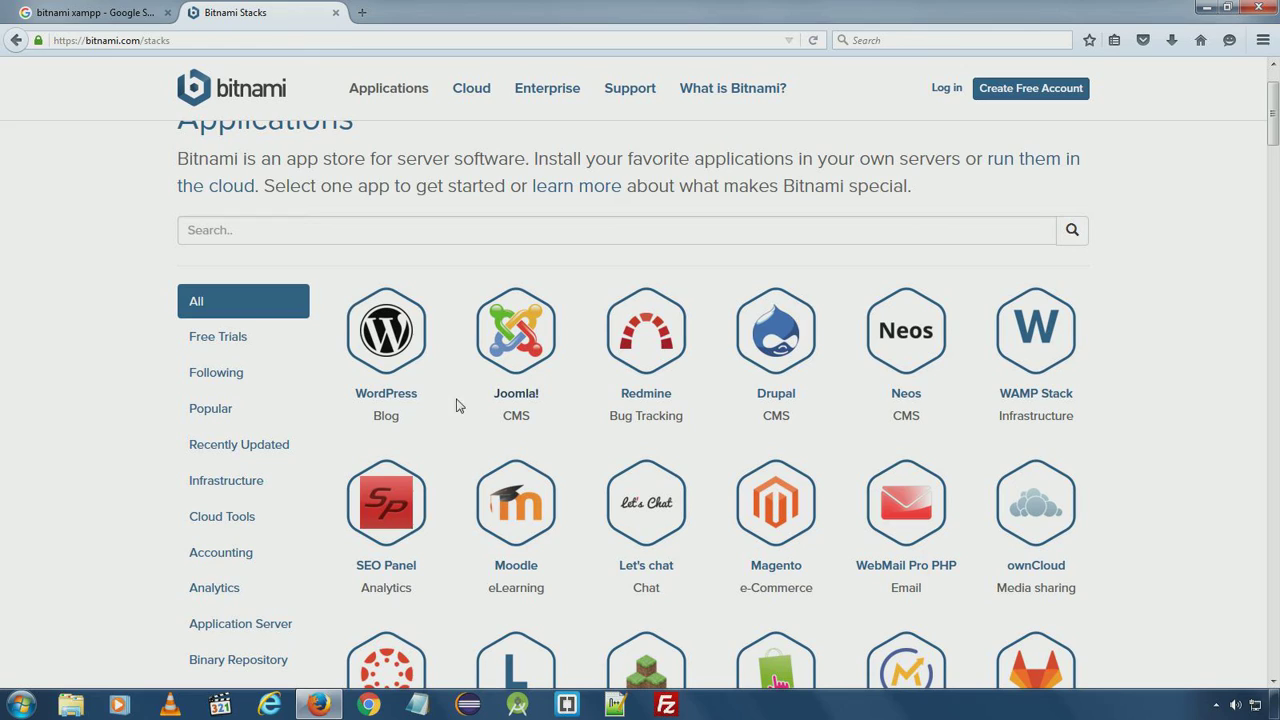
{"action": "mouse_move", "coordinate": [386, 392]}
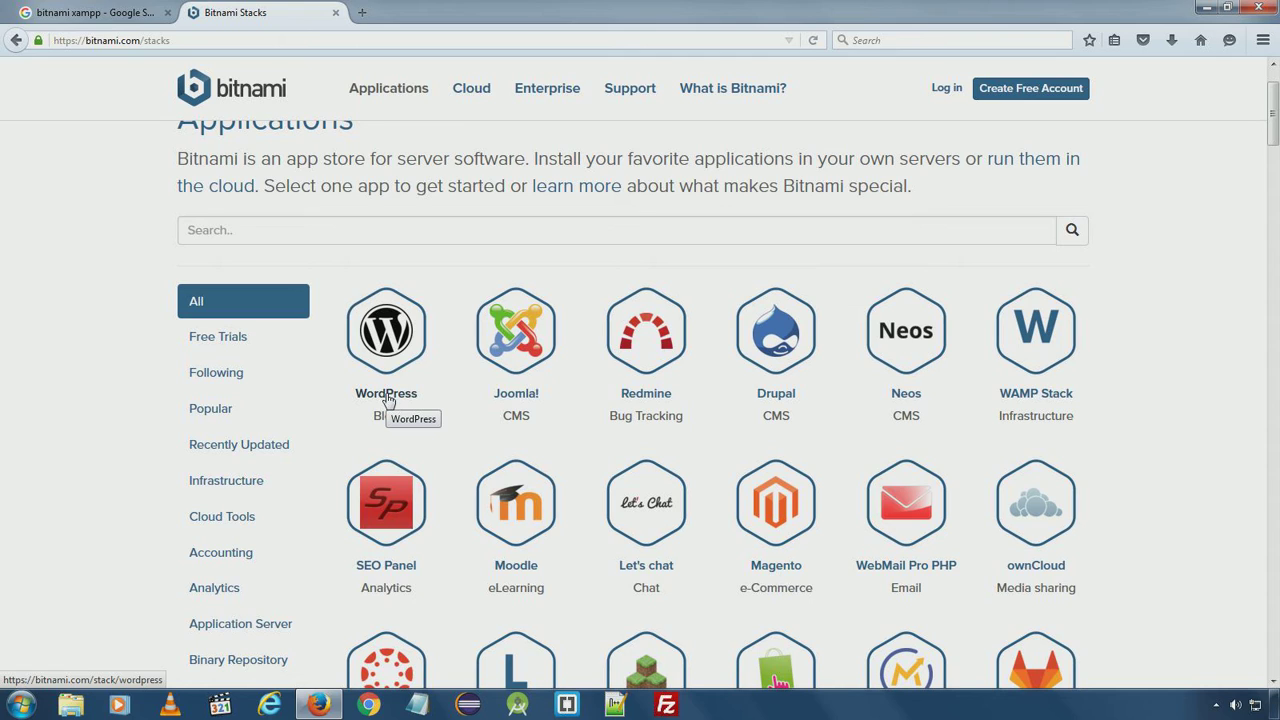
{"action": "mouse_move", "coordinate": [1028, 408]}
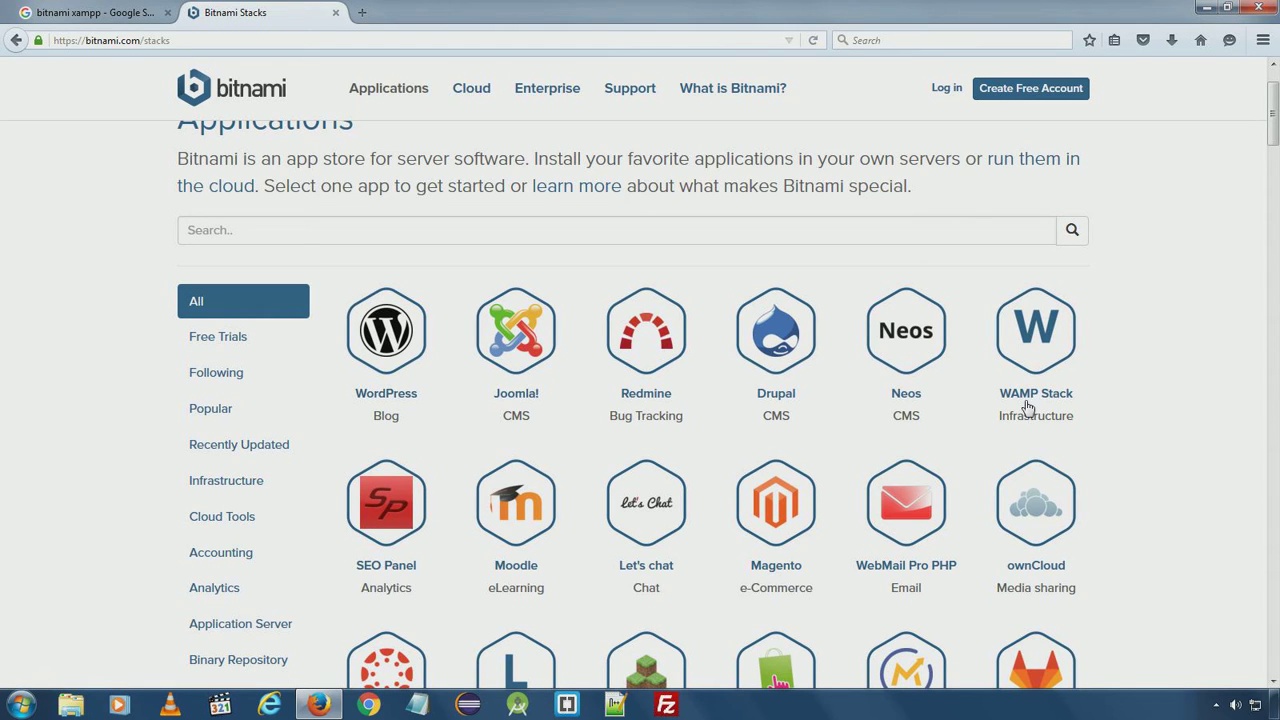
{"action": "mouse_move", "coordinate": [1028, 396]}
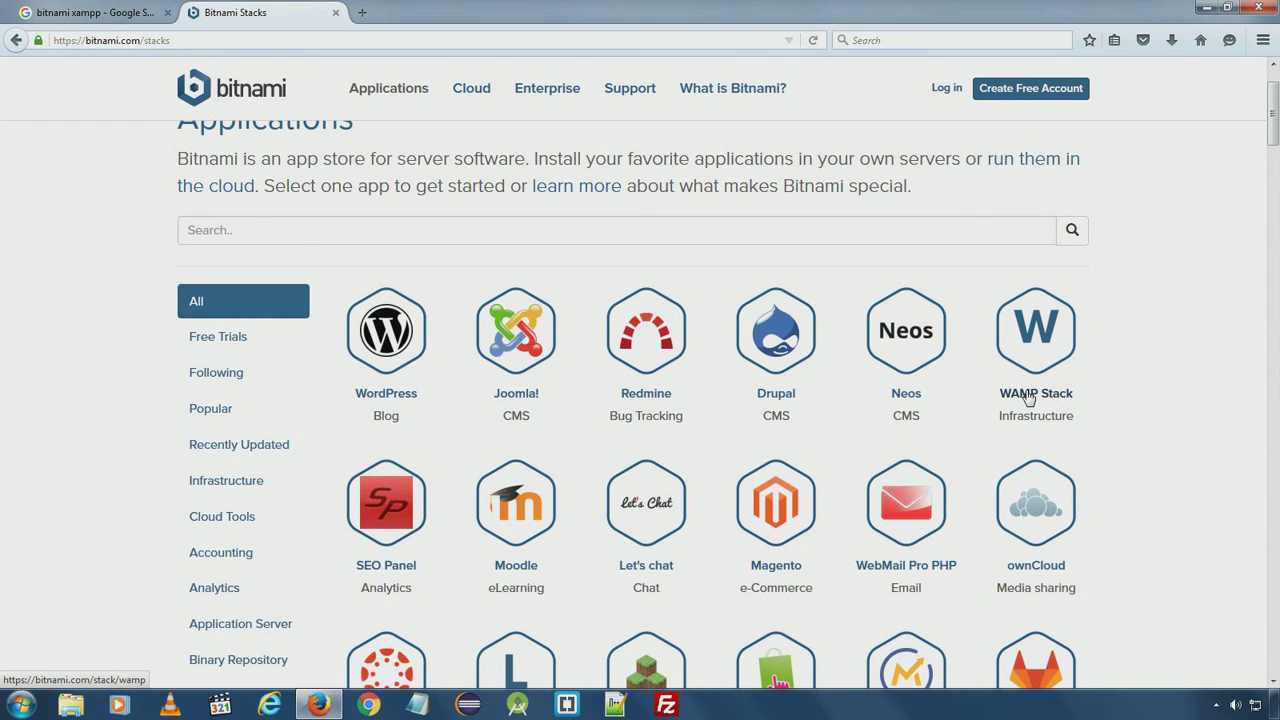
{"action": "mouse_move", "coordinate": [1028, 396]}
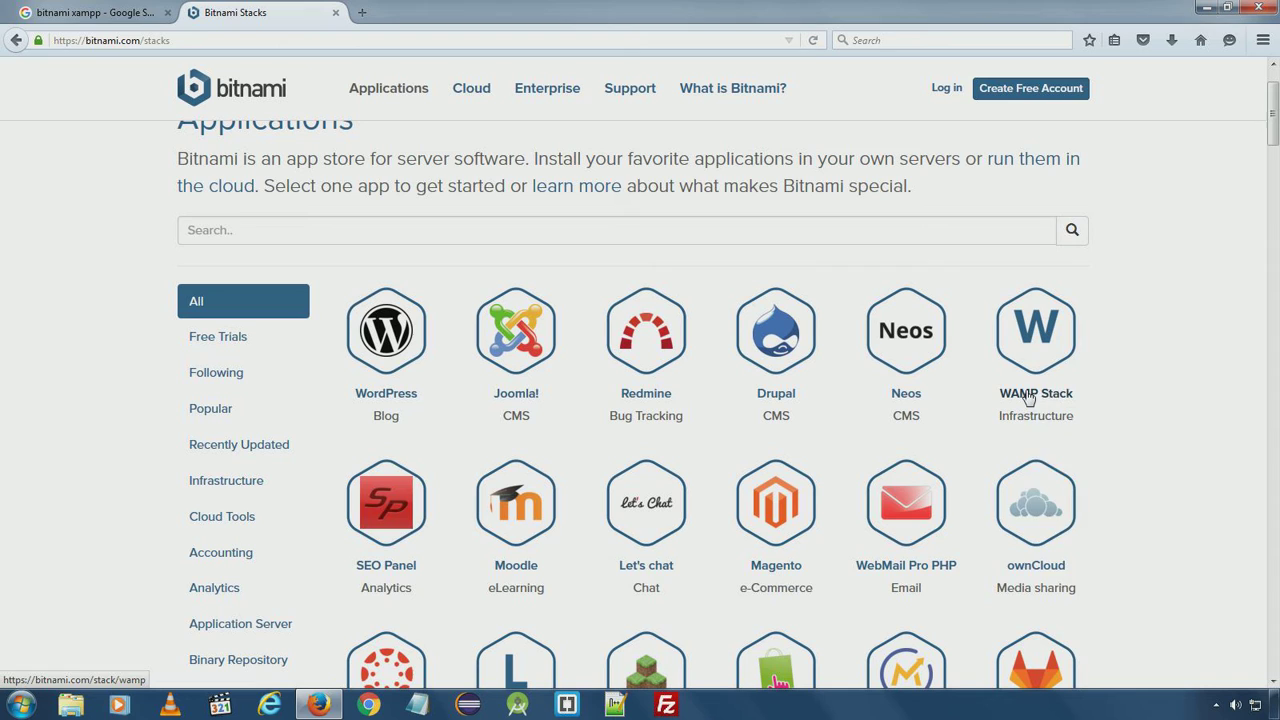
Step: On the WAMP Stack page, request the bitnami-wampstack Windows installer, reaching the download login prompt
{"action": "left_click", "coordinate": [1036, 330]}
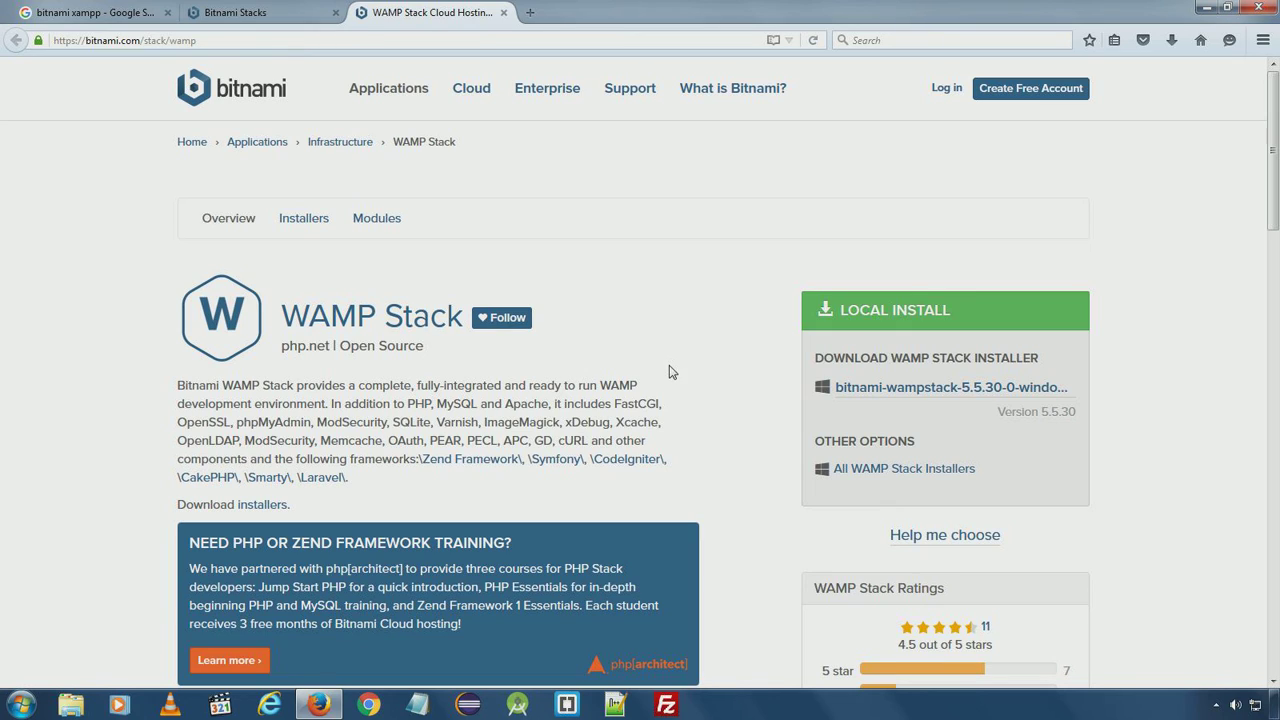
{"action": "mouse_move", "coordinate": [648, 380]}
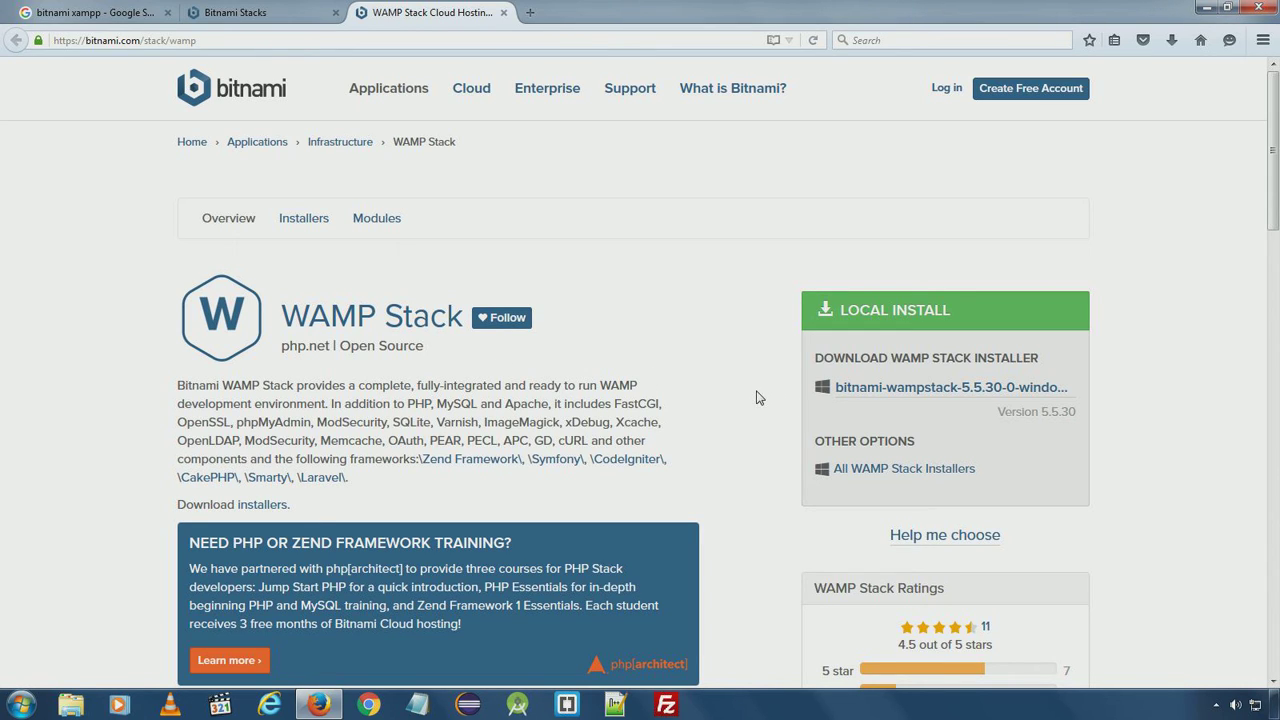
{"action": "mouse_move", "coordinate": [844, 420]}
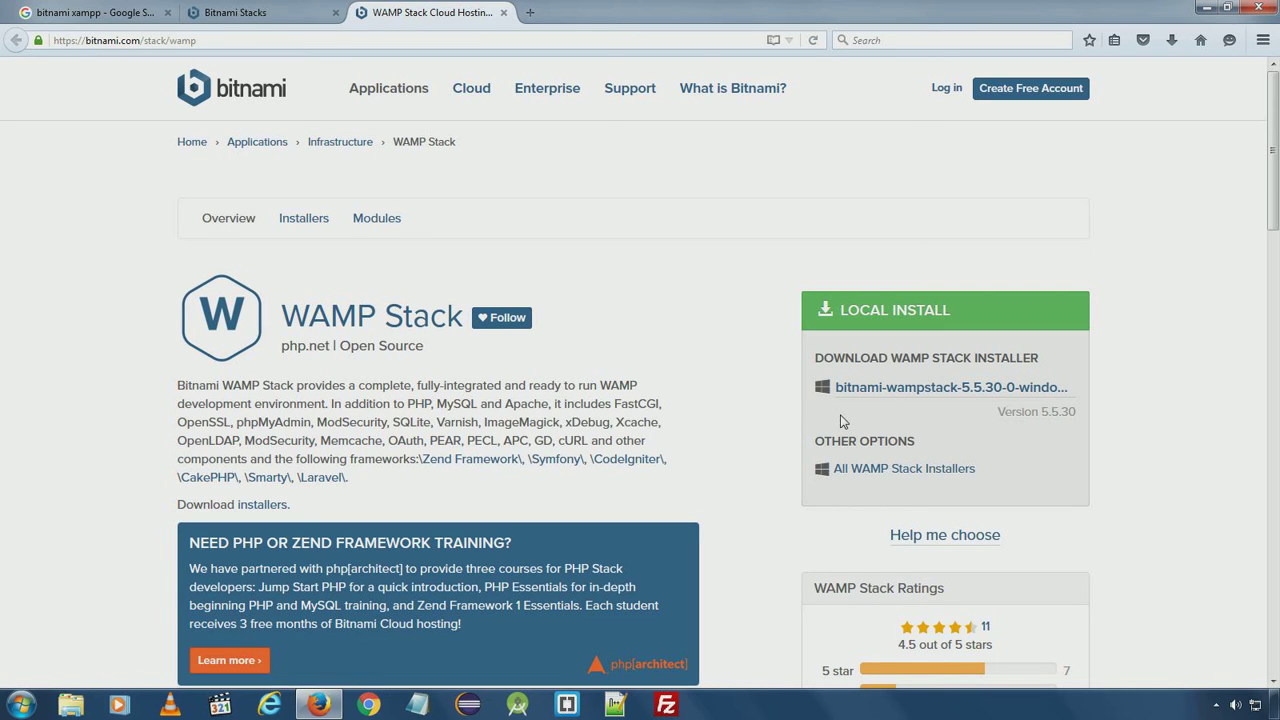
{"action": "mouse_move", "coordinate": [940, 398]}
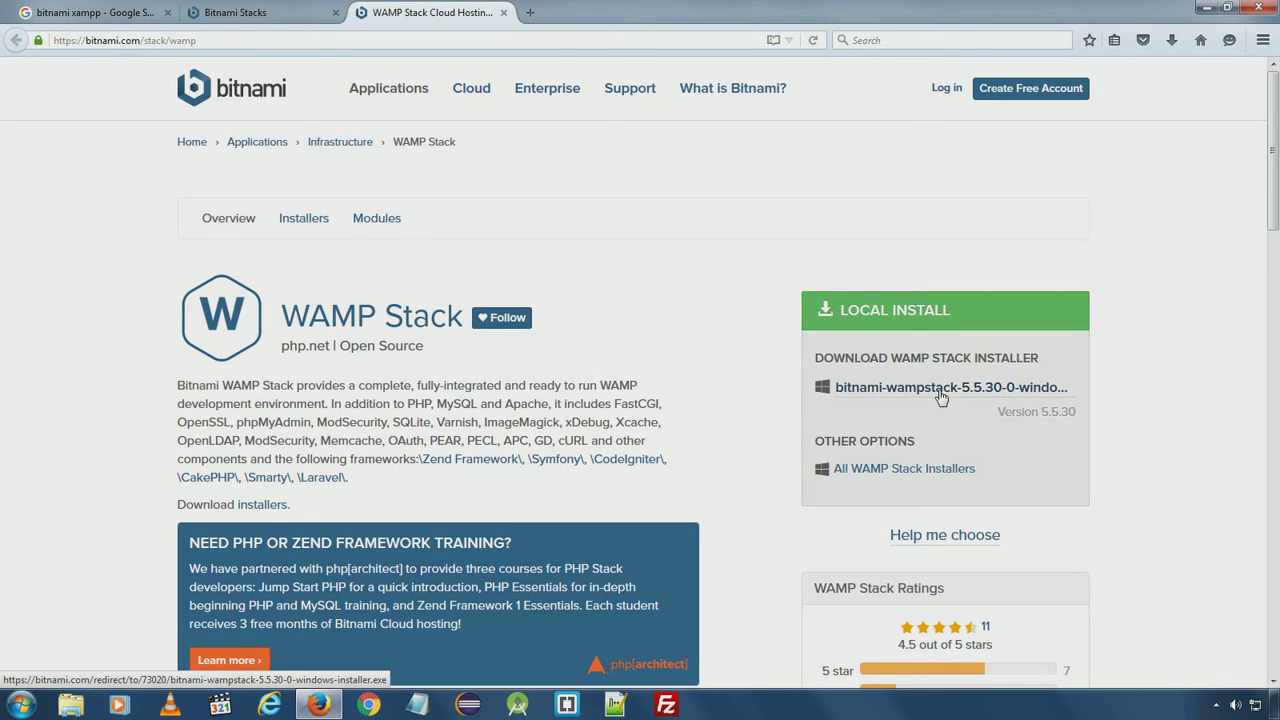
{"action": "mouse_move", "coordinate": [992, 400]}
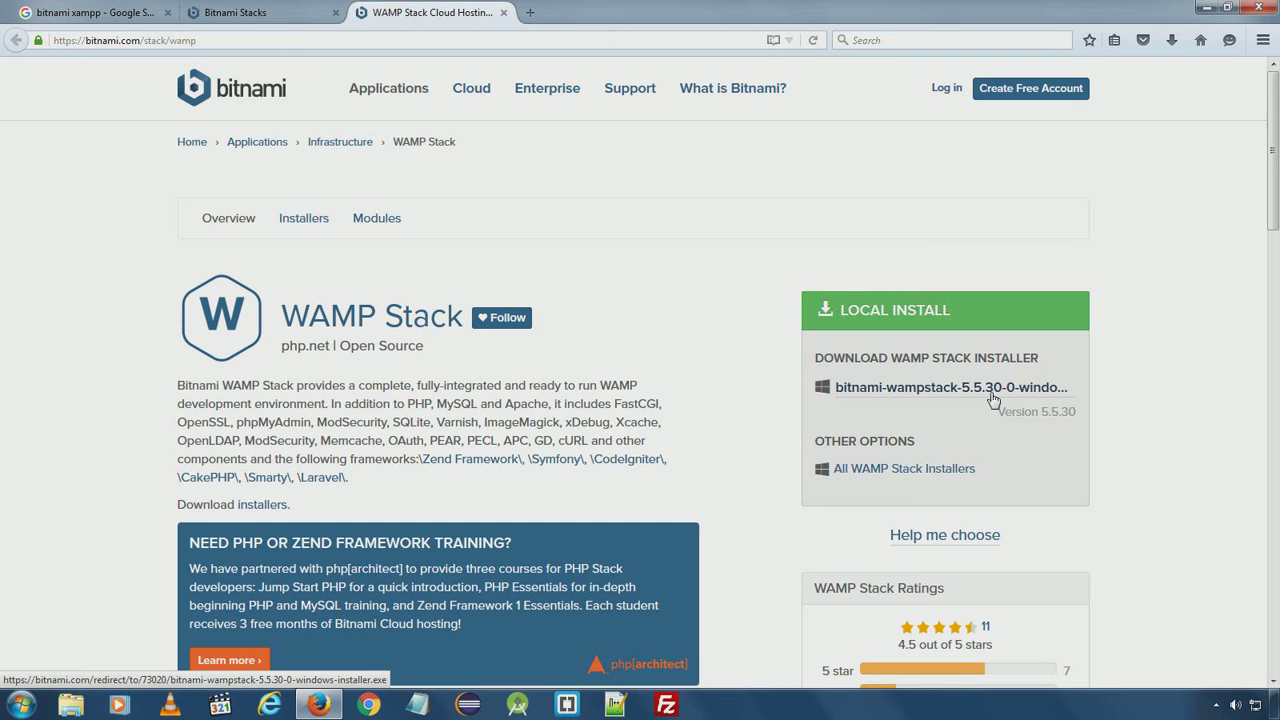
{"action": "left_click", "coordinate": [940, 388]}
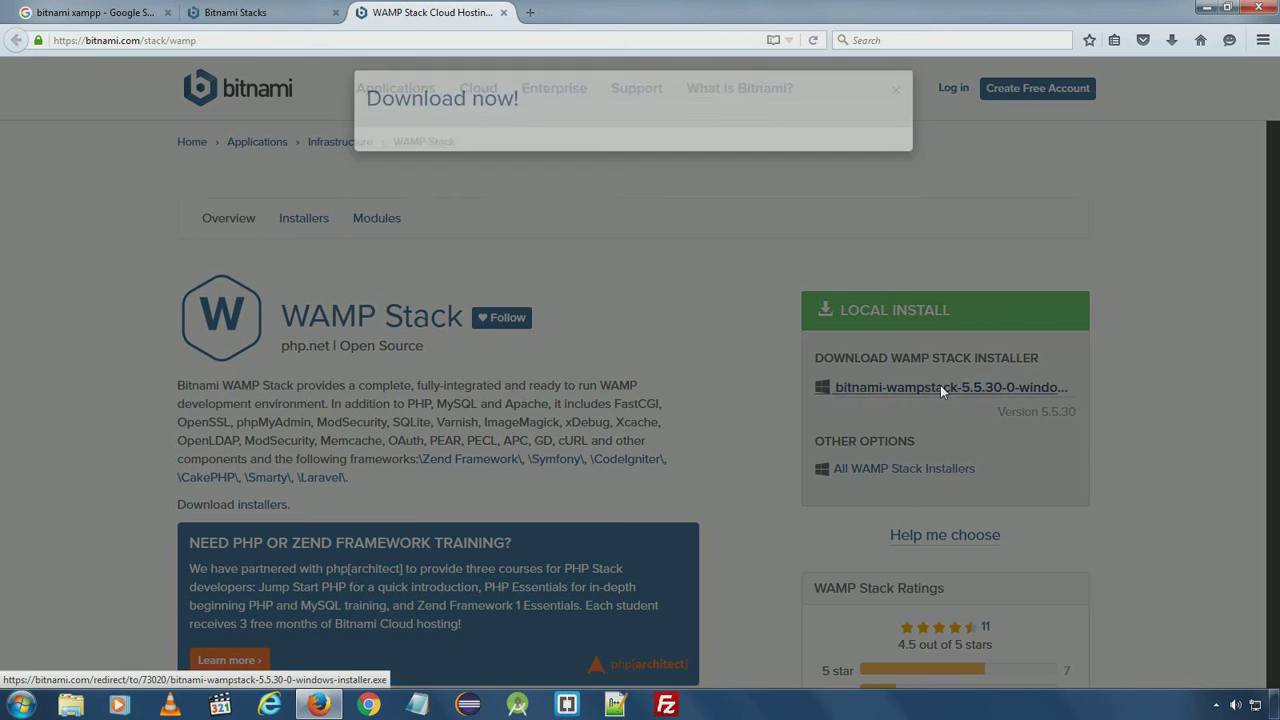
{"action": "left_click", "coordinate": [942, 388]}
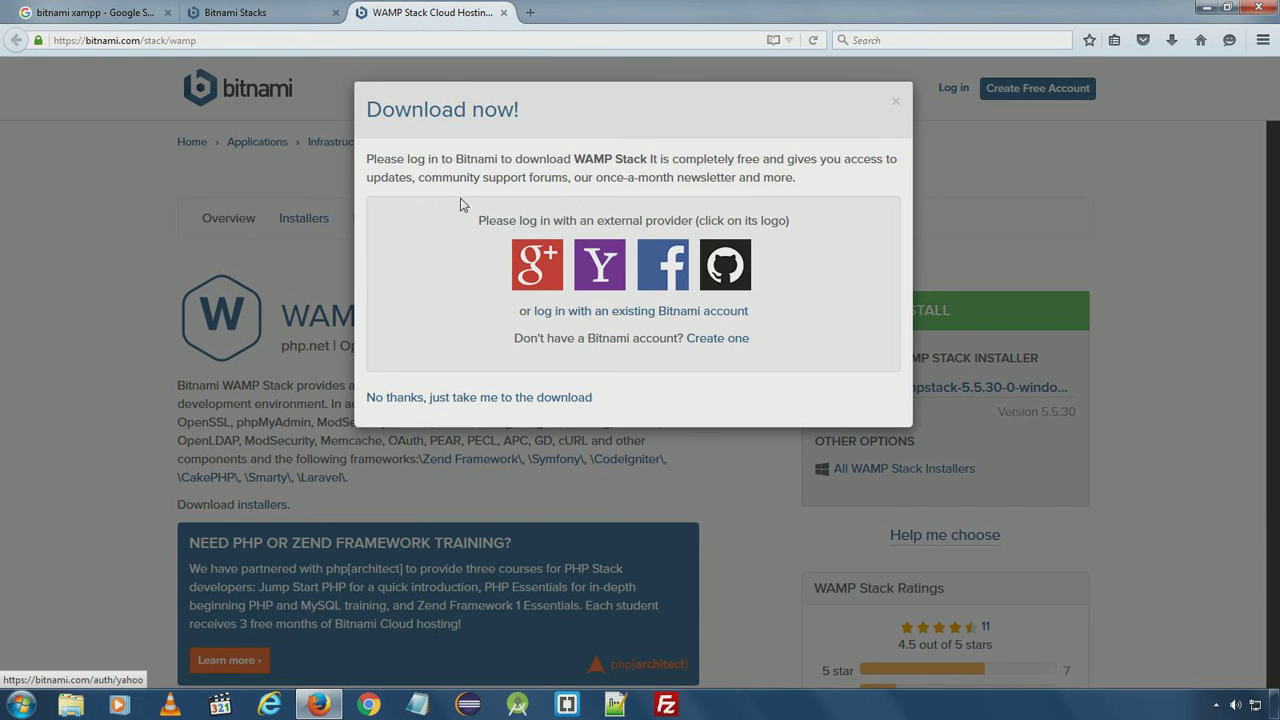
{"action": "mouse_move", "coordinate": [428, 304]}
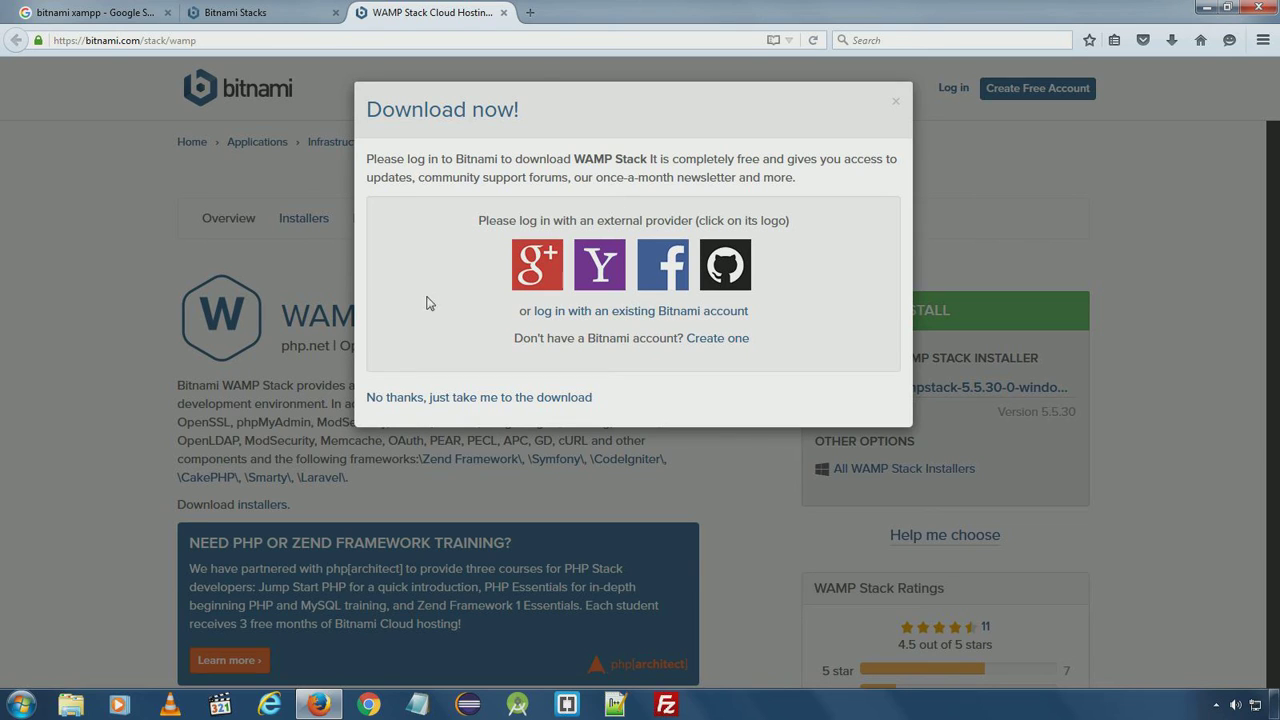
{"action": "mouse_move", "coordinate": [484, 404]}
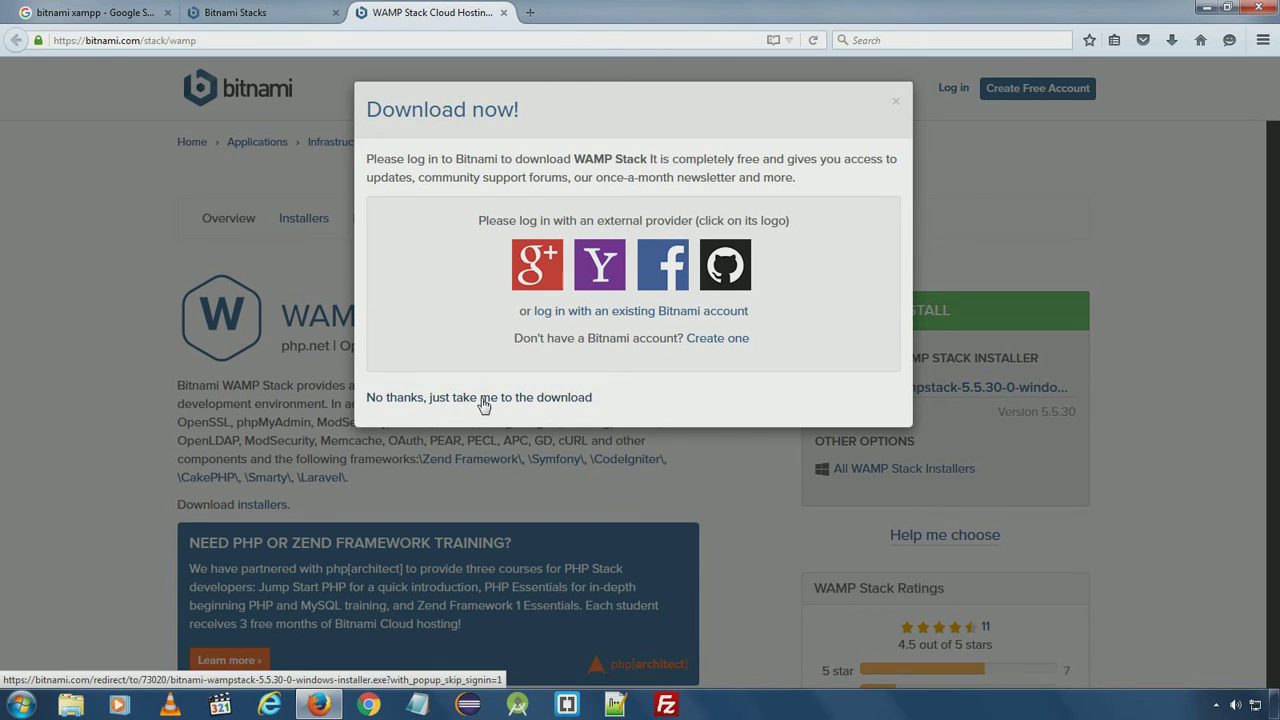
Step: Skip the login, save the 139 MB installer to disk and close the downloads window, leaving the Thanks page
{"action": "left_click", "coordinate": [484, 396]}
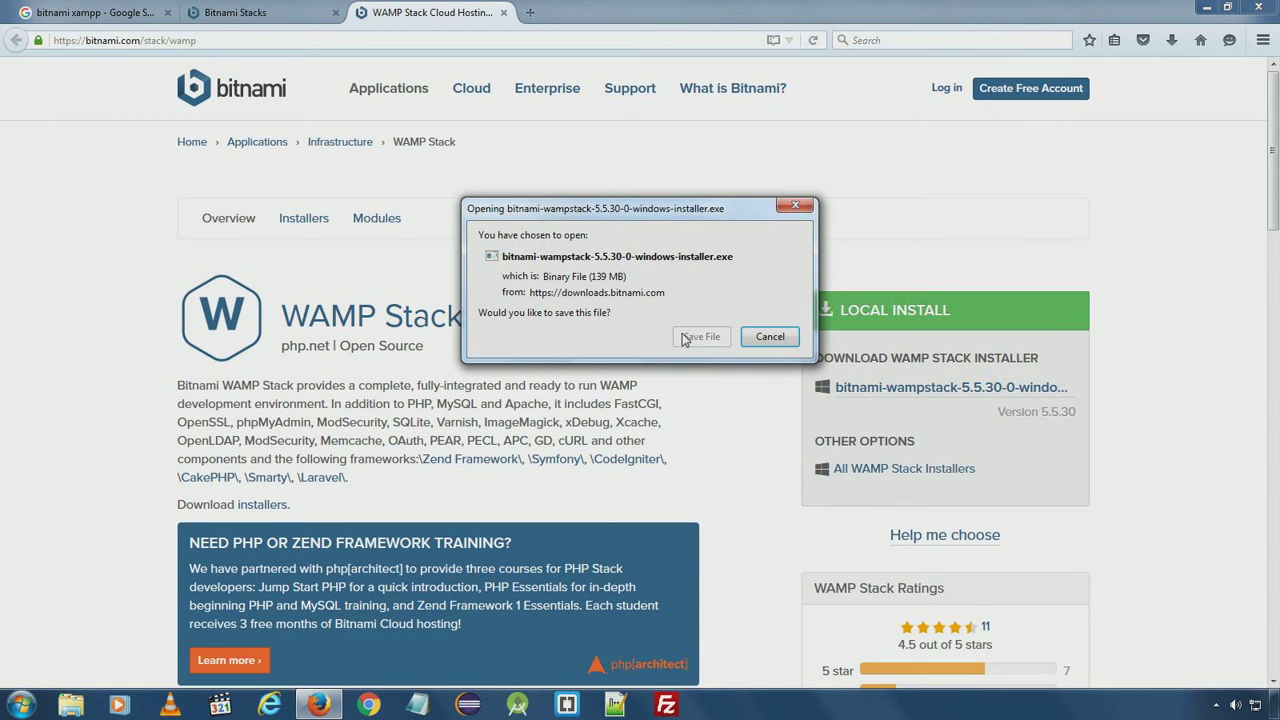
{"action": "left_click", "coordinate": [700, 336]}
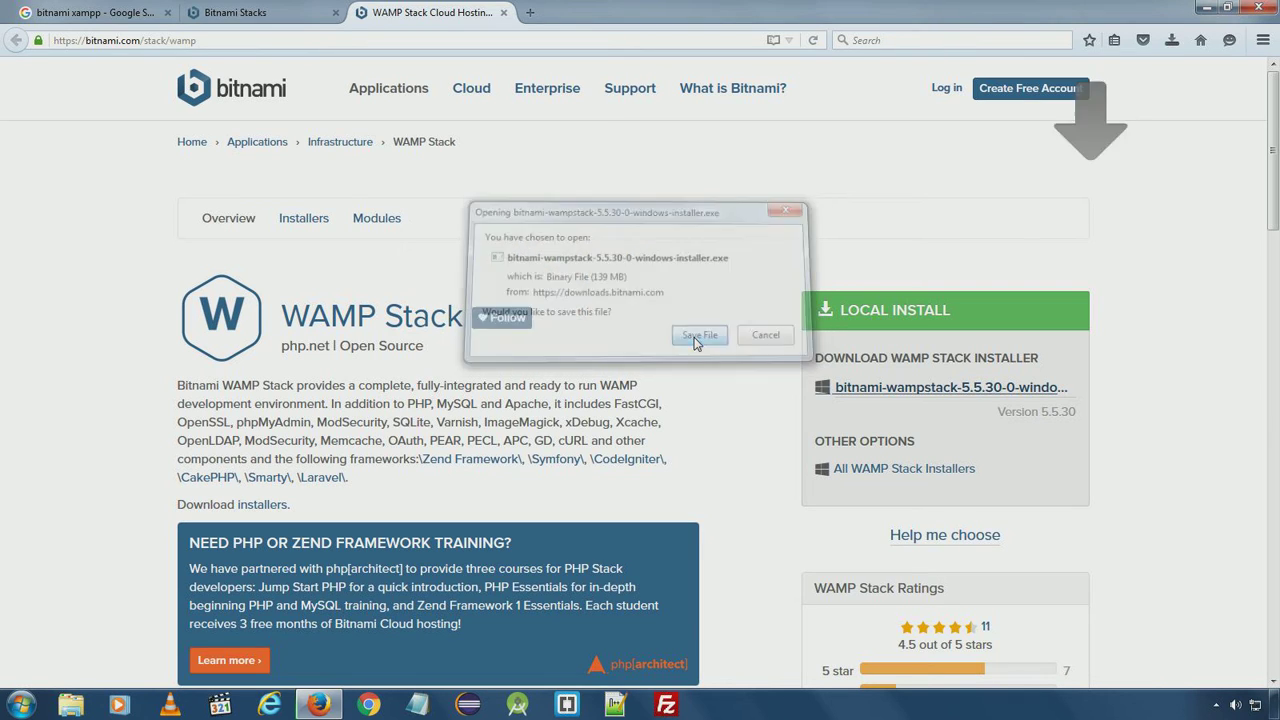
{"action": "left_click", "coordinate": [700, 336]}
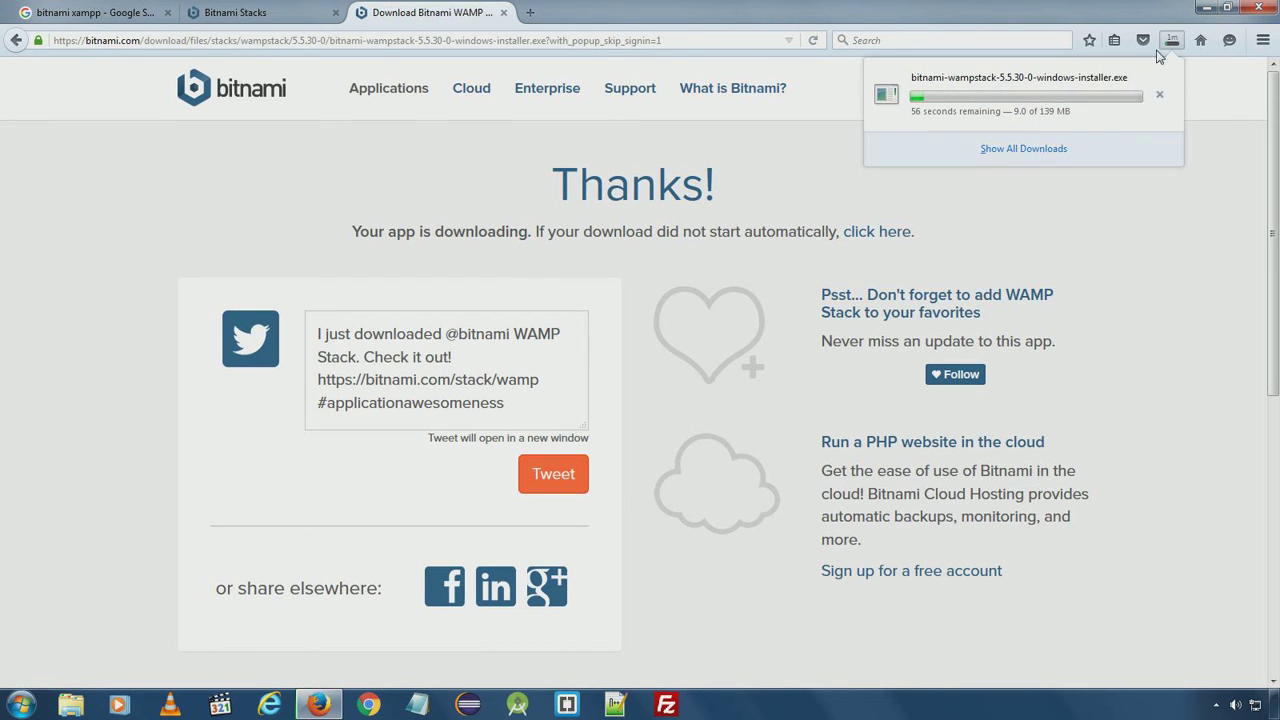
{"action": "left_click", "coordinate": [1024, 148]}
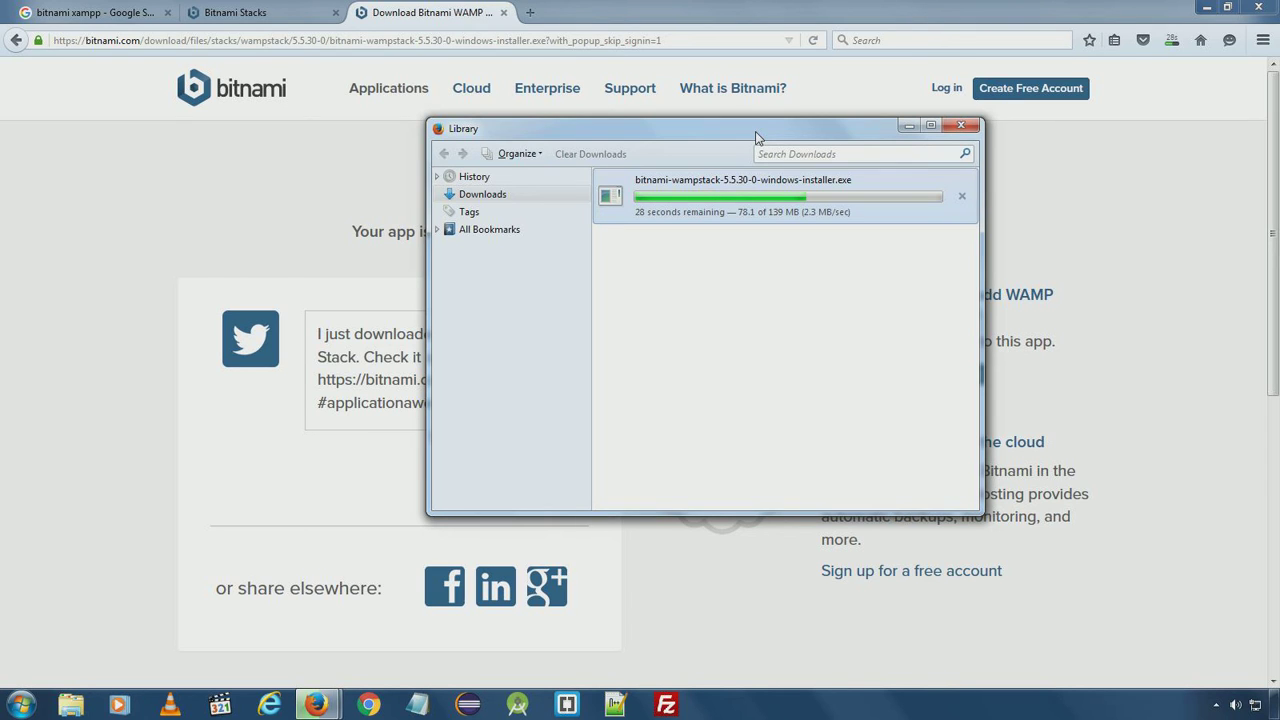
{"action": "left_click", "coordinate": [962, 124]}
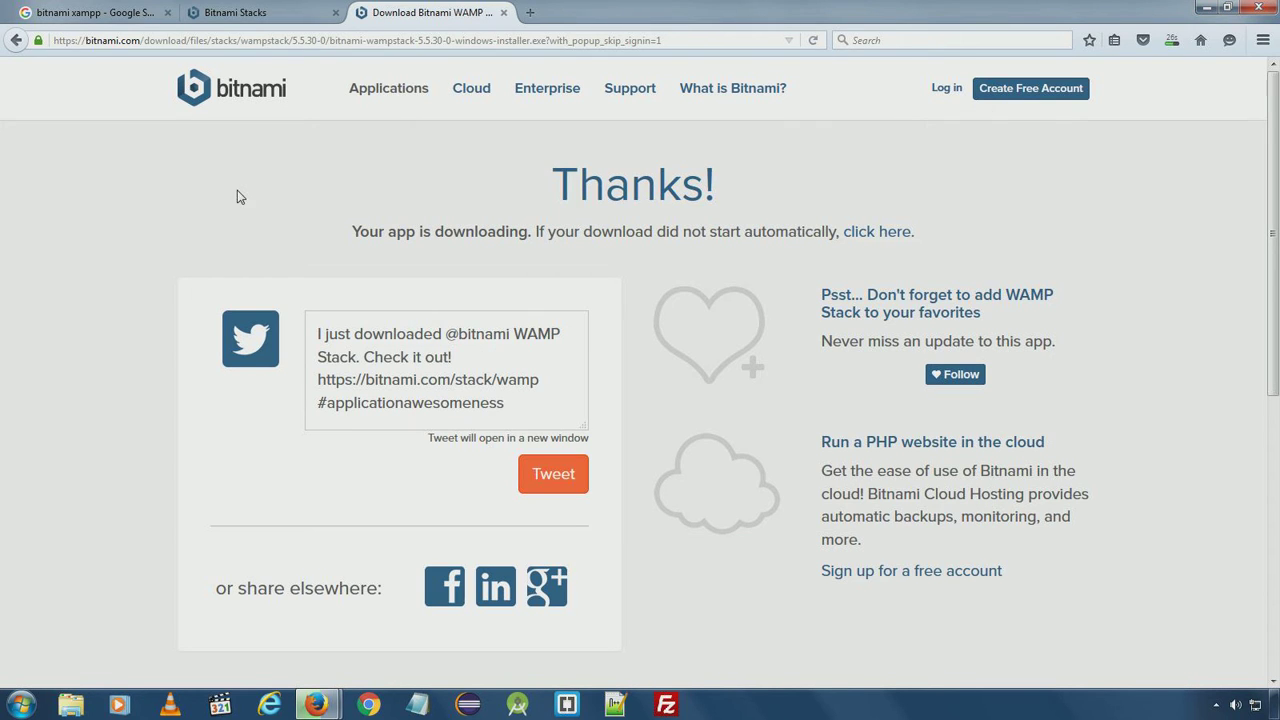
Step: Return to the Bitnami Stacks catalogue and browse down through the full grid of available apps
{"action": "left_click", "coordinate": [236, 12]}
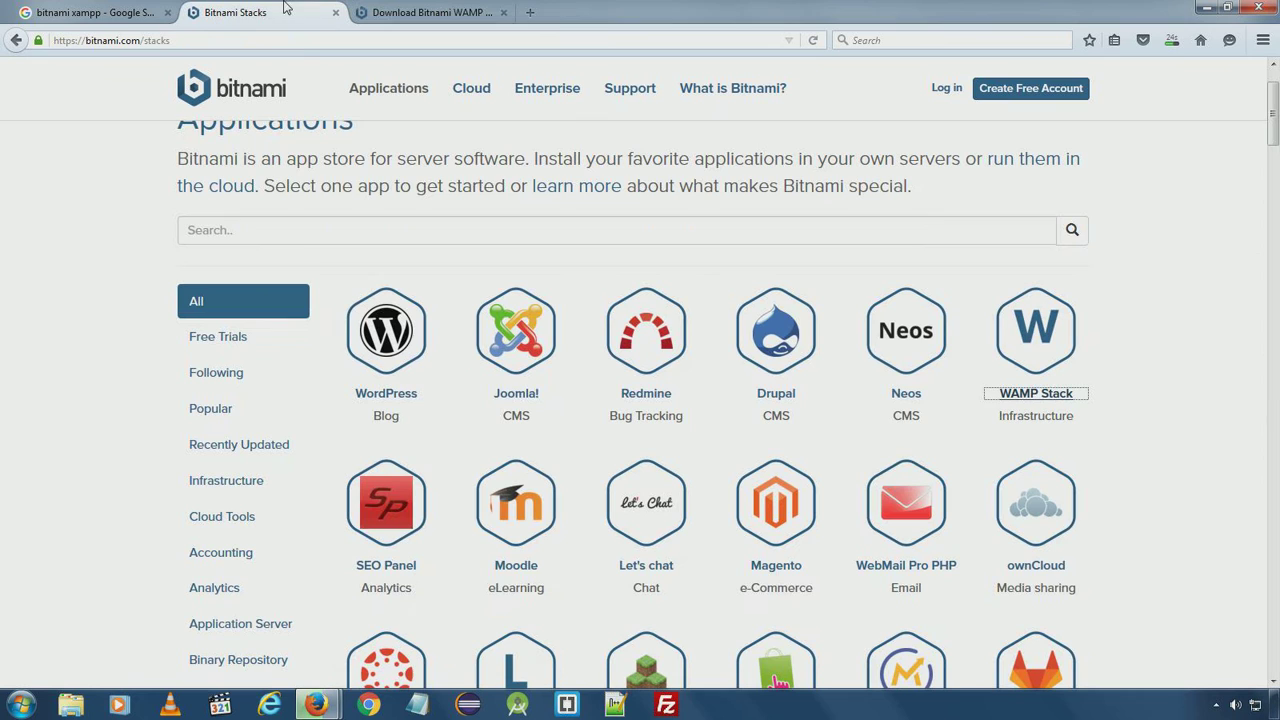
{"action": "mouse_move", "coordinate": [84, 320]}
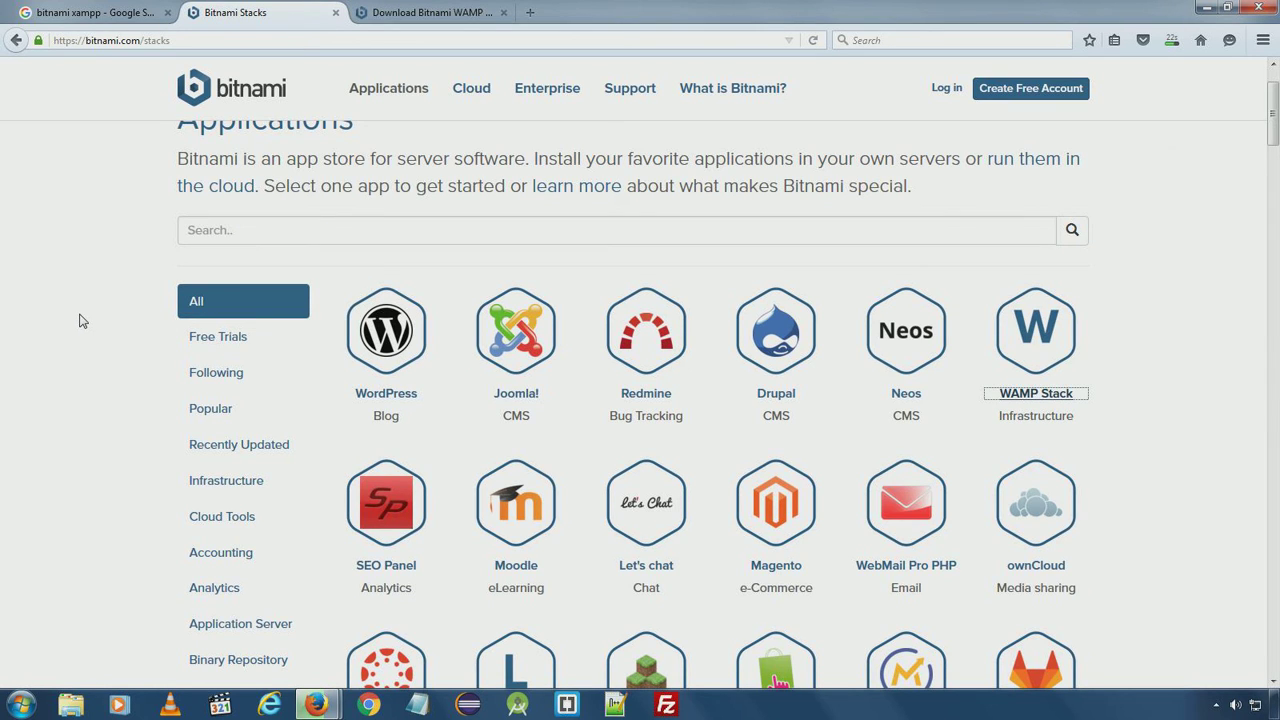
{"action": "scroll", "scroll_direction": "down", "scroll_amount": 3}
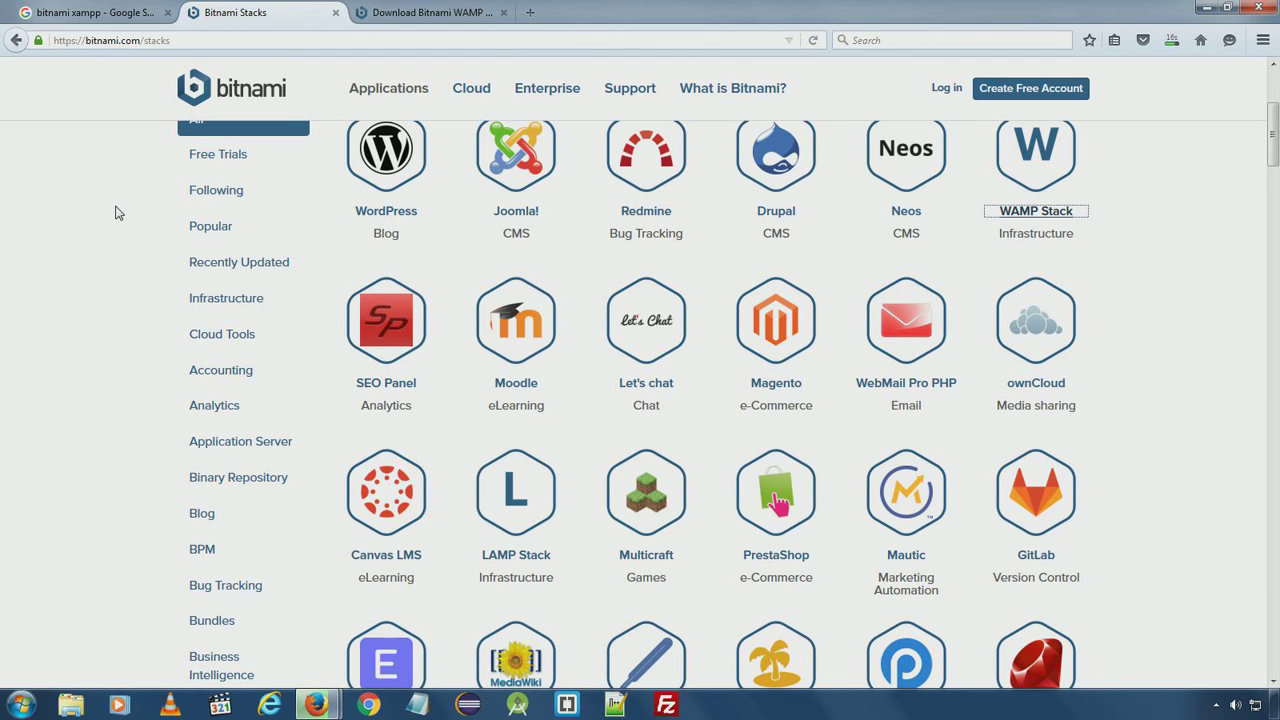
{"action": "scroll", "scroll_direction": "down", "scroll_amount": 3}
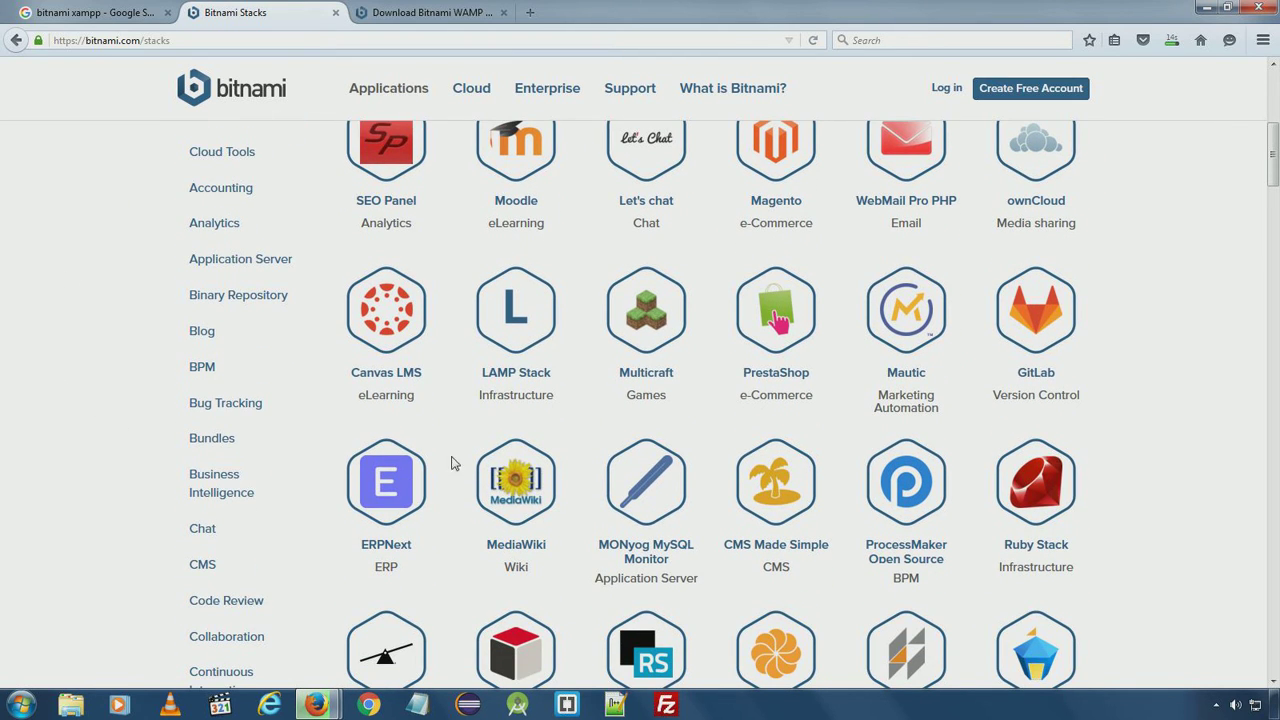
{"action": "mouse_move", "coordinate": [532, 380]}
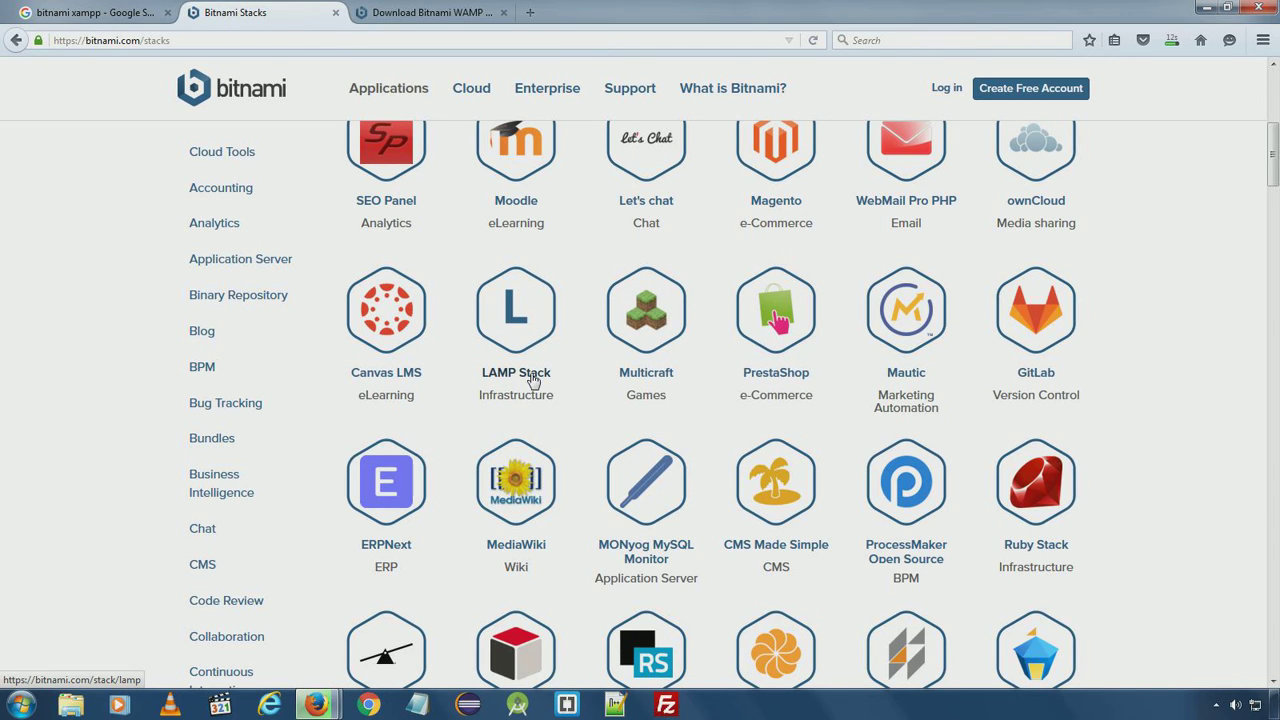
{"action": "mouse_move", "coordinate": [484, 380]}
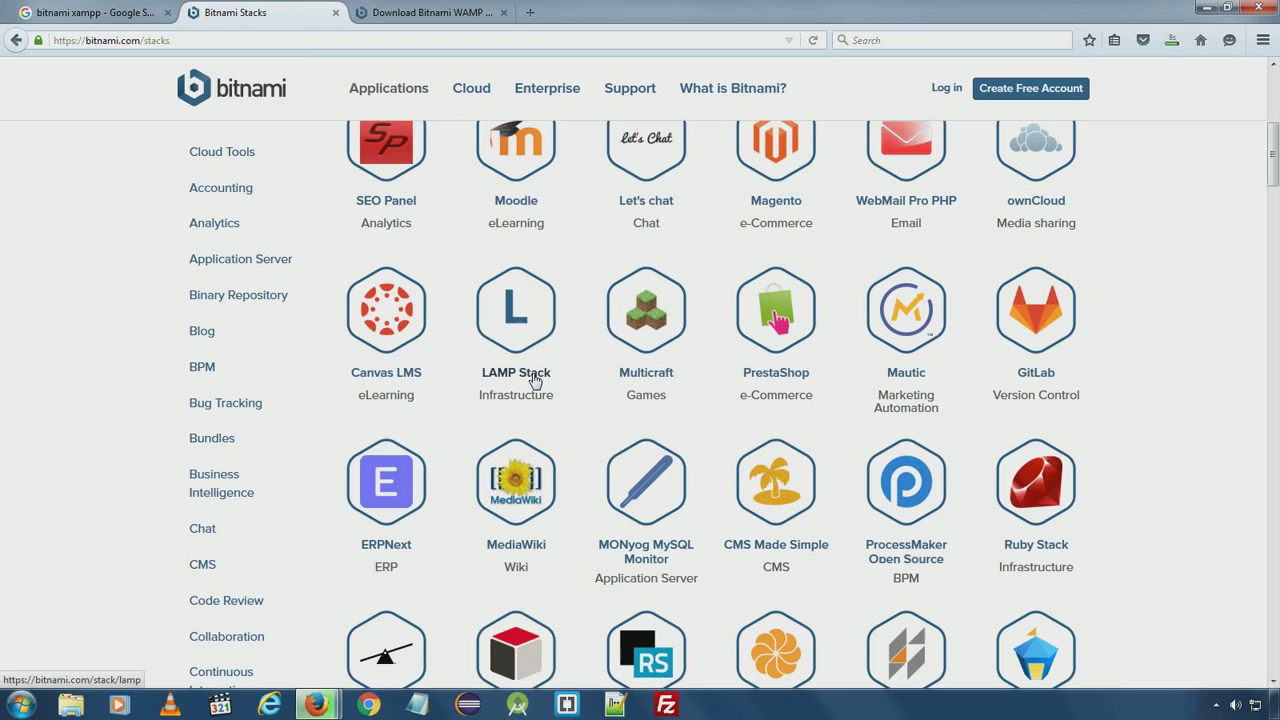
{"action": "scroll", "scroll_direction": "down", "scroll_amount": 3}
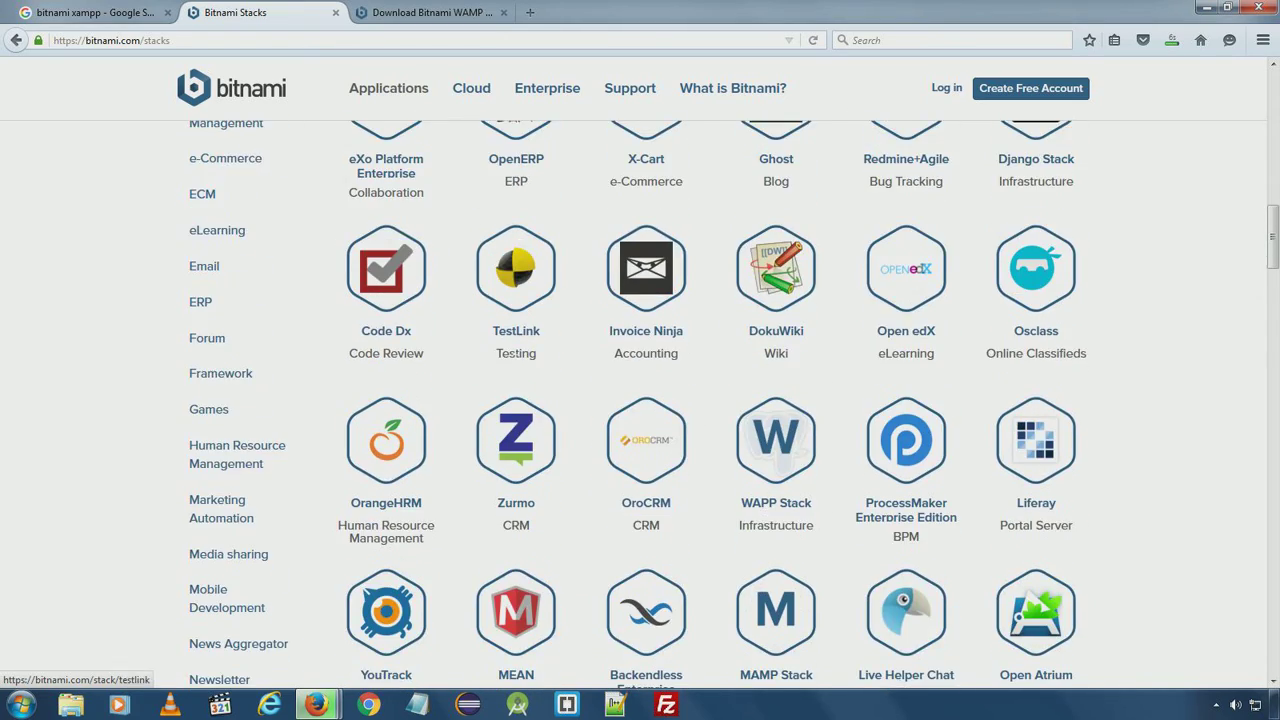
{"action": "scroll", "scroll_direction": "down", "scroll_amount": 3}
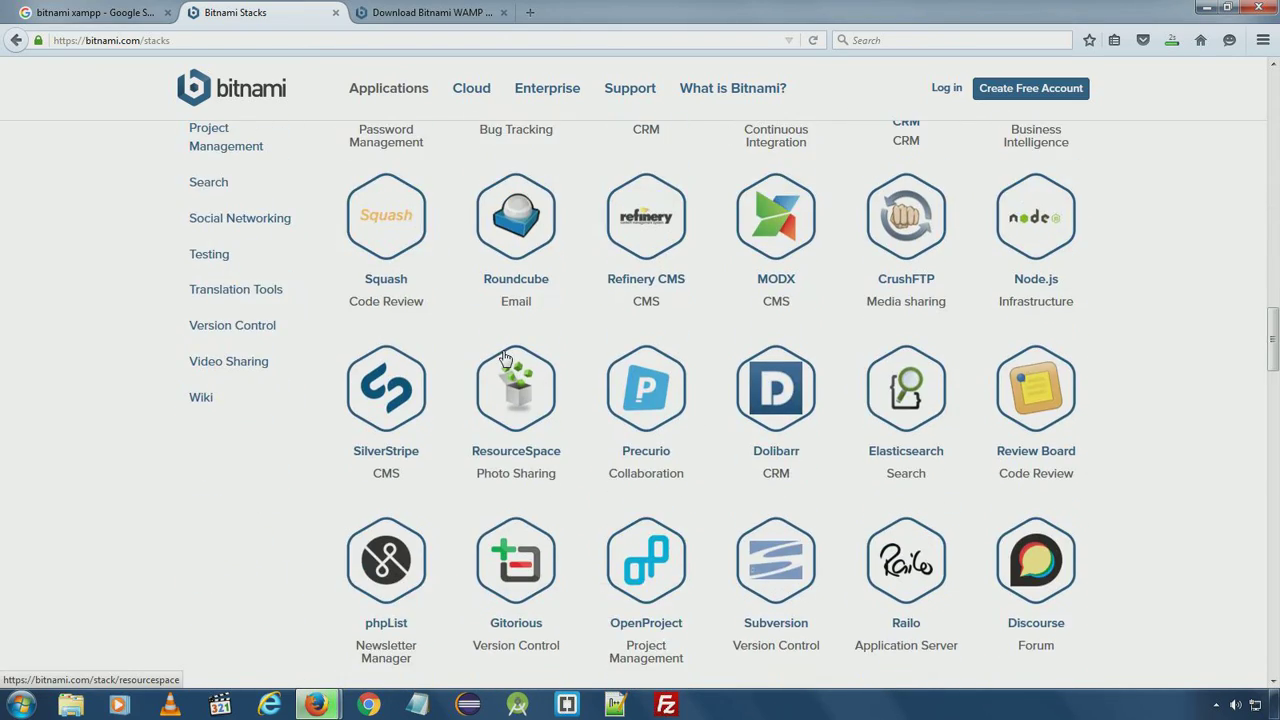
{"action": "scroll", "scroll_direction": "down", "scroll_amount": 3}
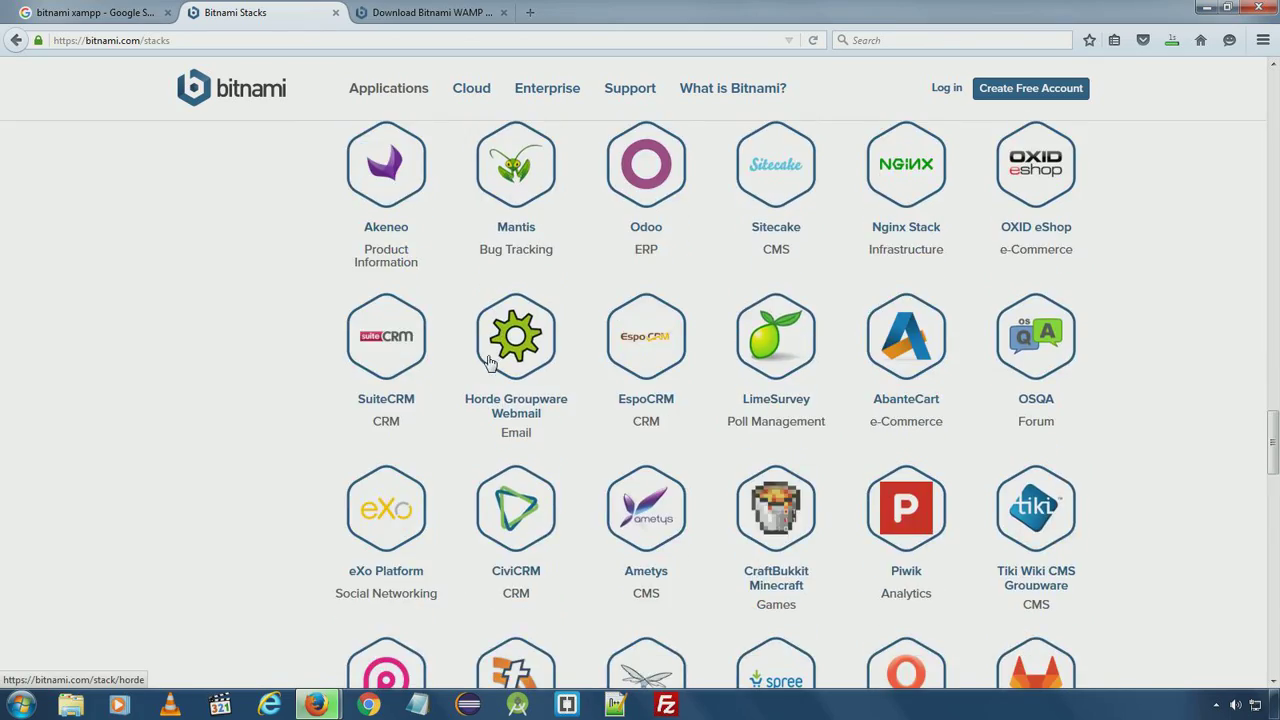
{"action": "scroll", "scroll_direction": "down", "scroll_amount": 3}
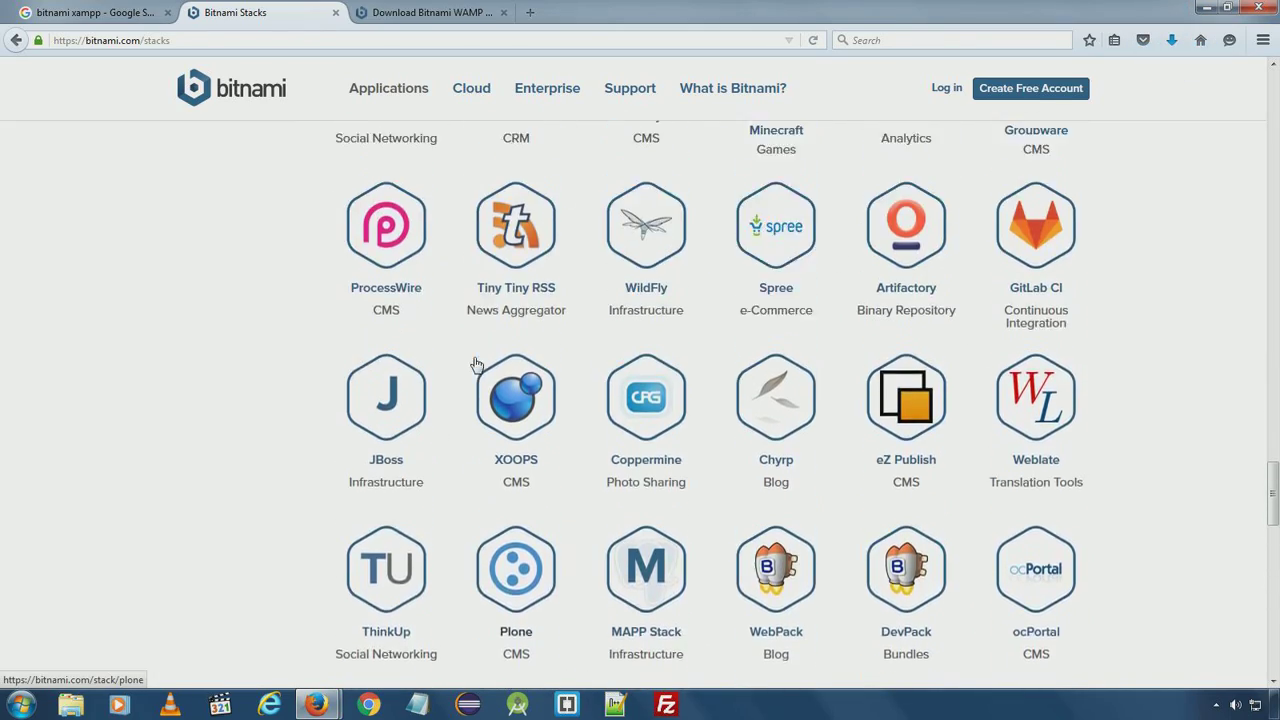
{"action": "scroll", "scroll_direction": "down", "scroll_amount": 3}
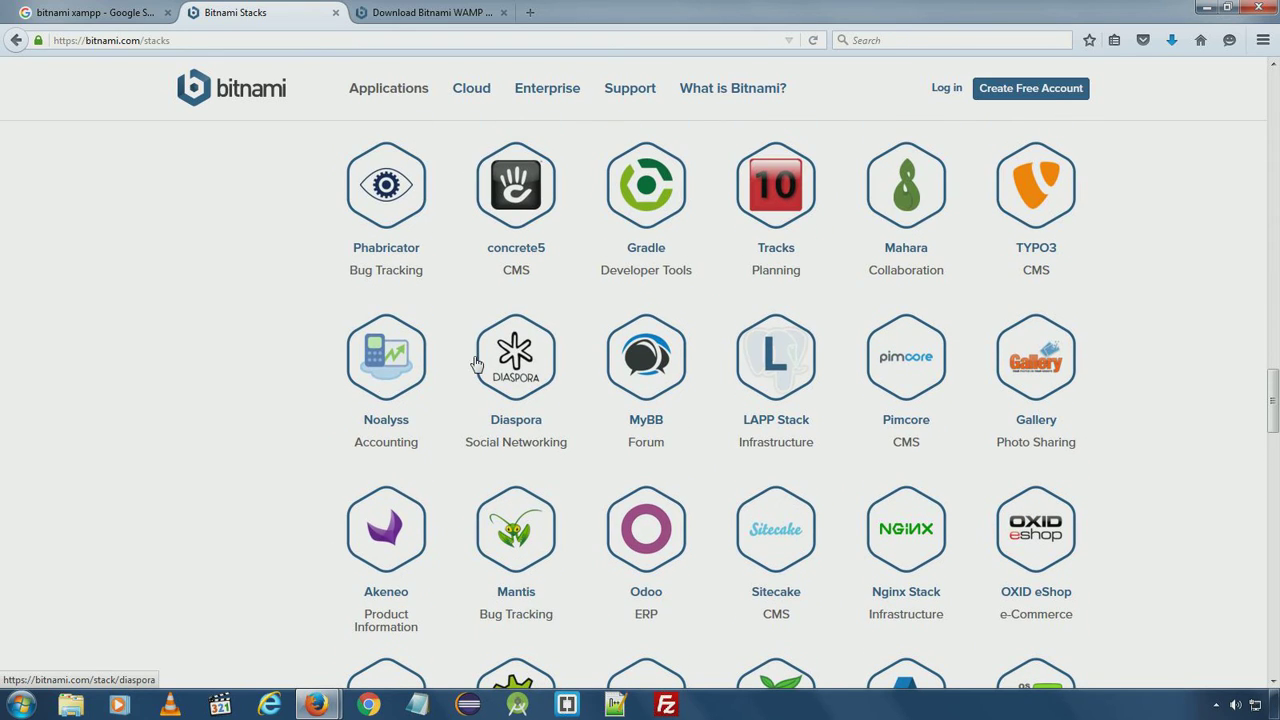
{"action": "mouse_move", "coordinate": [470, 354]}
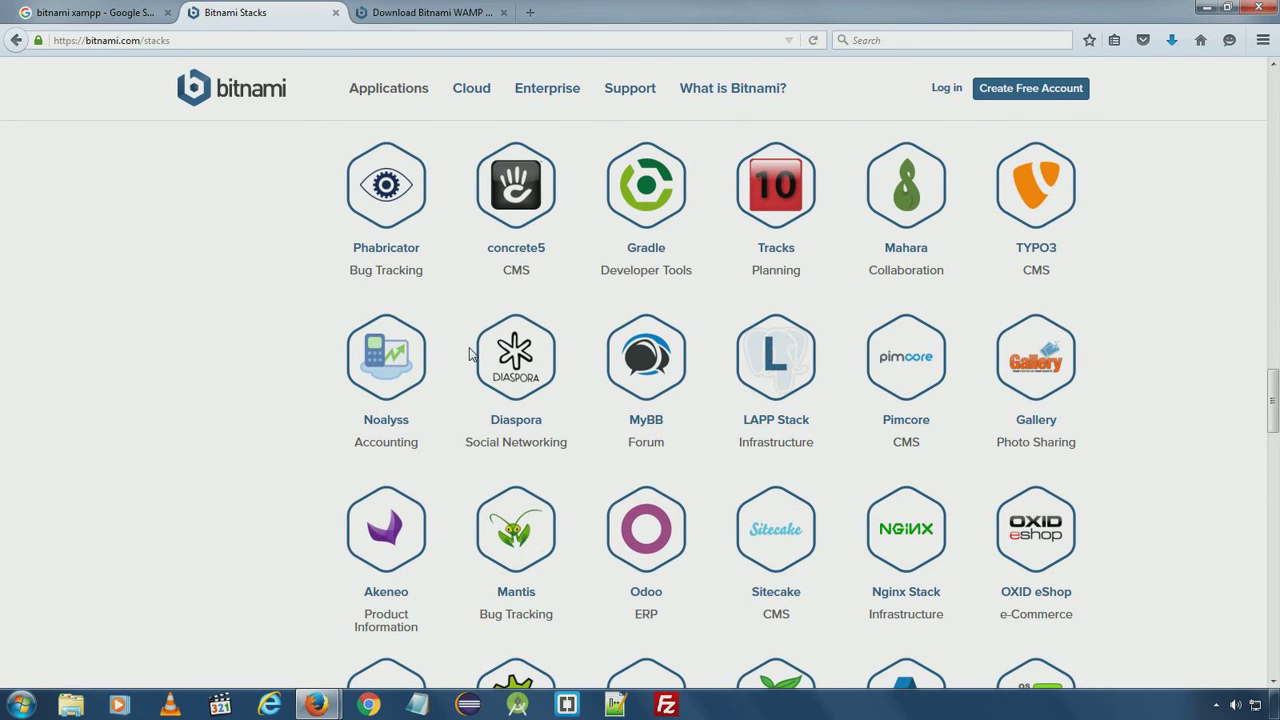
{"action": "scroll", "scroll_direction": "down", "scroll_amount": 3}
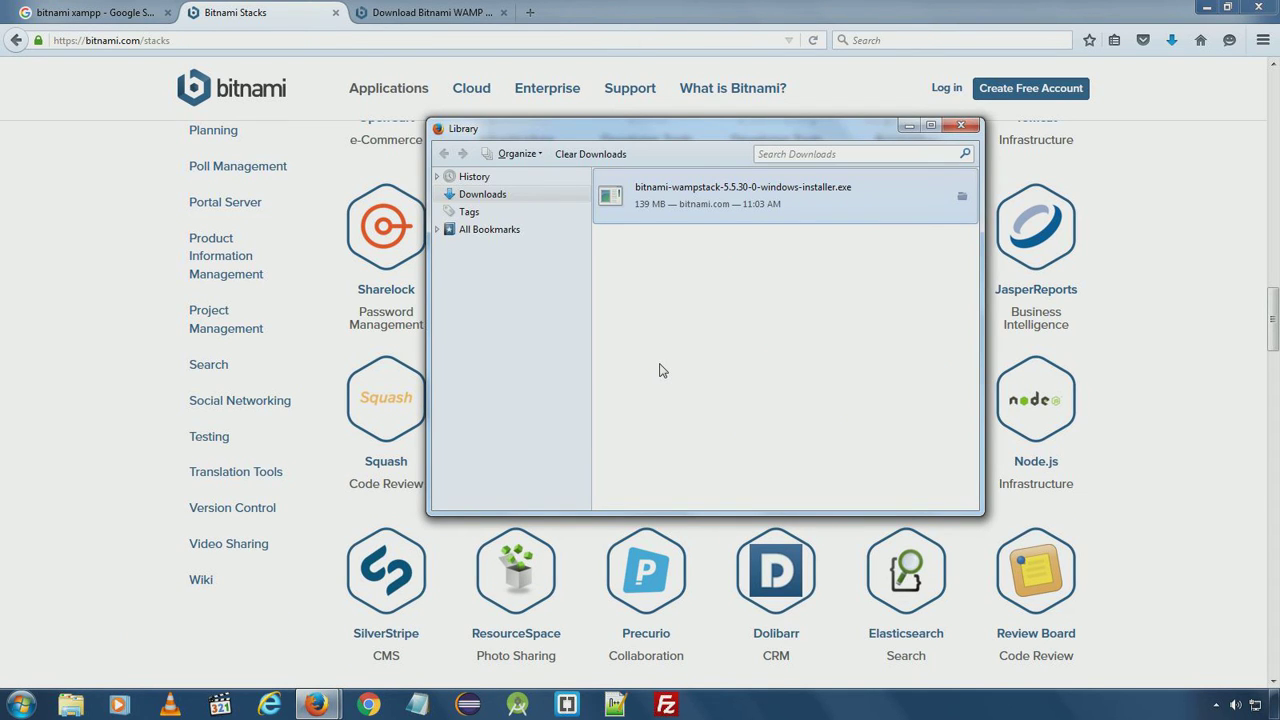
Step: From the Downloads Library, show the finished installer in its containing folder and run it
{"action": "right_click", "coordinate": [744, 196]}
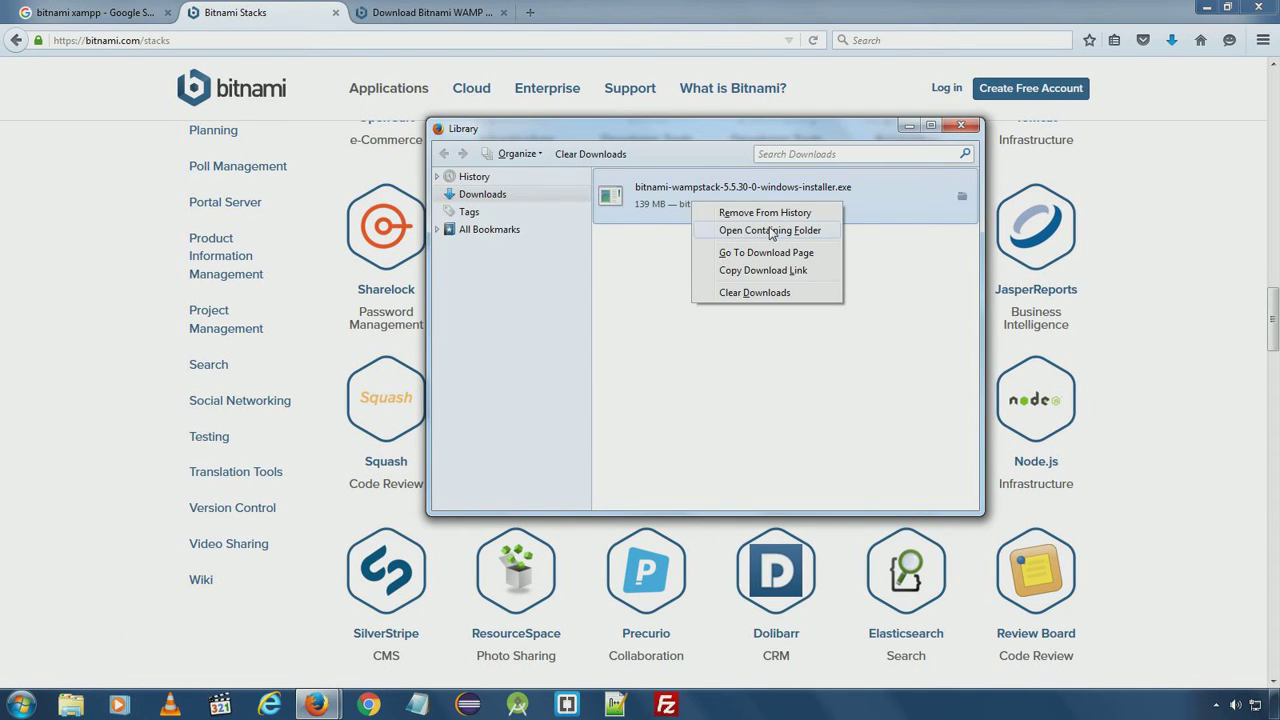
{"action": "left_click", "coordinate": [768, 230]}
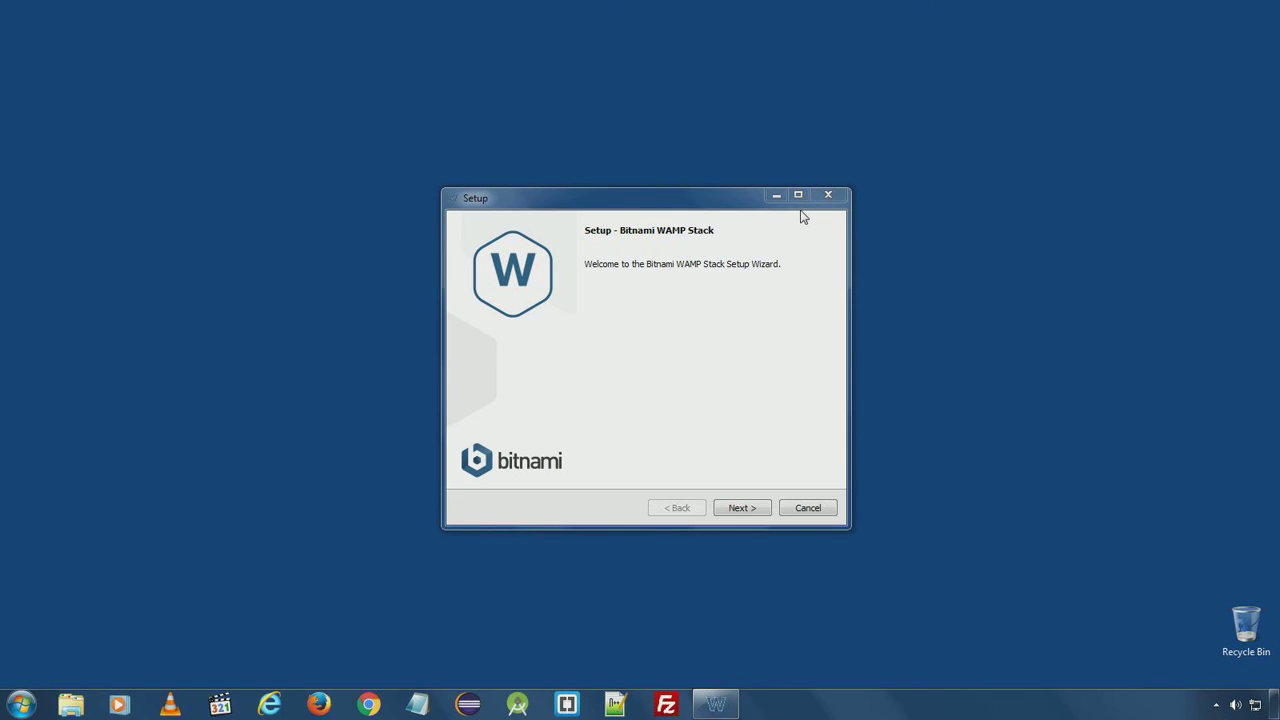
Step: Move past the welcome screen and keep only phpMyAdmin selected in Select Components, then continue
{"action": "left_click", "coordinate": [740, 508]}
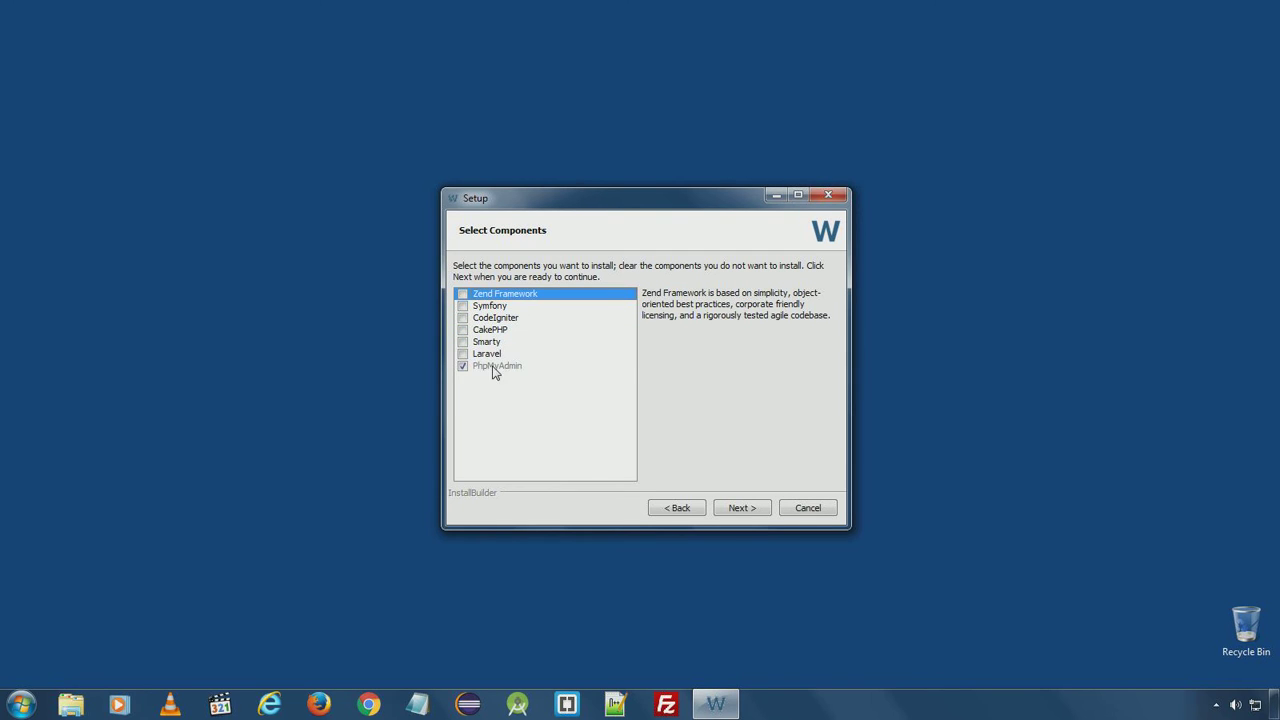
{"action": "left_click", "coordinate": [496, 364]}
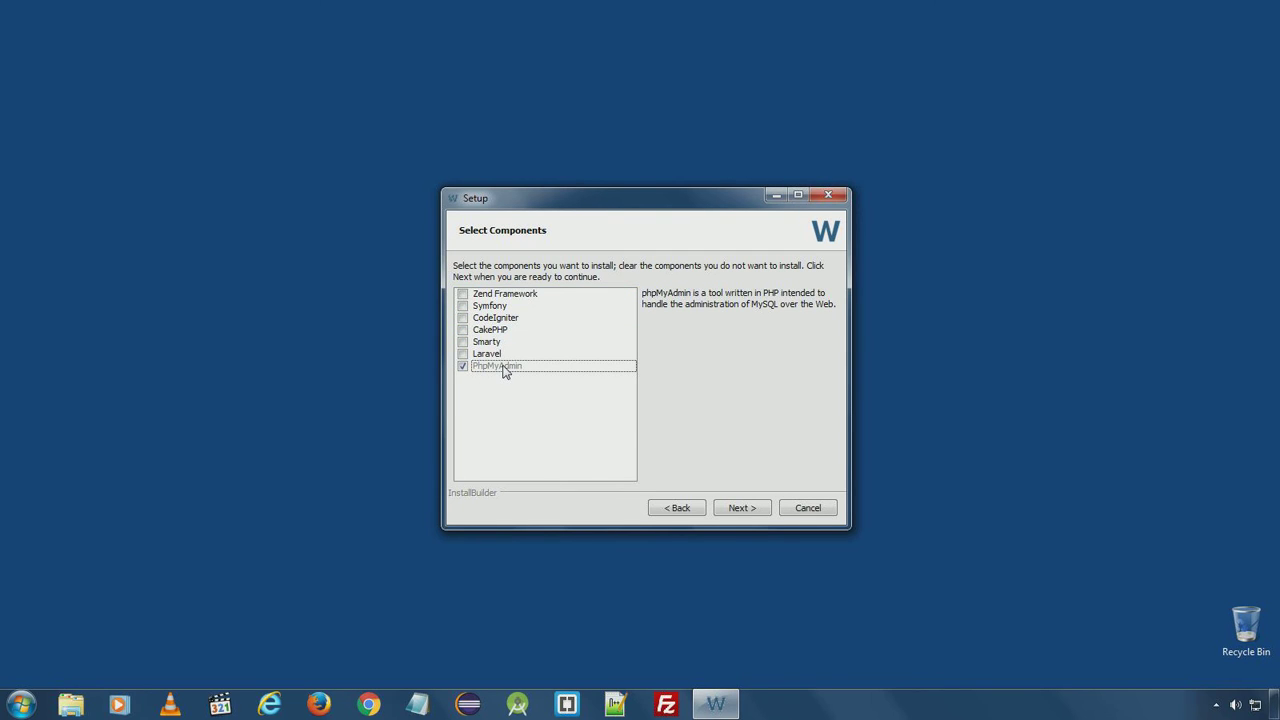
{"action": "mouse_move", "coordinate": [488, 368]}
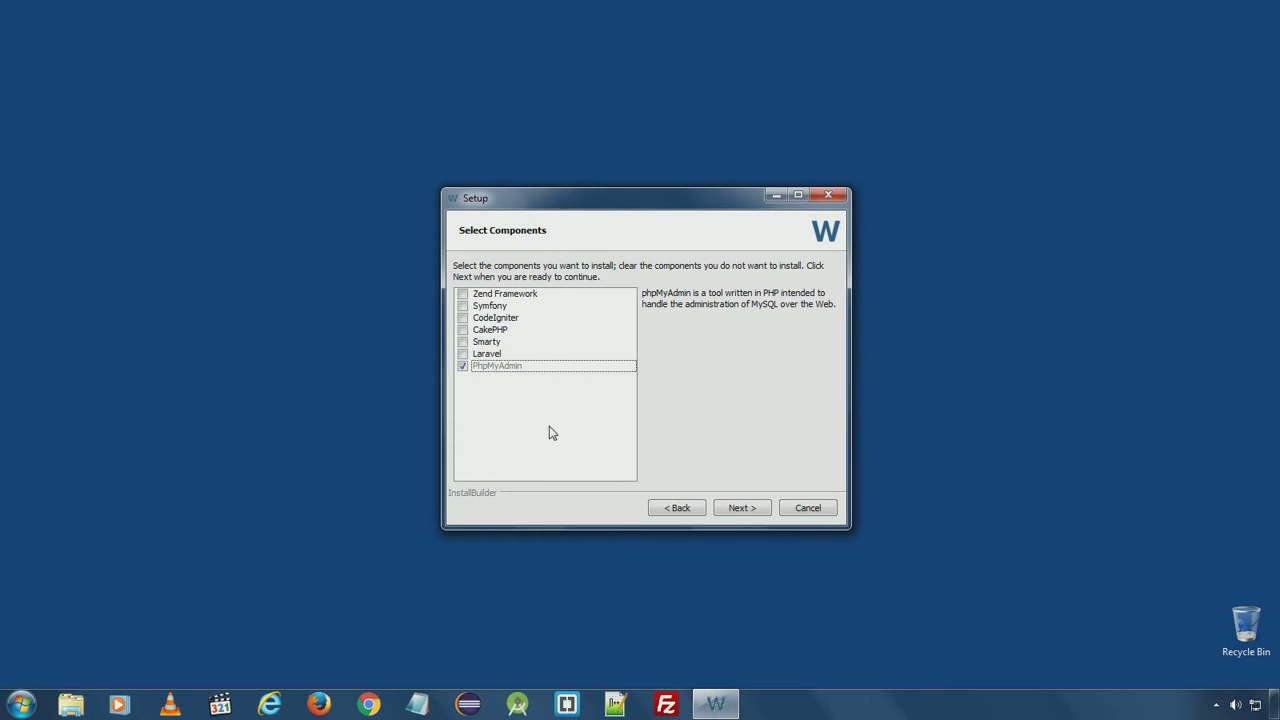
{"action": "left_click", "coordinate": [740, 508]}
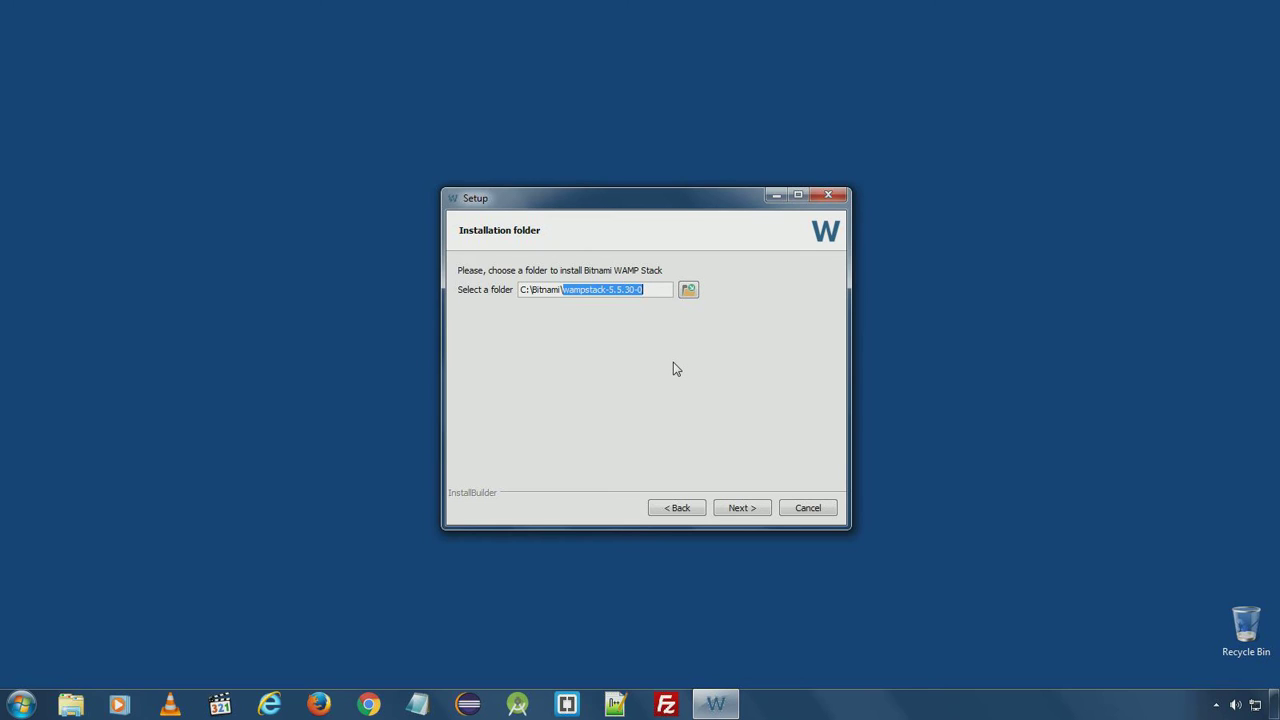
Step: Trim the wampstack subfolder so the installation folder is C:\Bitnami\ and continue
{"action": "key", "text": "Delete"}
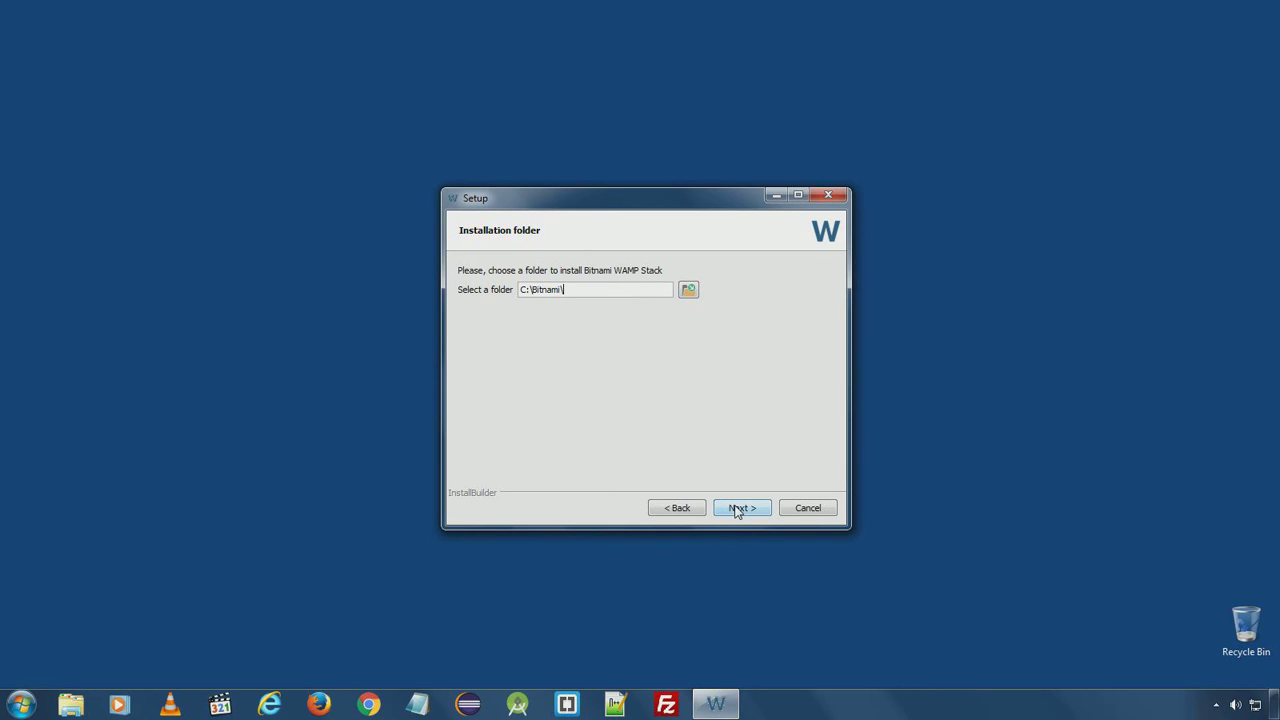
{"action": "left_click", "coordinate": [740, 508]}
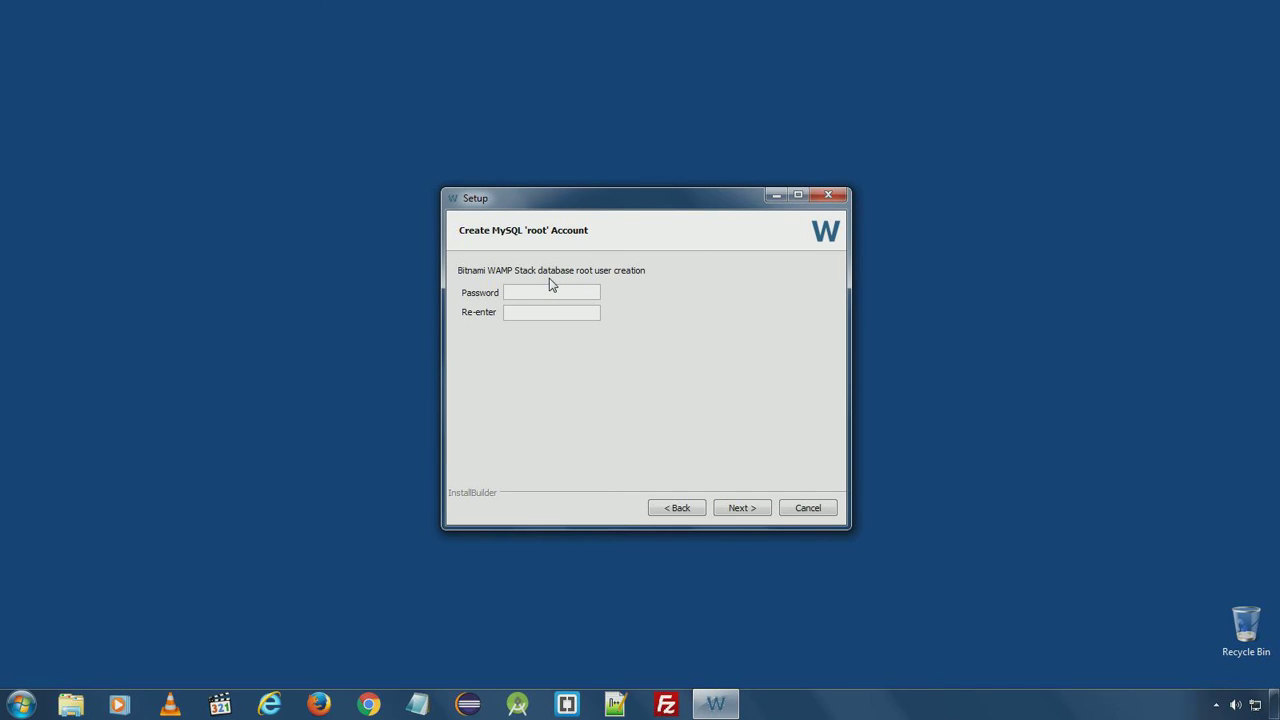
{"action": "mouse_move", "coordinate": [604, 276]}
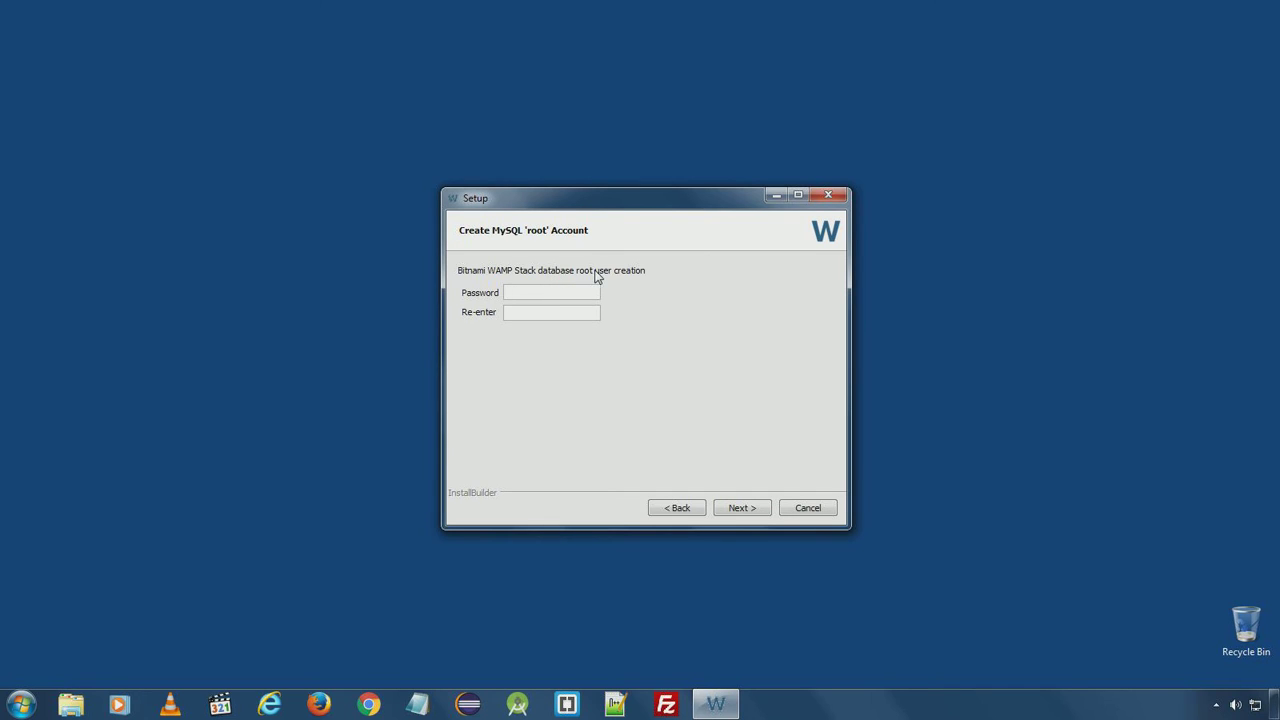
{"action": "mouse_move", "coordinate": [604, 280]}
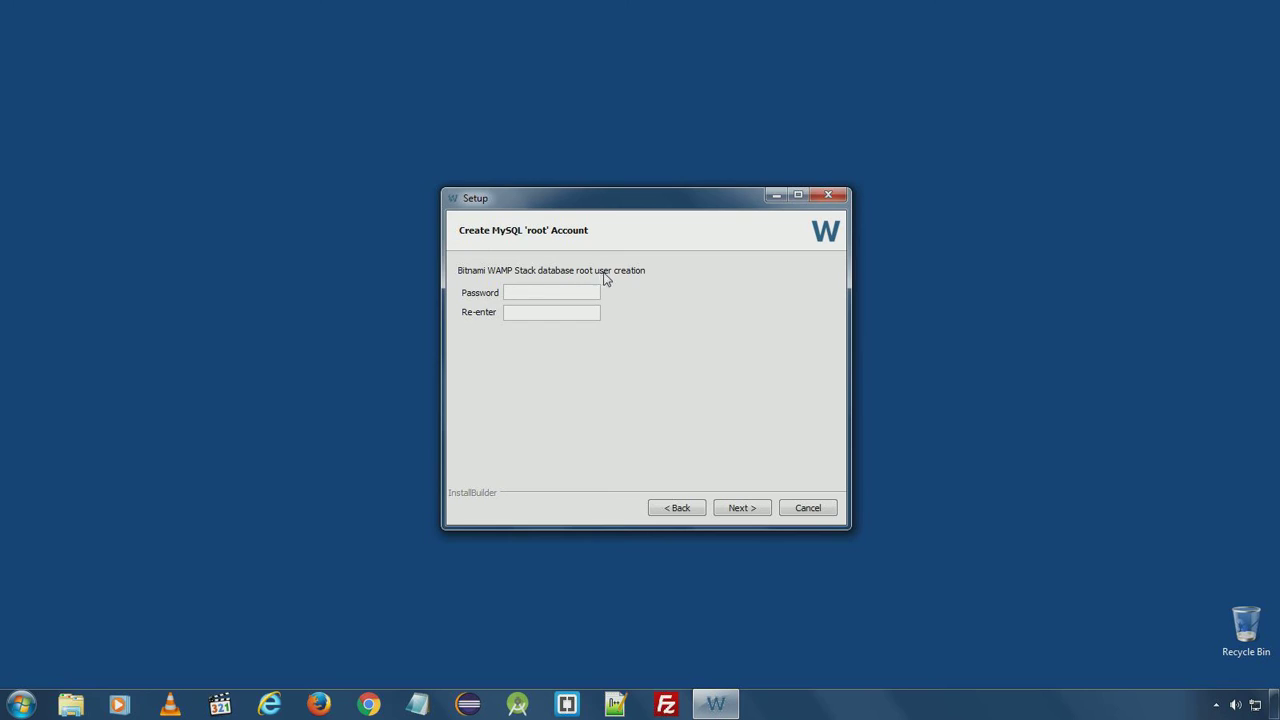
Step: Enter and confirm the MySQL root password, continuing to the Bitnami Cloud Hosting page
{"action": "left_click", "coordinate": [552, 292]}
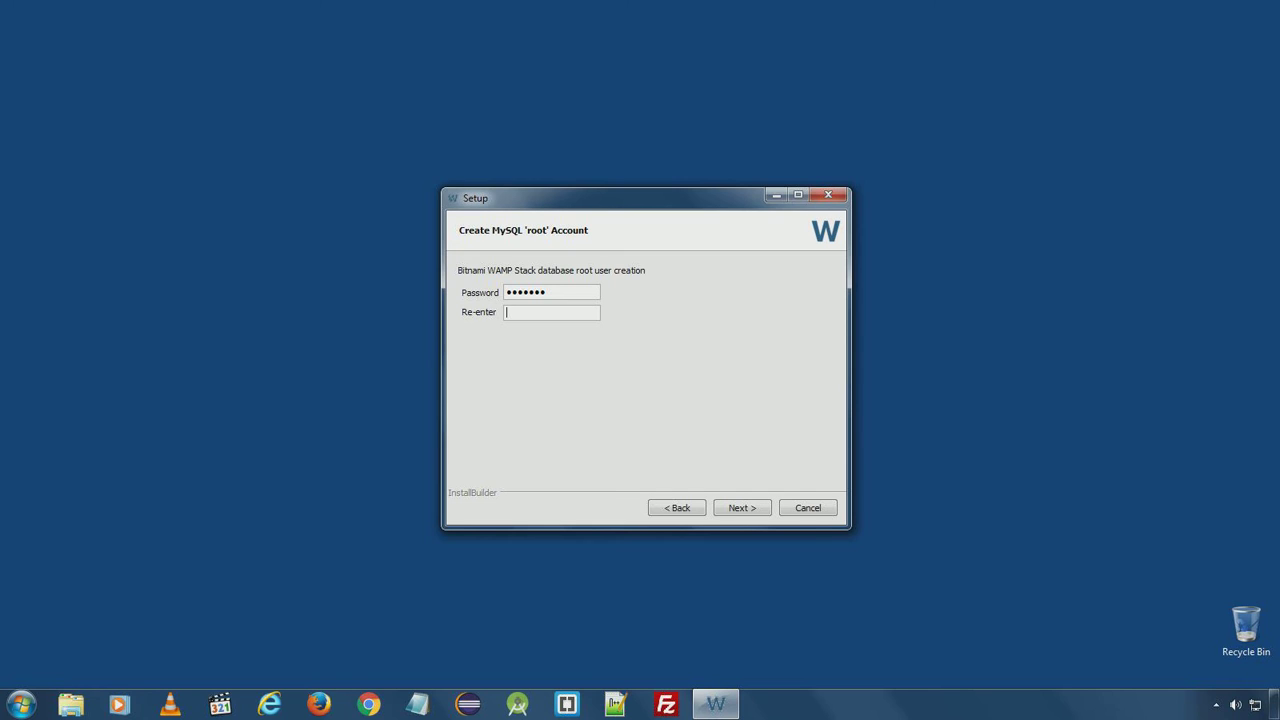
{"action": "type", "text": "••••••"}
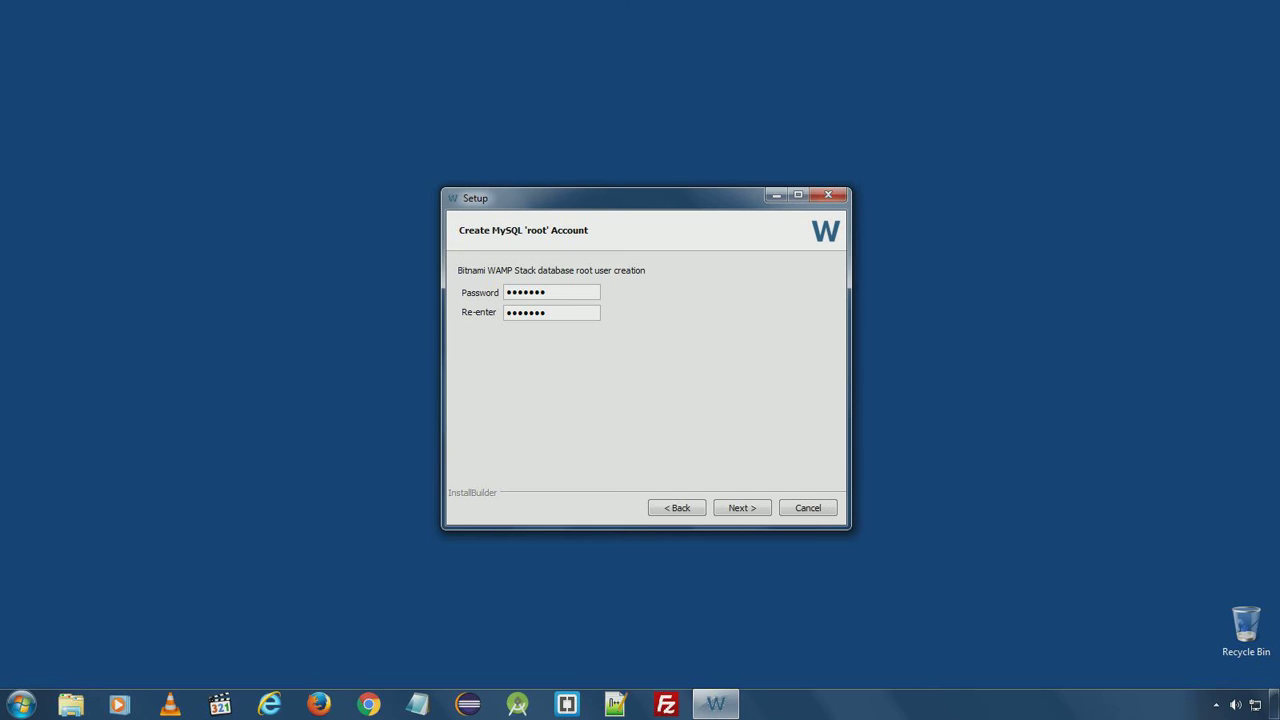
{"action": "left_click", "coordinate": [740, 508]}
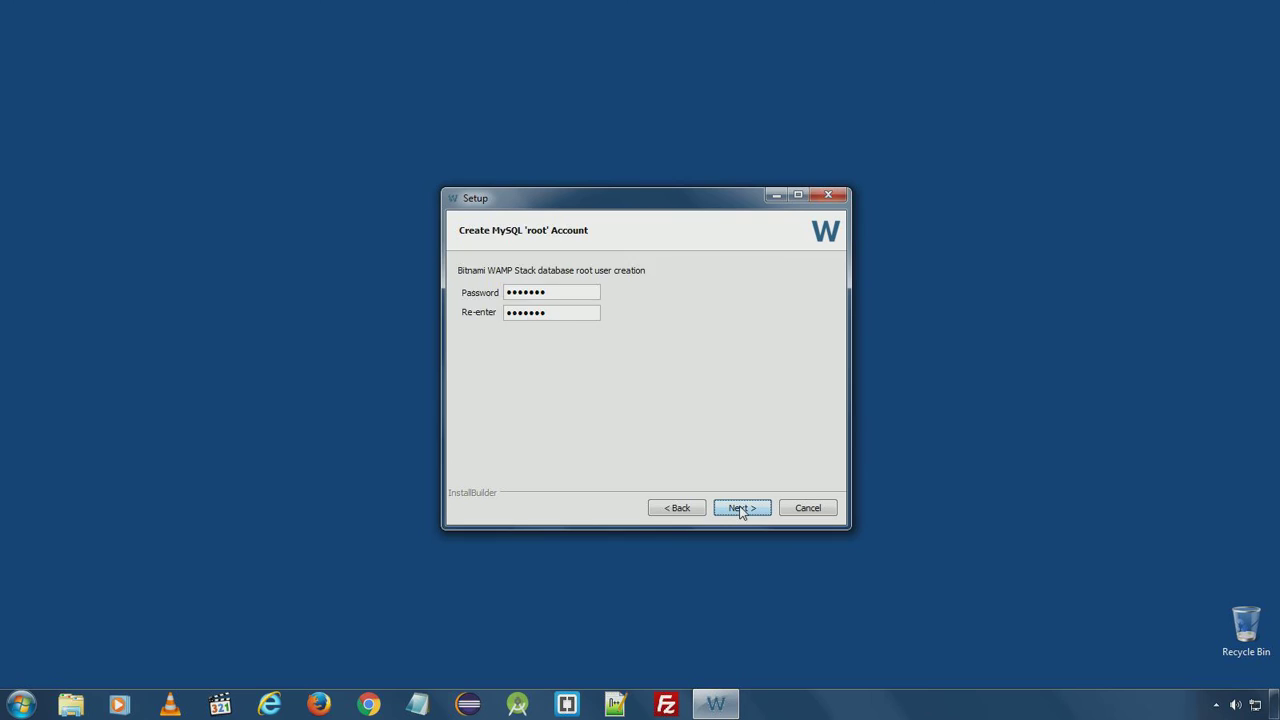
{"action": "left_click", "coordinate": [740, 508]}
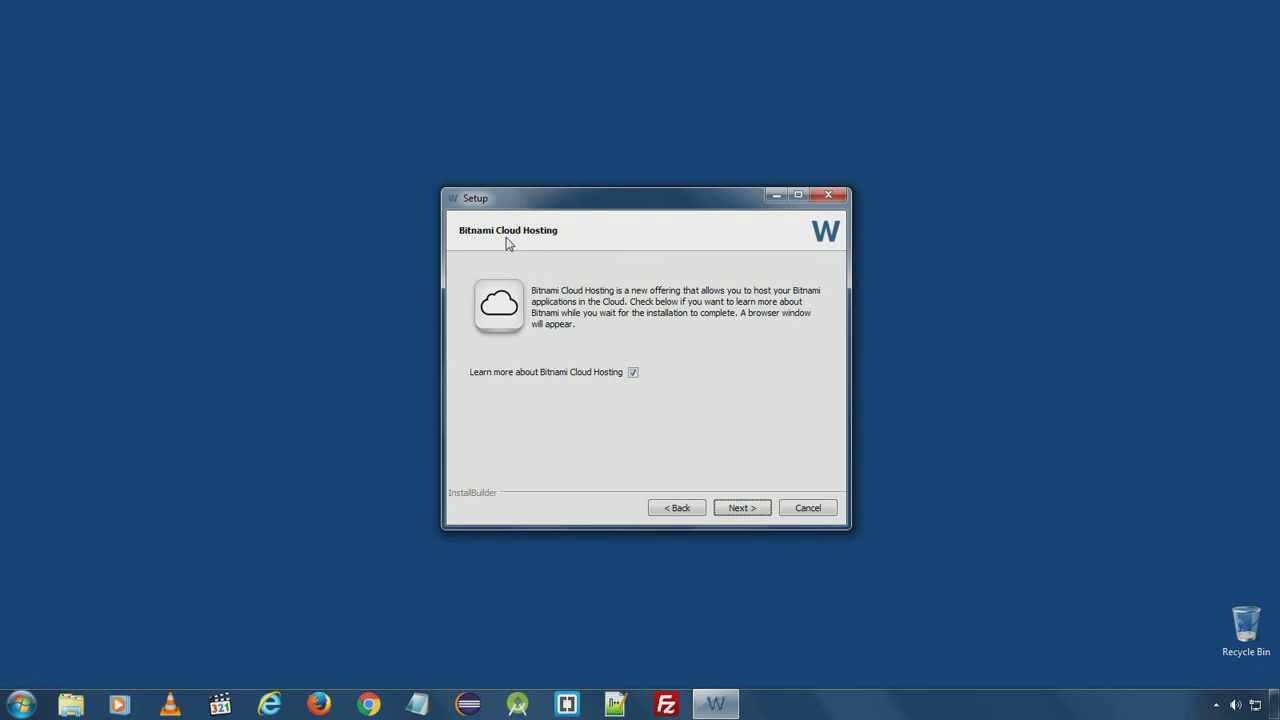
{"action": "mouse_move", "coordinate": [632, 392]}
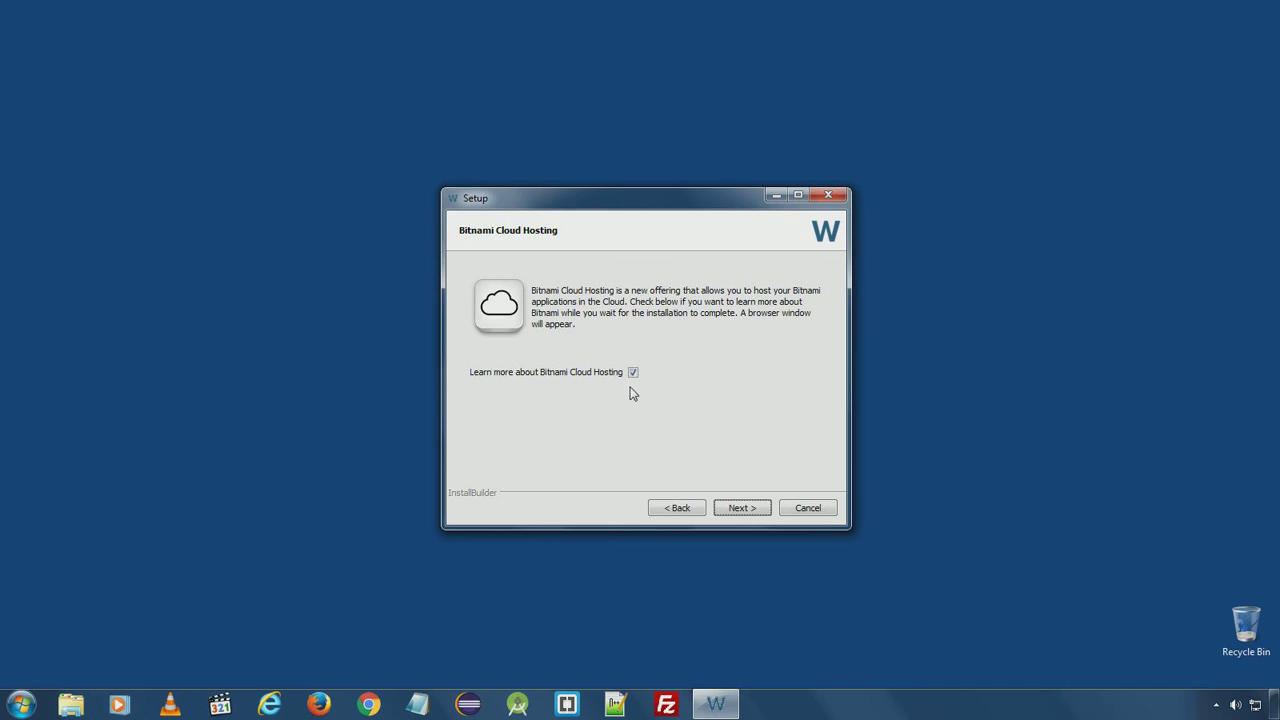
{"action": "mouse_move", "coordinate": [580, 388]}
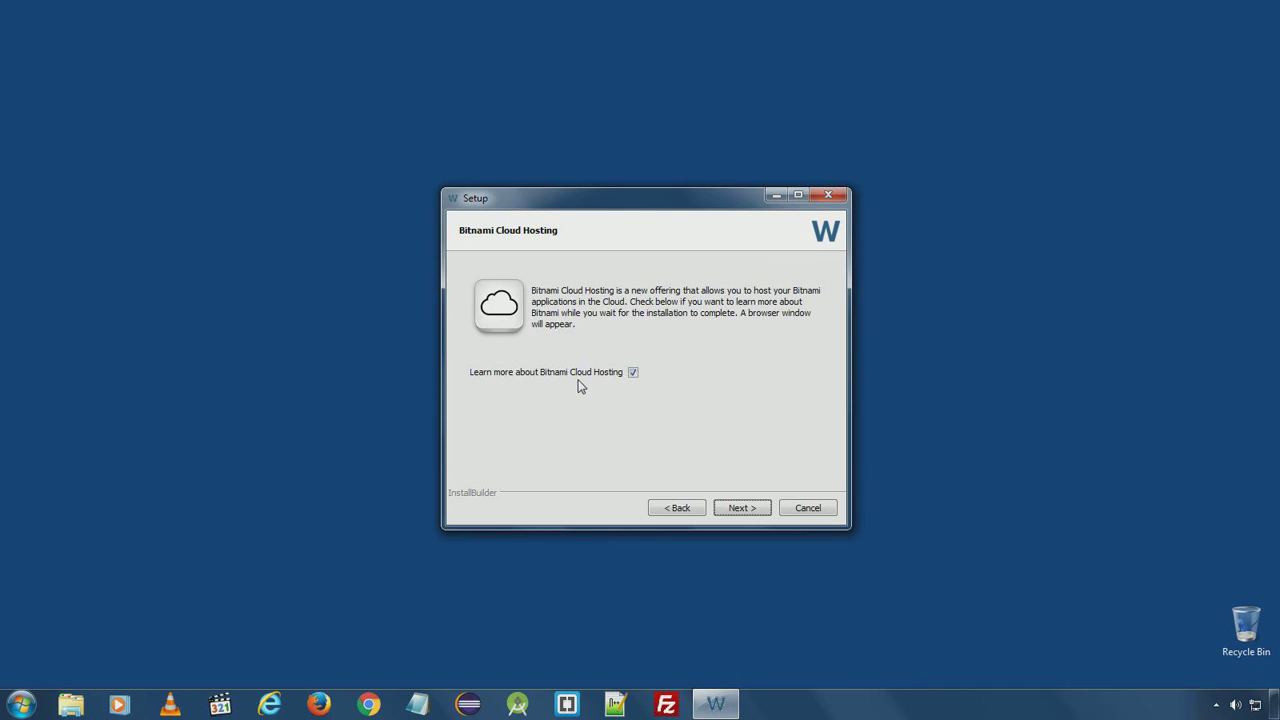
Step: Uncheck 'Learn more about Bitnami Cloud Hosting' and begin installing from Ready to Install
{"action": "left_click", "coordinate": [632, 372]}
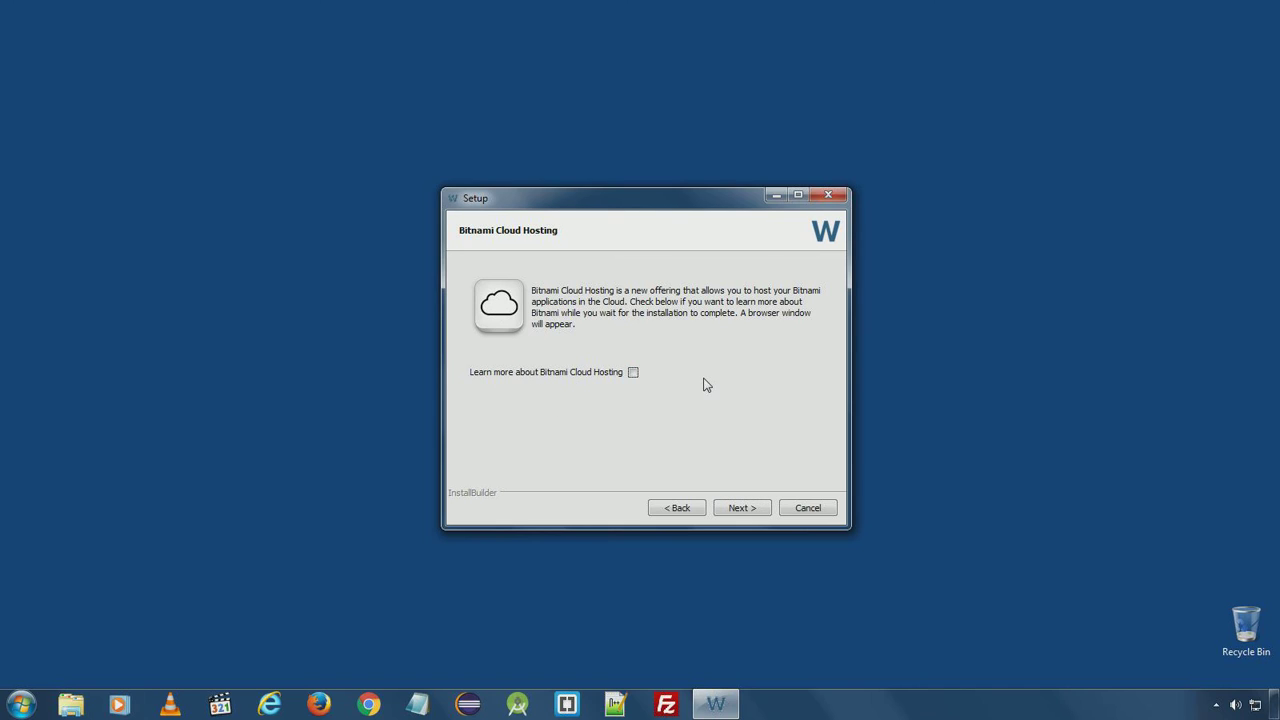
{"action": "left_click", "coordinate": [740, 508]}
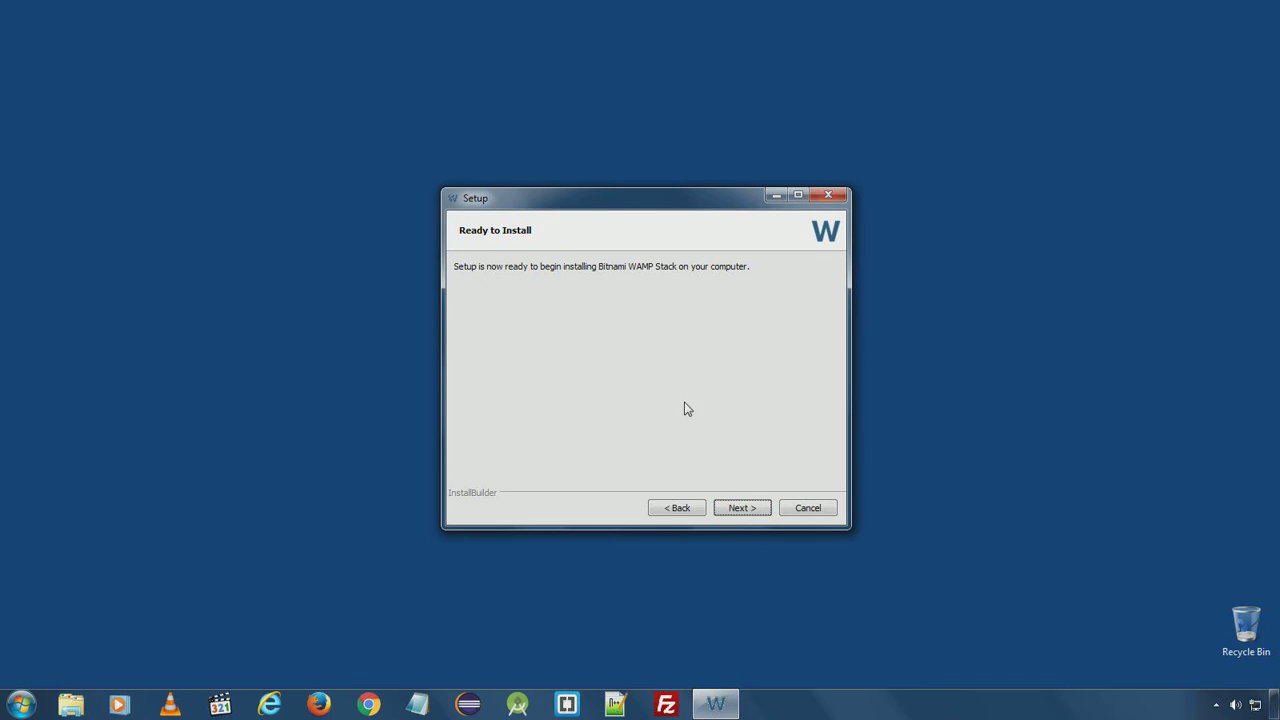
{"action": "left_click", "coordinate": [740, 508]}
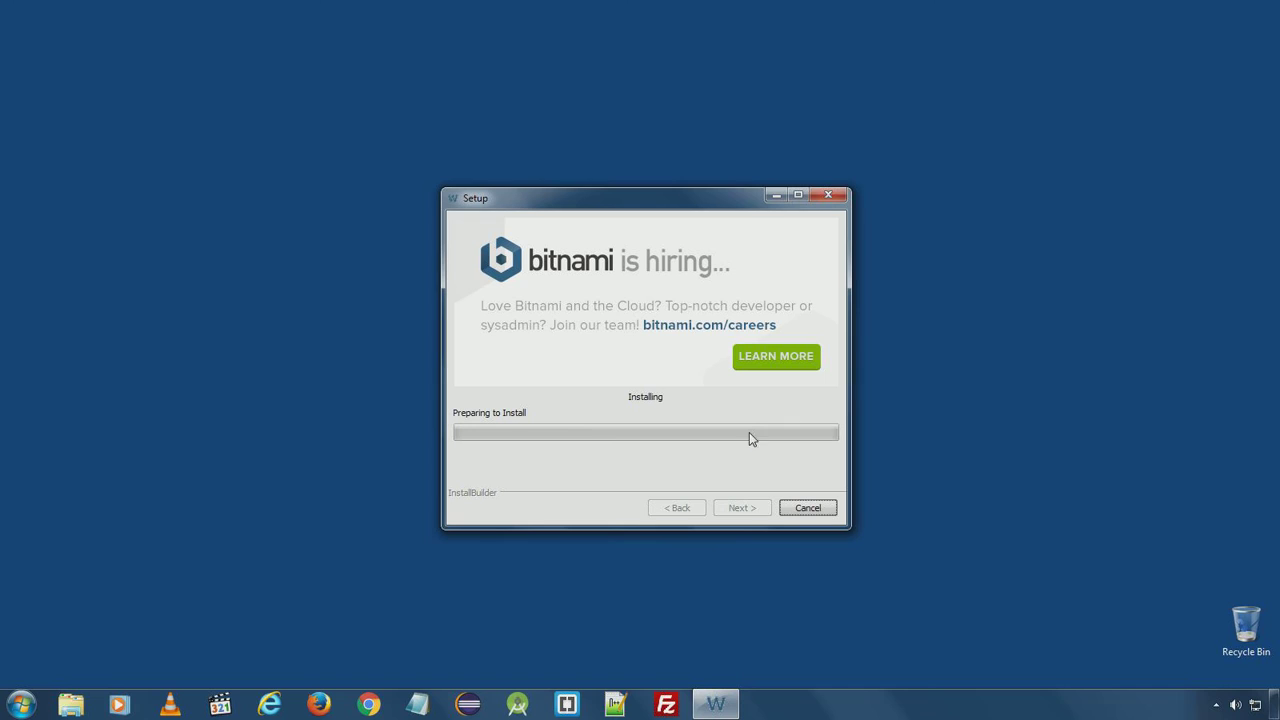
{"action": "mouse_move", "coordinate": [616, 184]}
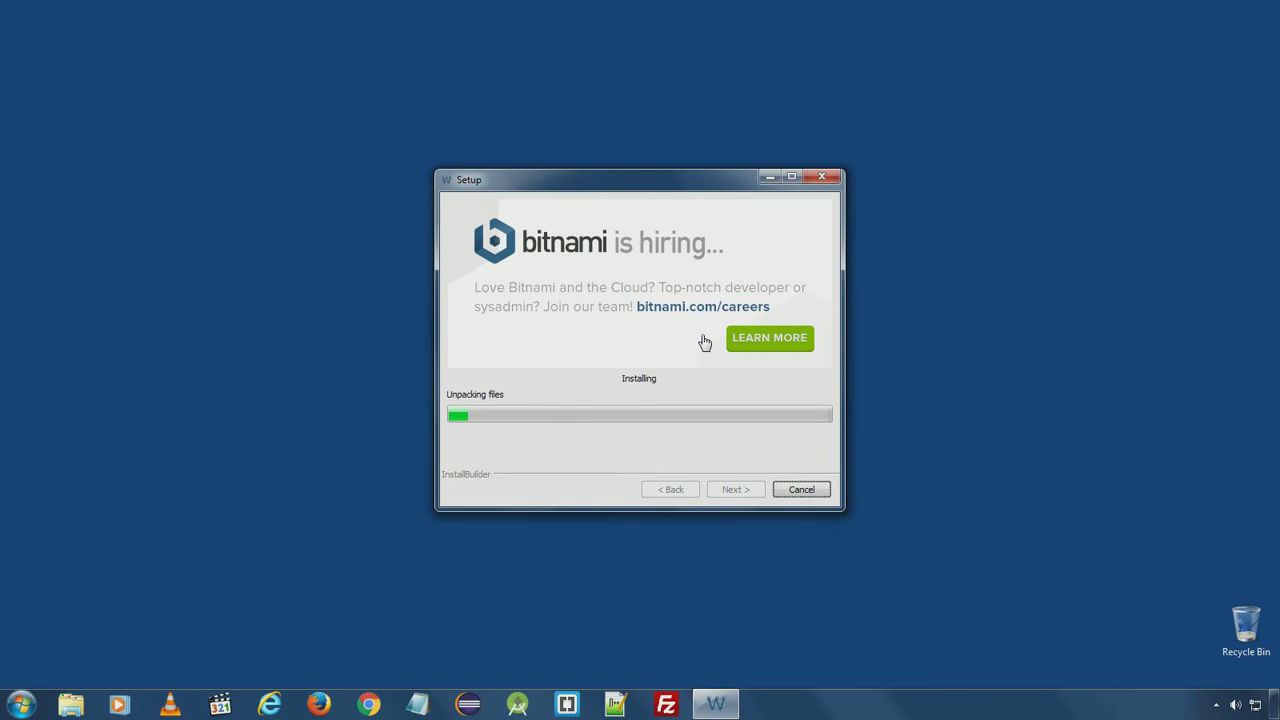
{"action": "mouse_move", "coordinate": [572, 440]}
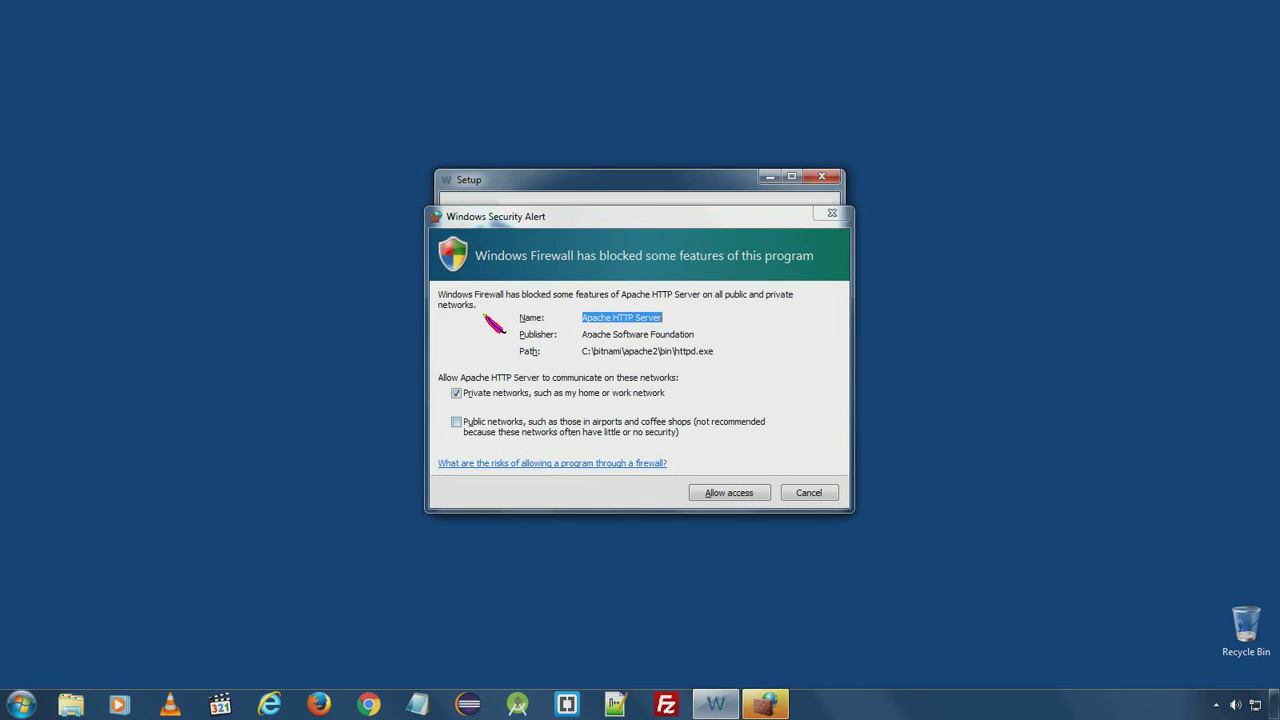
{"action": "mouse_move", "coordinate": [664, 288]}
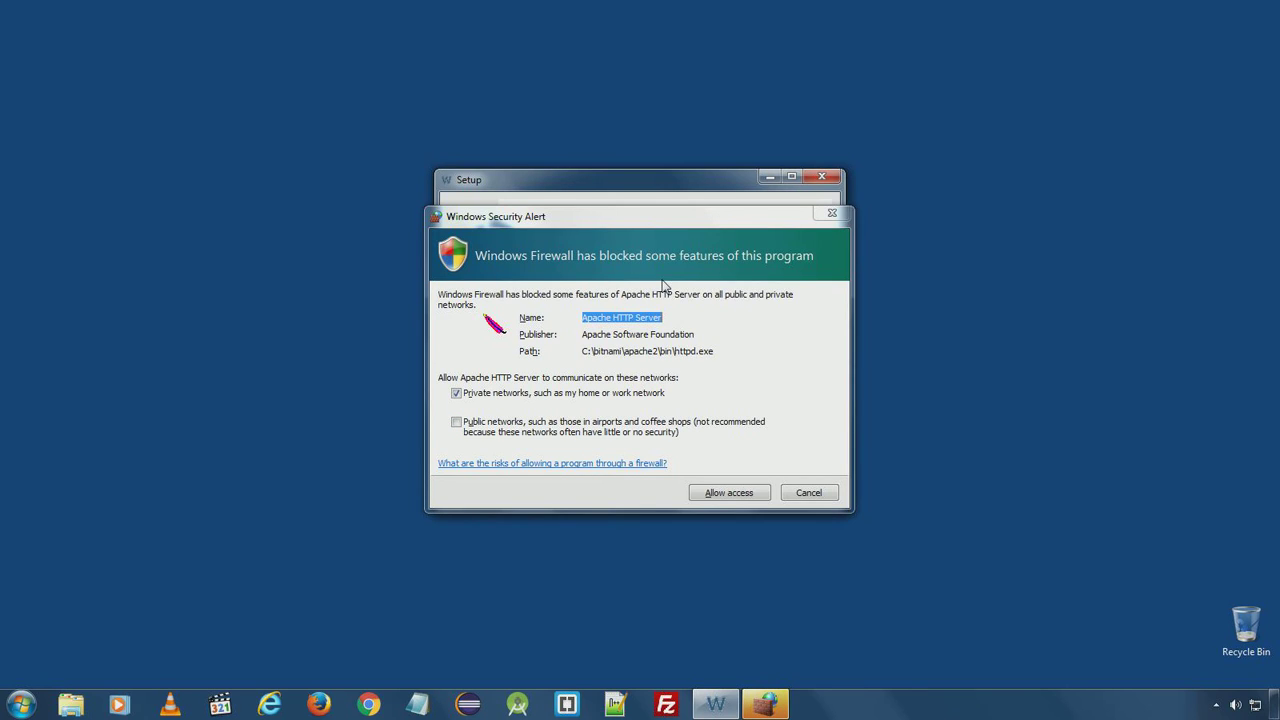
{"action": "mouse_move", "coordinate": [642, 318]}
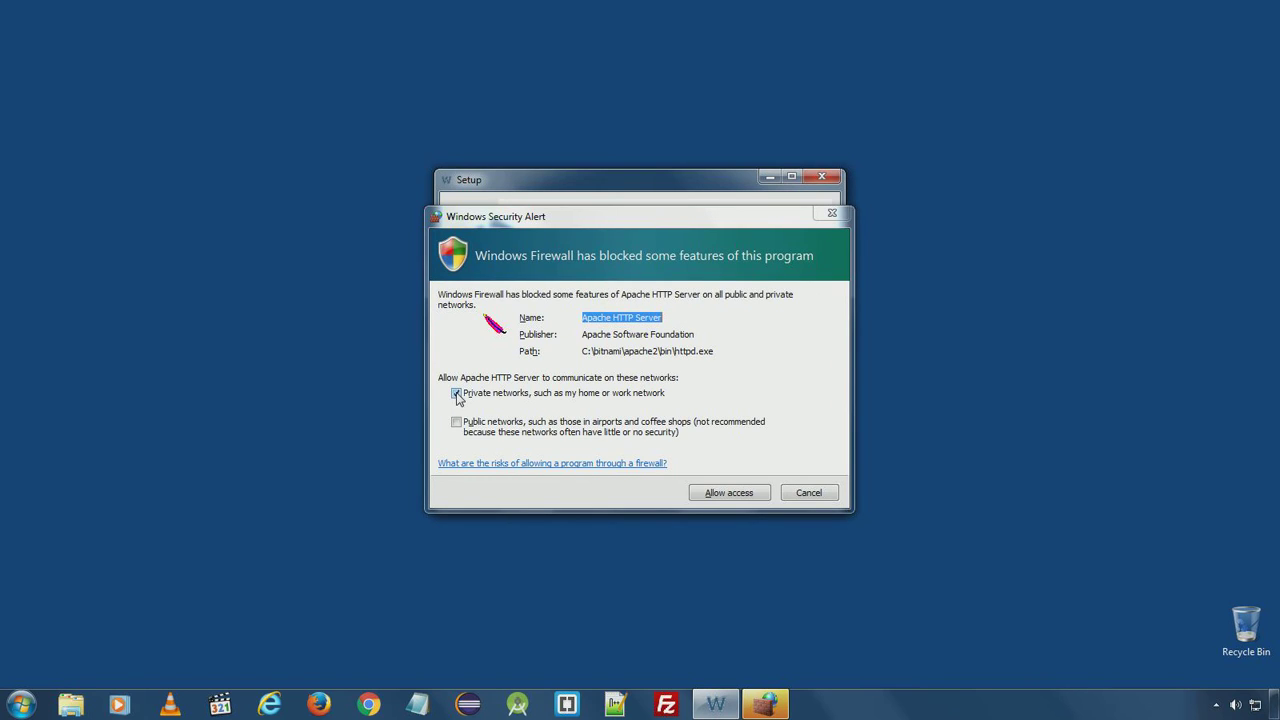
Step: Allow Apache HTTP Server through the Windows firewall on private networks
{"action": "left_click", "coordinate": [456, 392]}
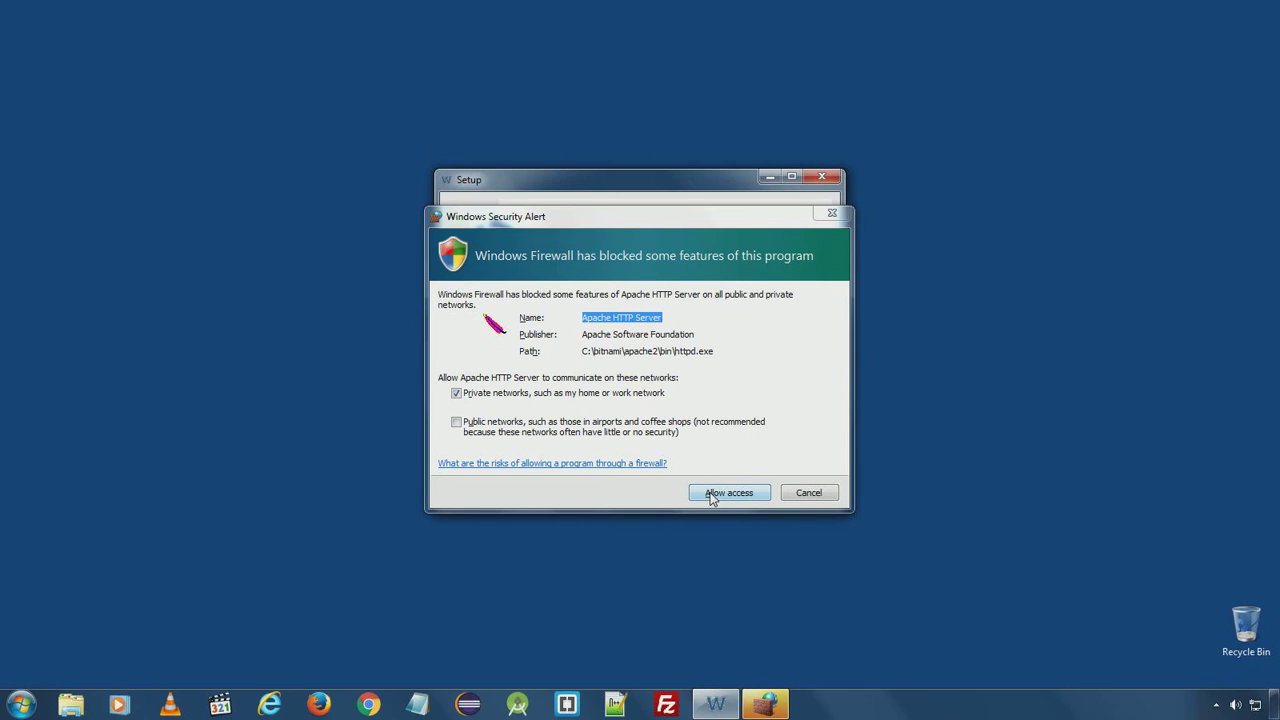
{"action": "left_click", "coordinate": [728, 492]}
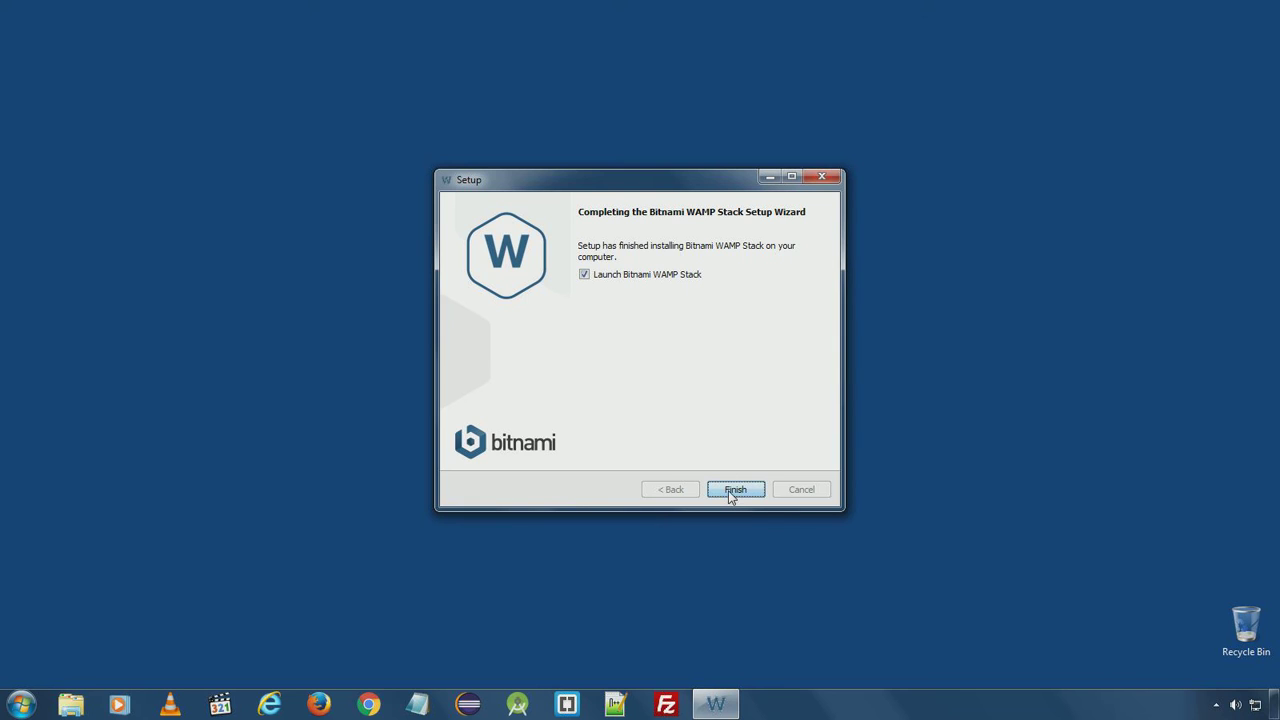
Step: Finish the installer with 'Launch Bitnami WAMP Stack' checked so the welcome page opens
{"action": "left_click", "coordinate": [736, 488]}
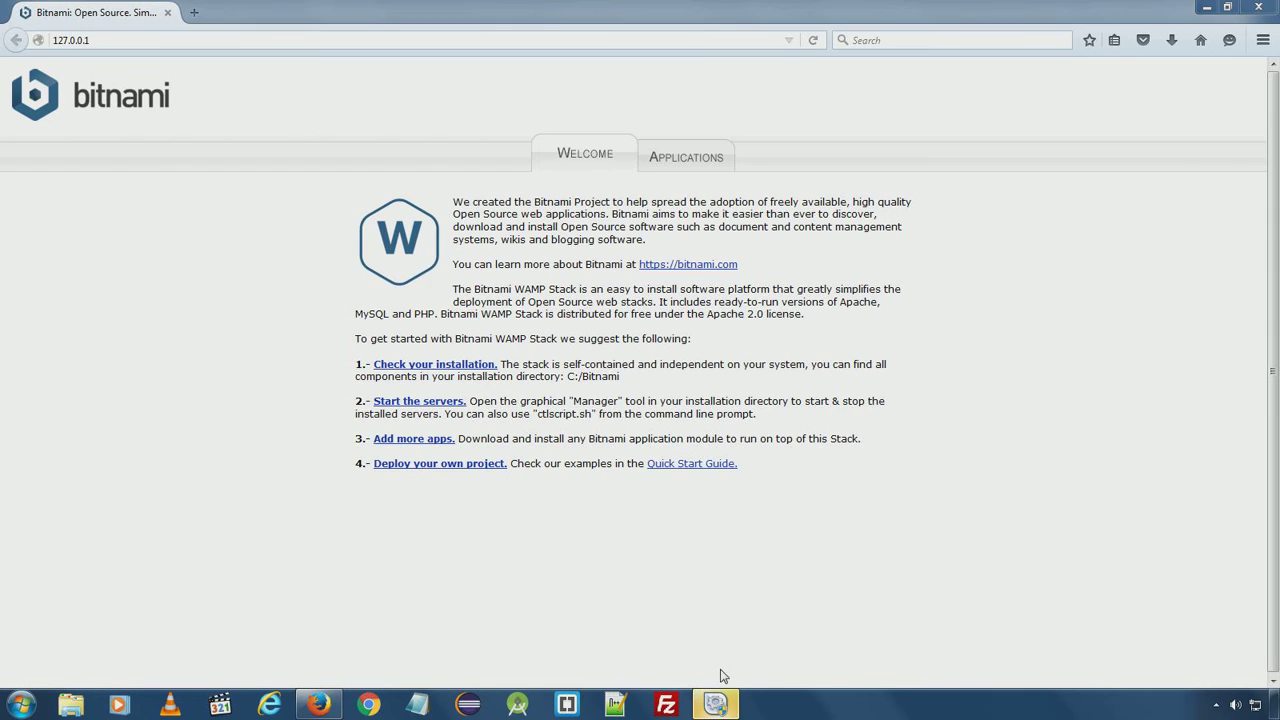
{"action": "mouse_move", "coordinate": [416, 192]}
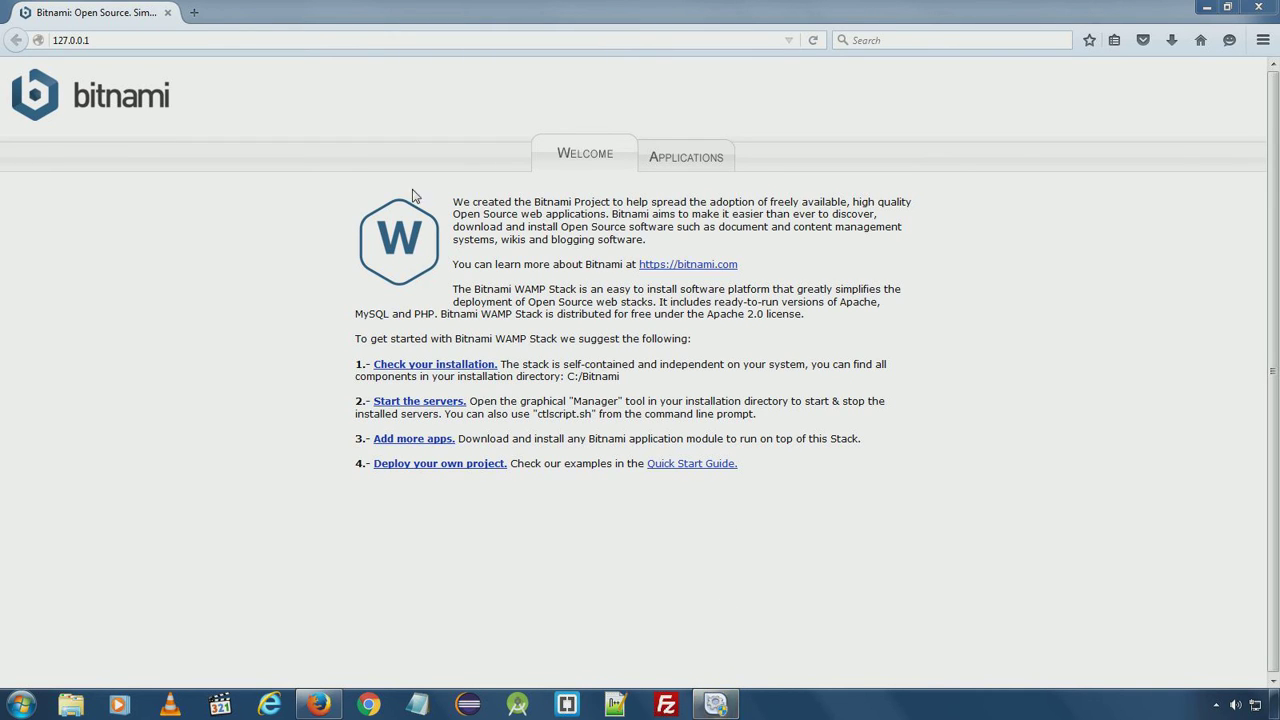
{"action": "mouse_move", "coordinate": [90, 62]}
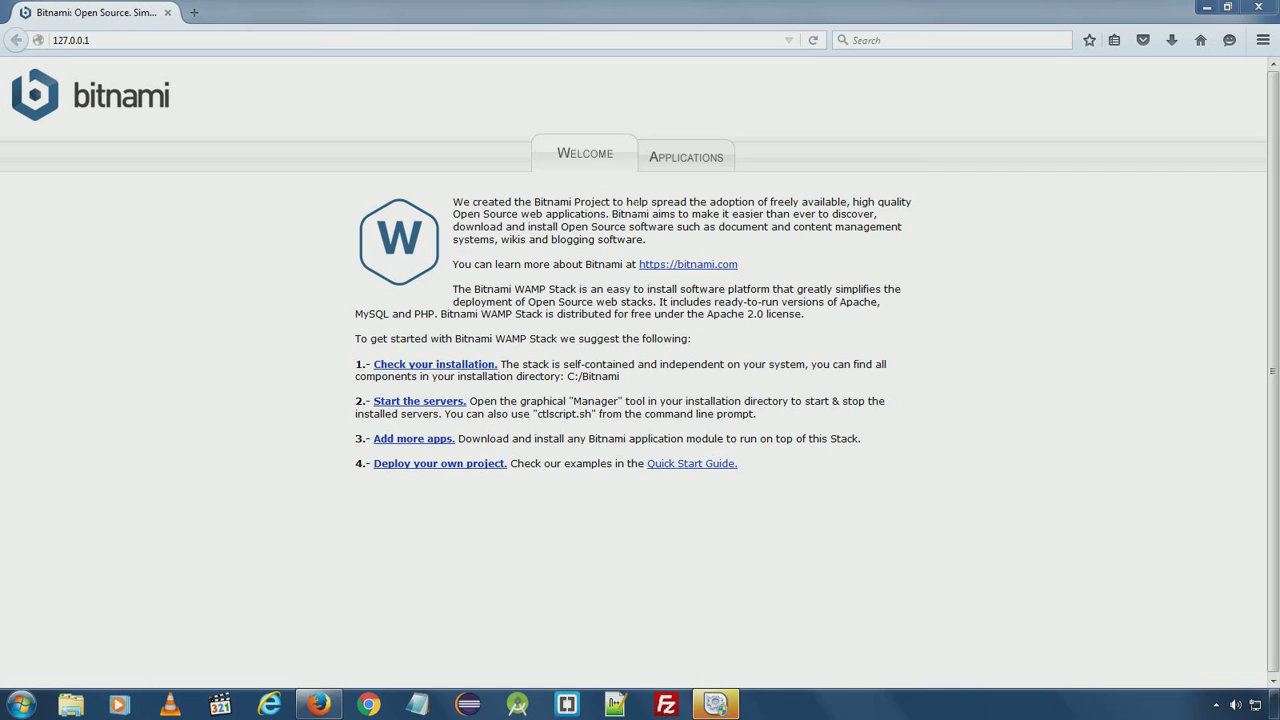
{"action": "mouse_move", "coordinate": [896, 184]}
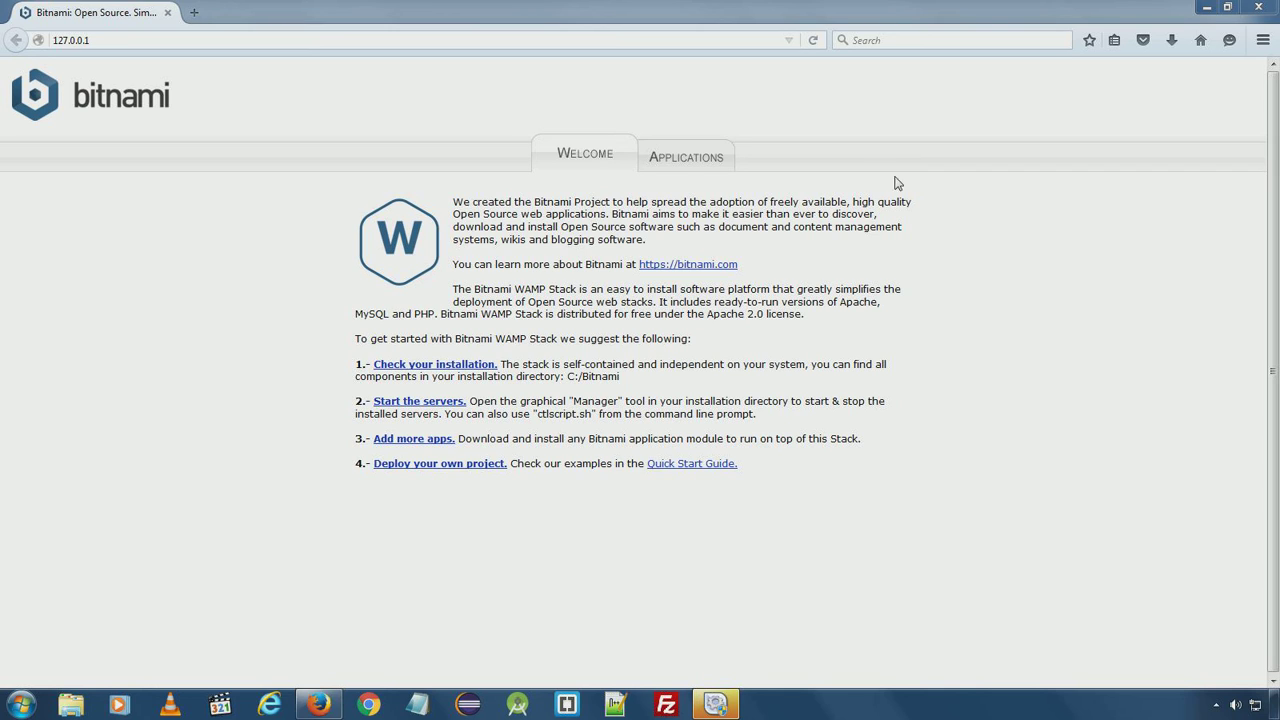
Step: Reach the phpMyAdmin login page via Access under the Bitnami phpMyAdmin Module
{"action": "left_click", "coordinate": [684, 156]}
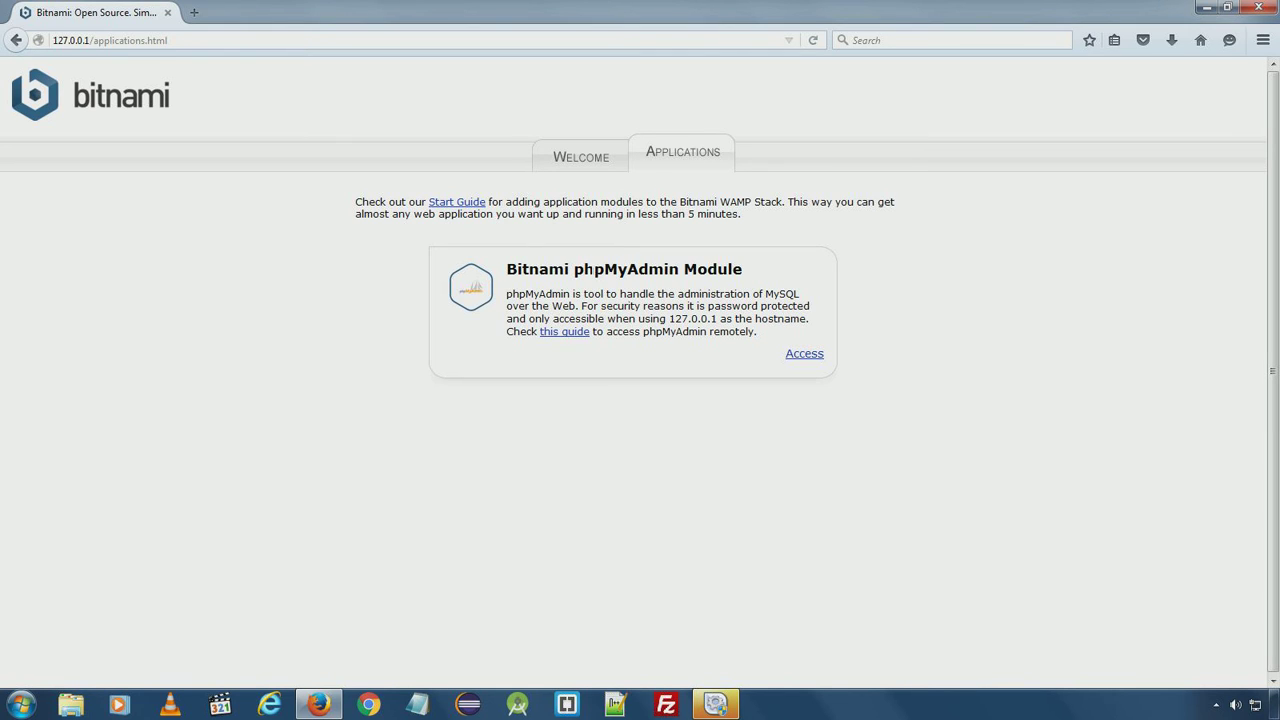
{"action": "mouse_move", "coordinate": [800, 358]}
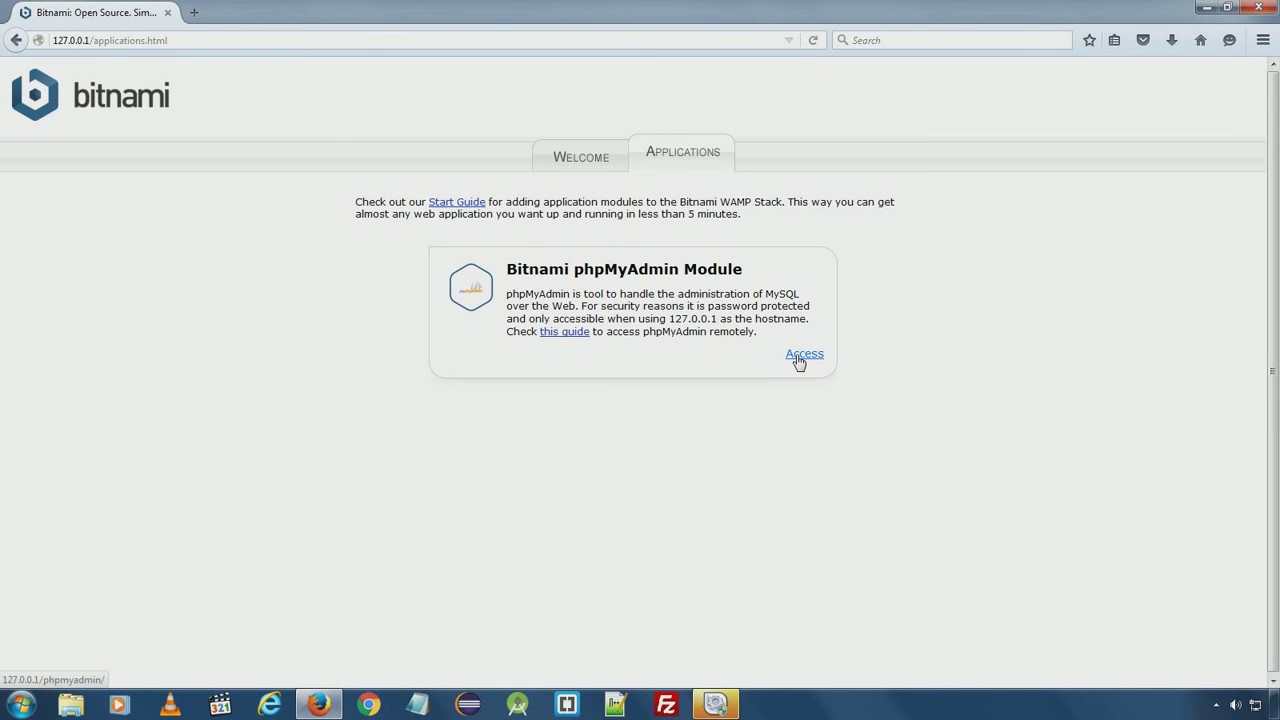
{"action": "left_click", "coordinate": [804, 354]}
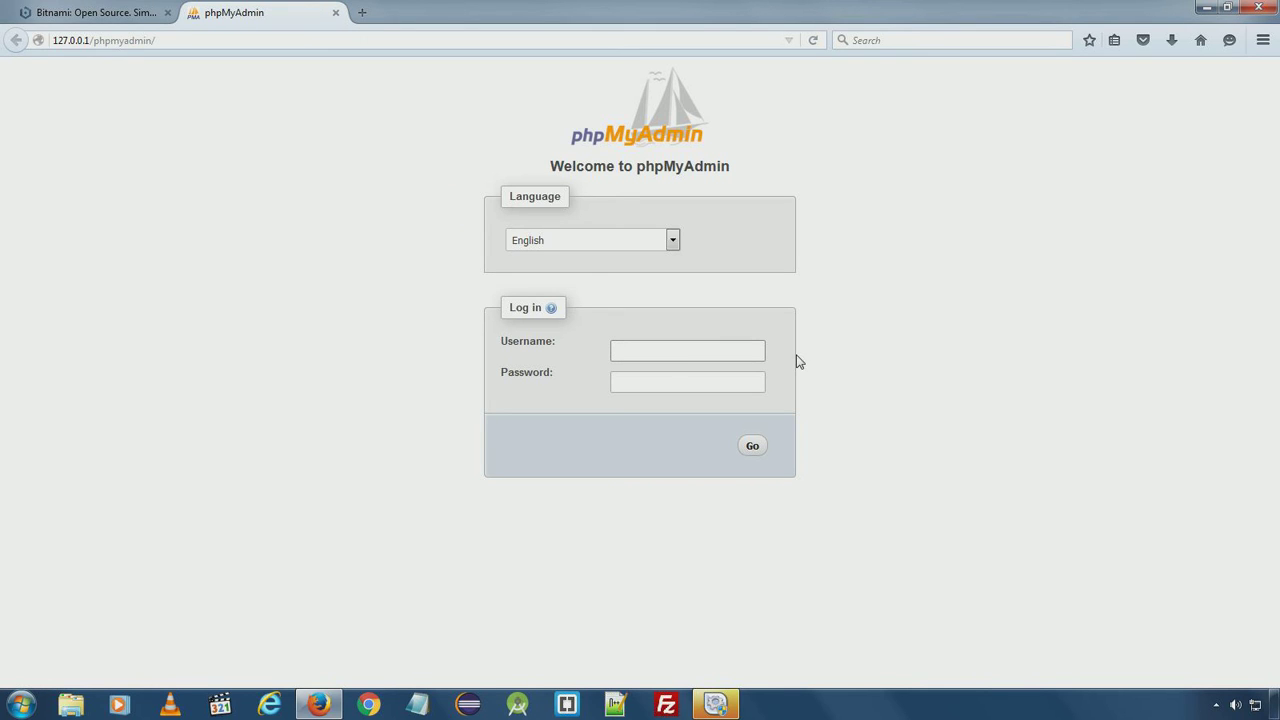
Step: Log in to phpMyAdmin as root with its password to reach the dashboard
{"action": "left_click", "coordinate": [688, 350]}
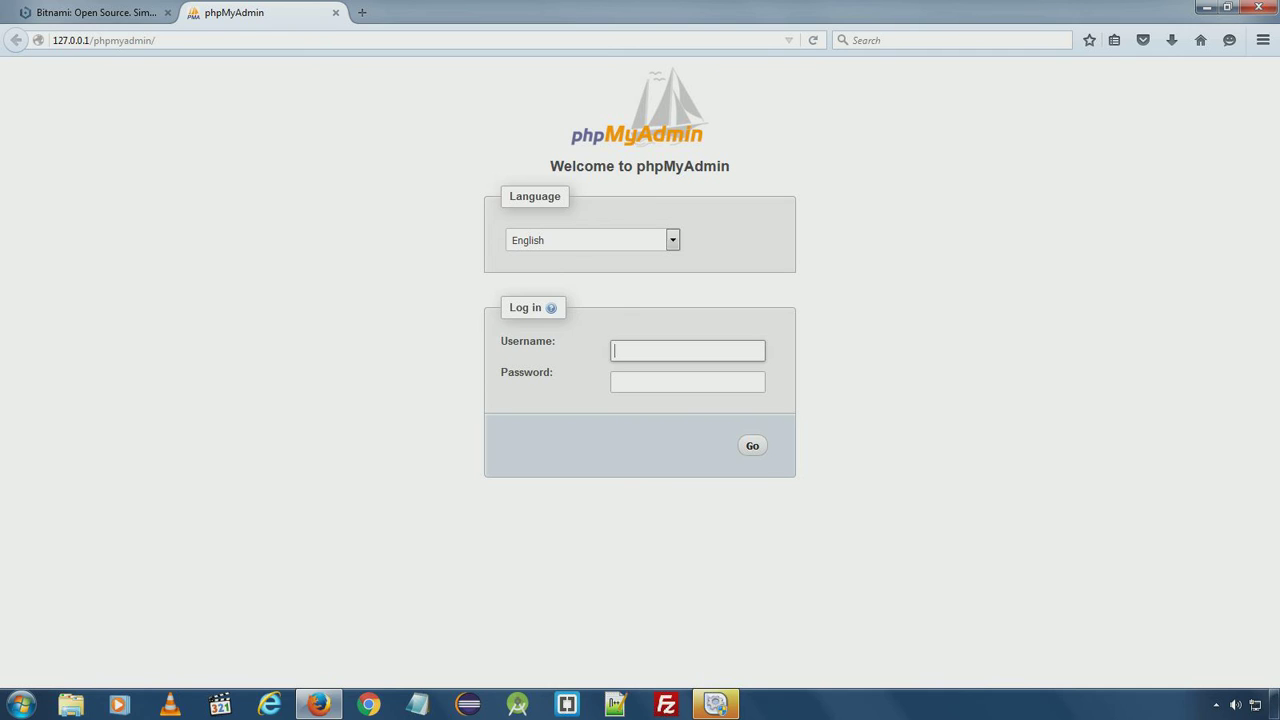
{"action": "type", "text": "root"}
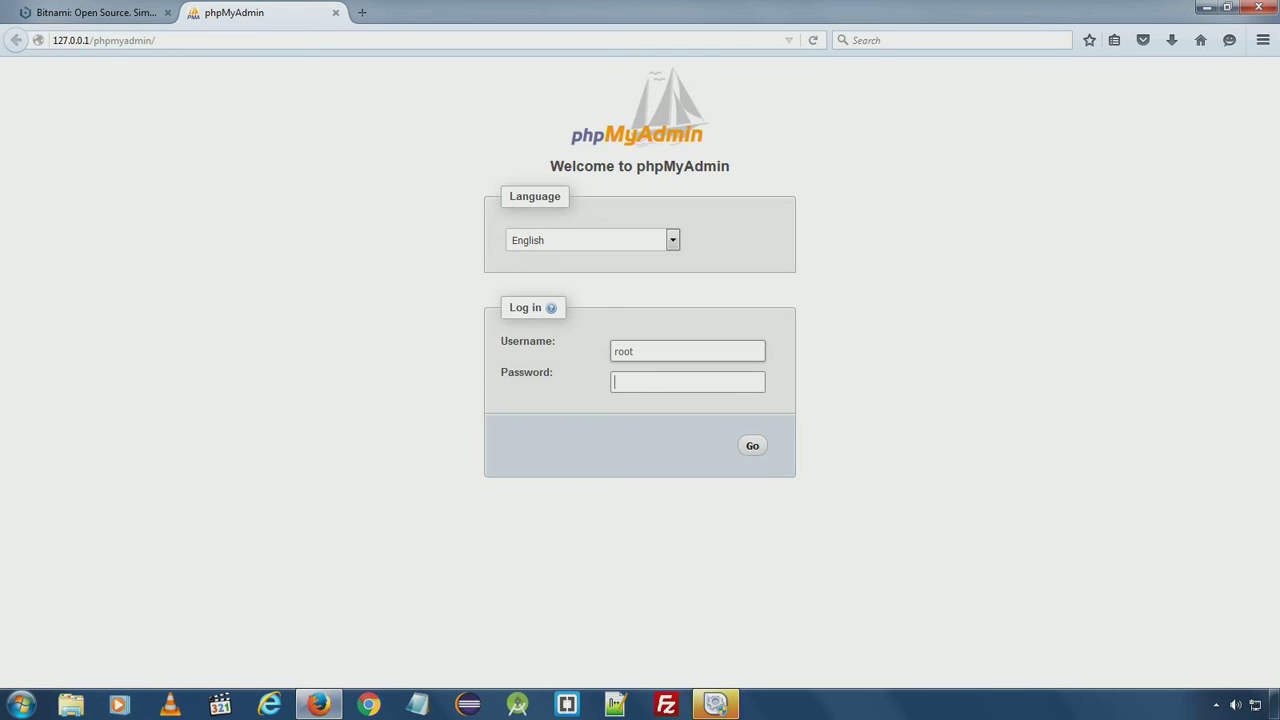
{"action": "type", "text": "password"}
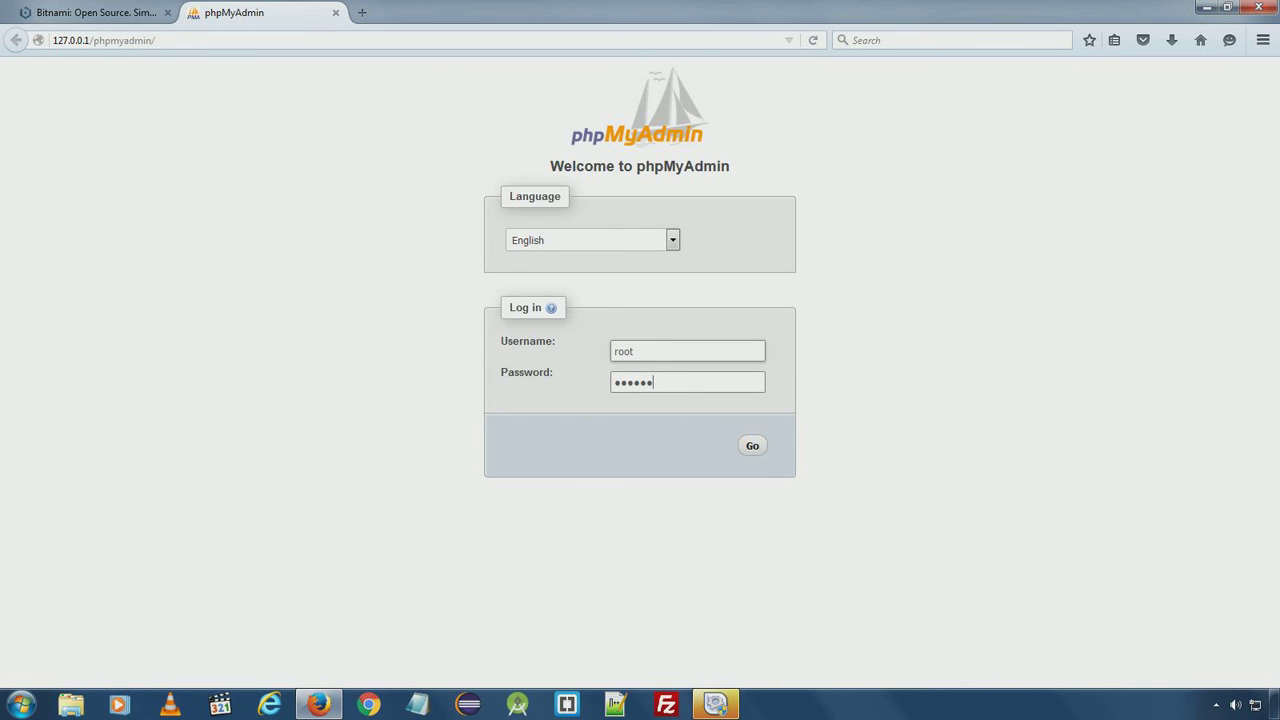
{"action": "left_click", "coordinate": [752, 444]}
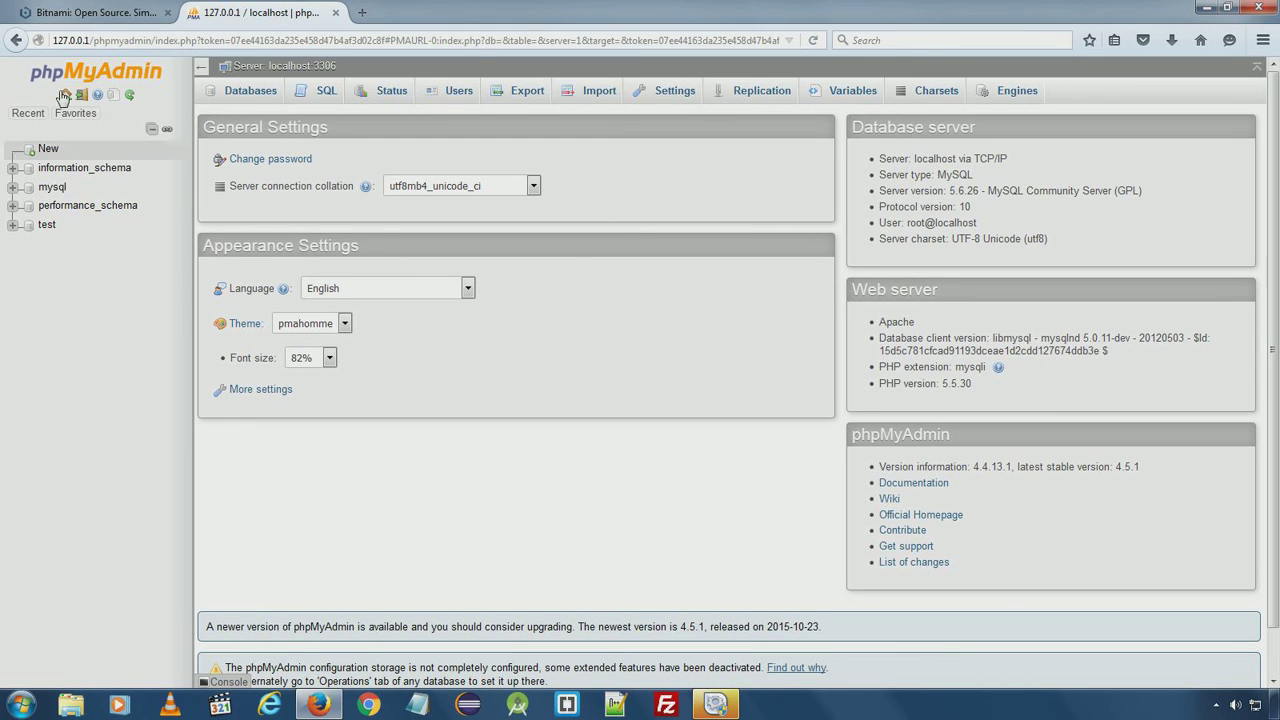
{"action": "mouse_move", "coordinate": [684, 390]}
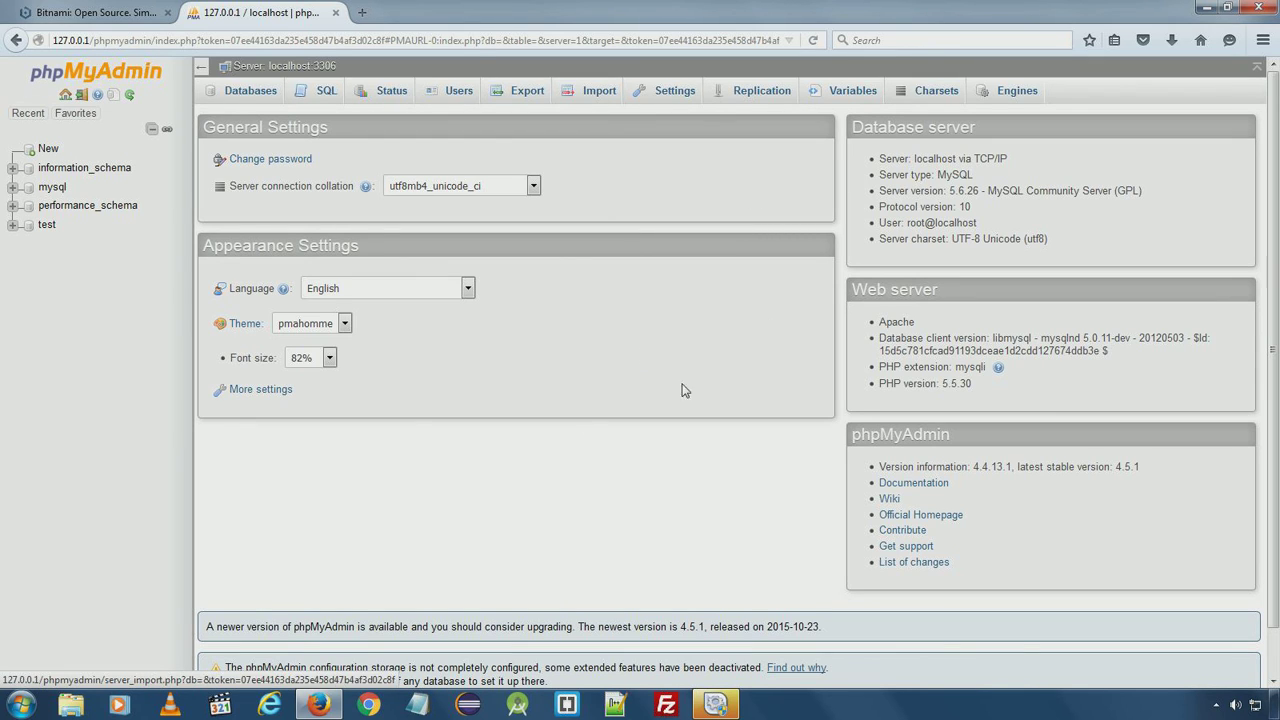
{"action": "mouse_move", "coordinate": [78, 334]}
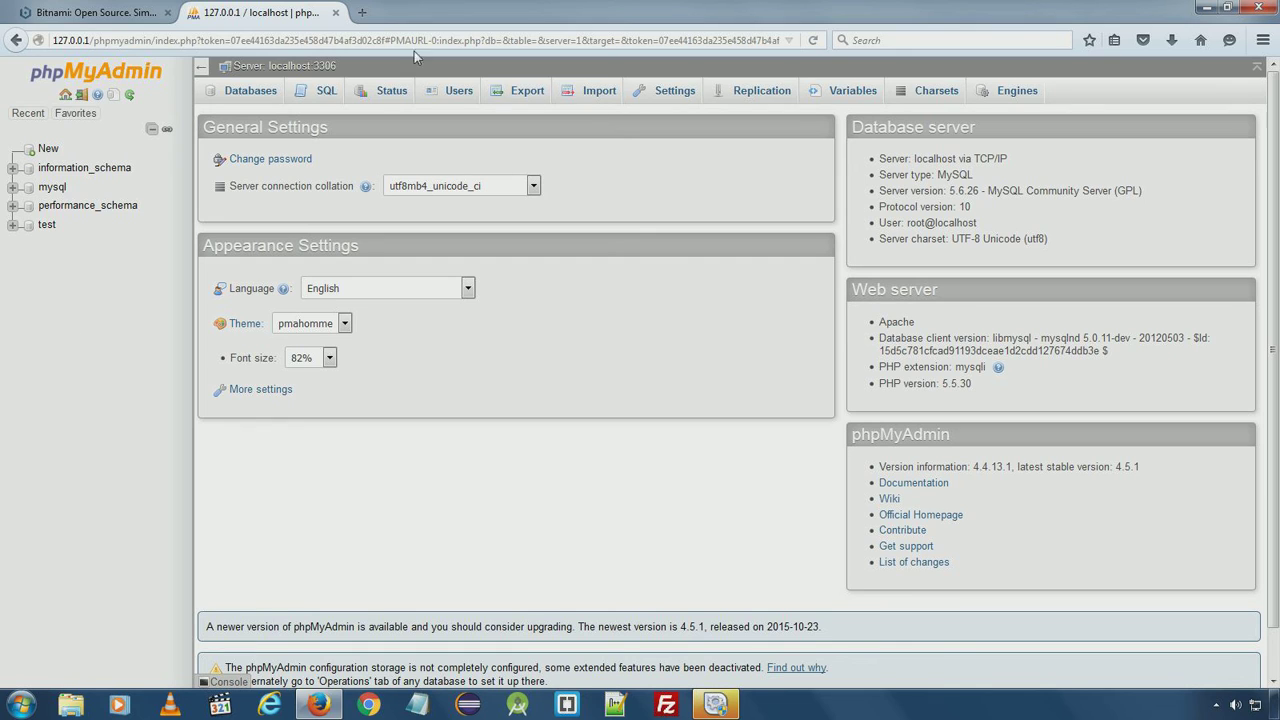
Step: Add a new Firefox tab beside the phpMyAdmin dashboard
{"action": "left_click", "coordinate": [376, 14]}
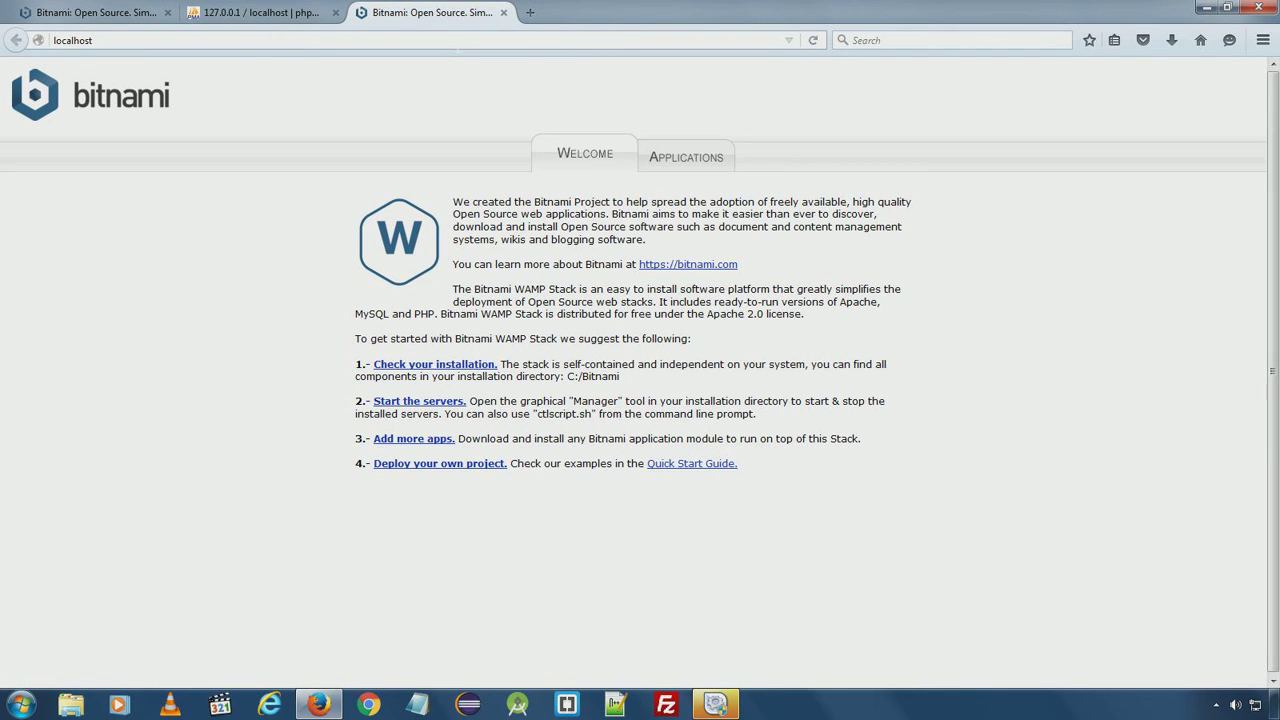
Step: Close the extra tab and then the last tab, leaving the Bitnami manager window
{"action": "left_click", "coordinate": [684, 156]}
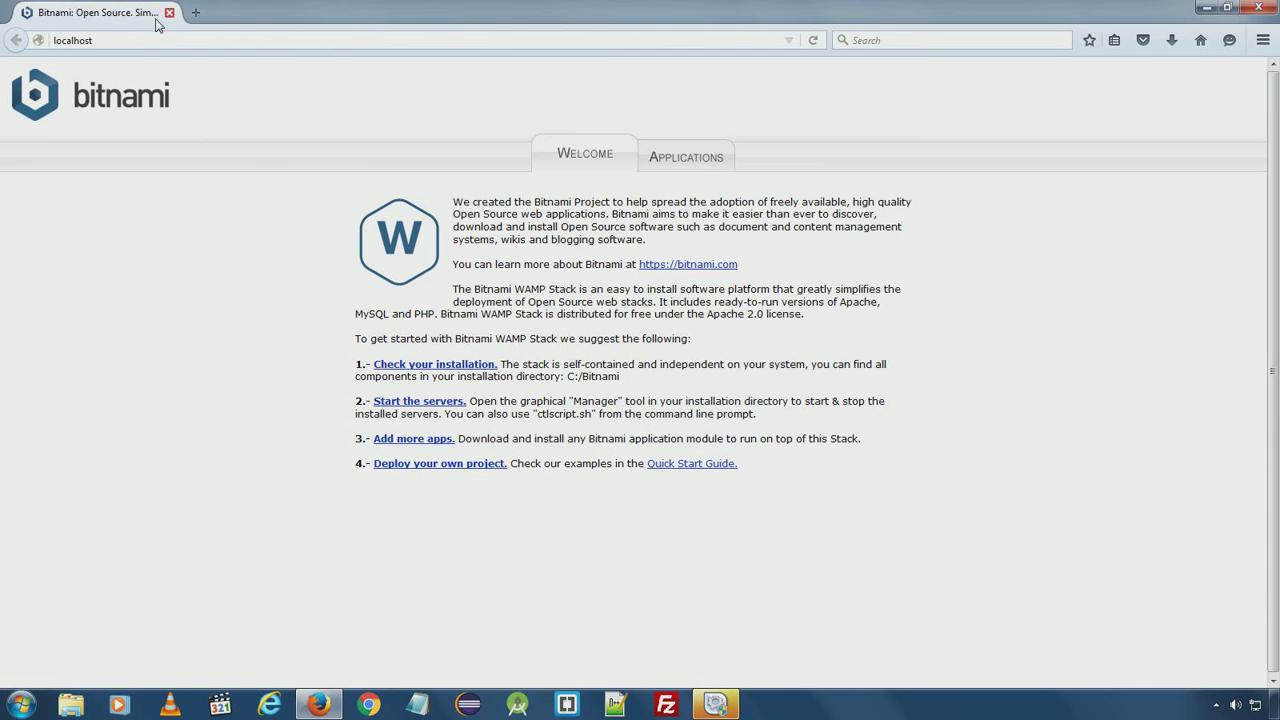
{"action": "left_click", "coordinate": [684, 156]}
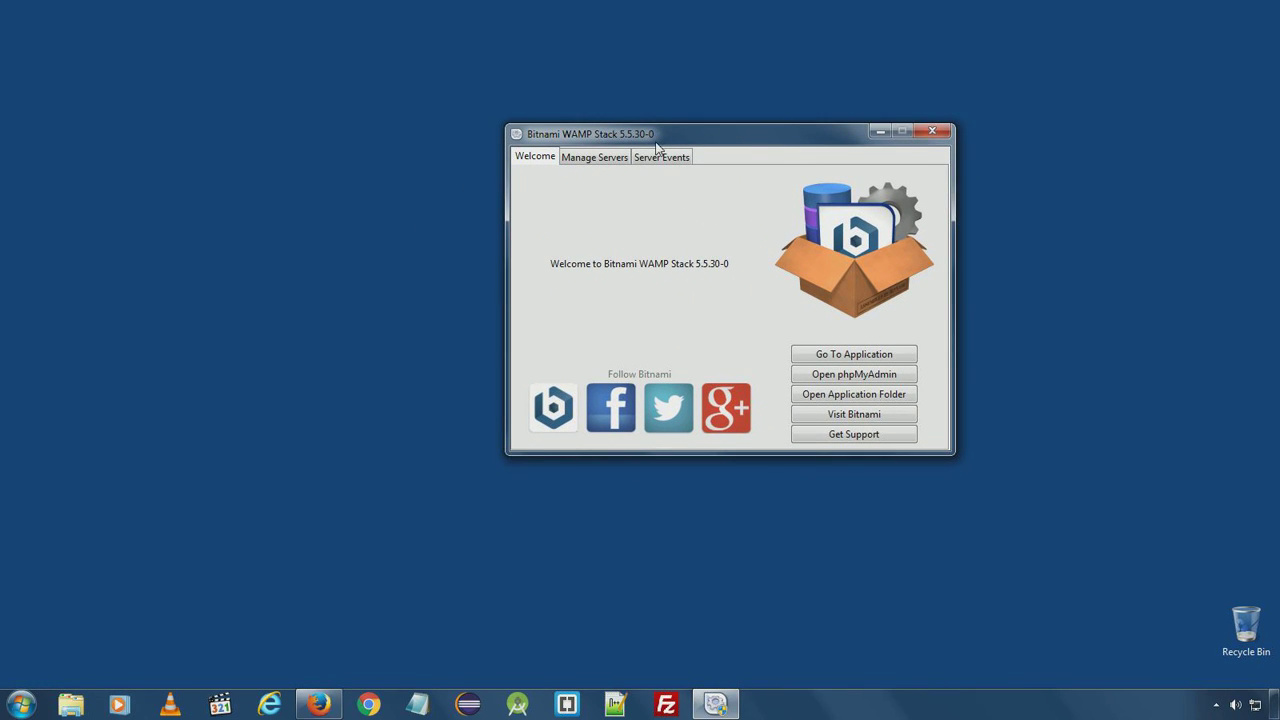
{"action": "mouse_move", "coordinate": [852, 354]}
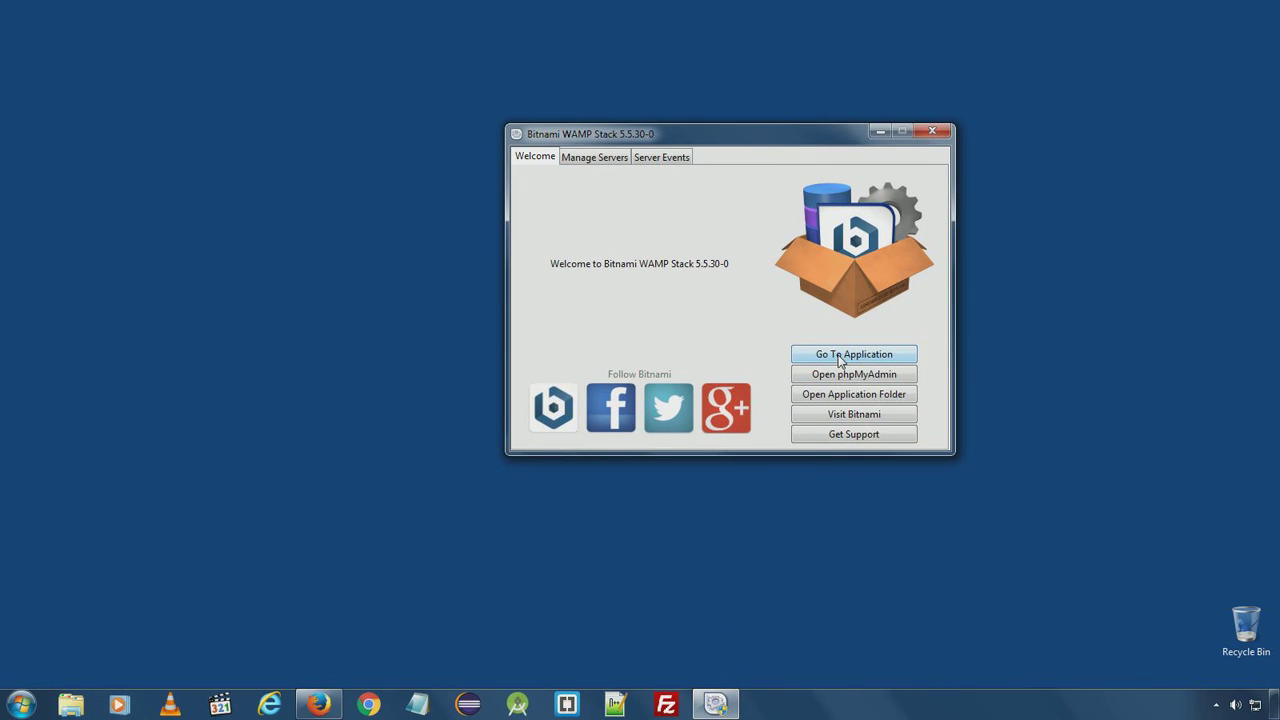
{"action": "left_click", "coordinate": [852, 354]}
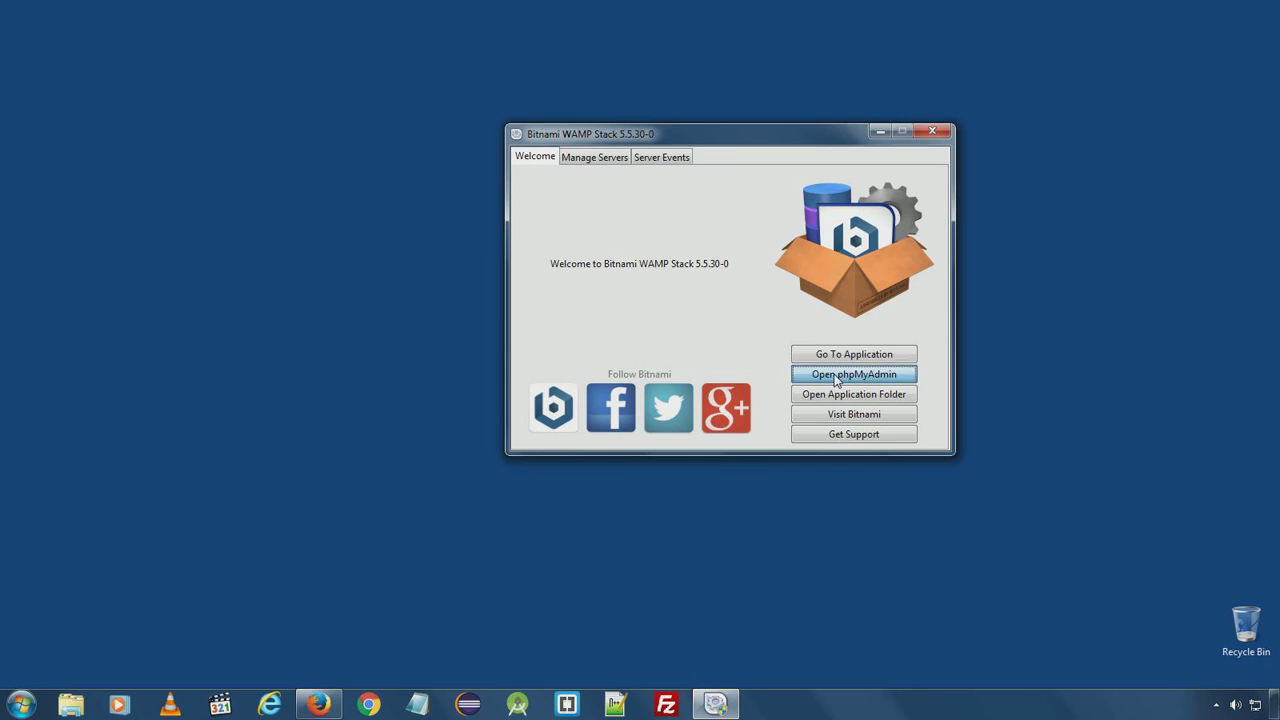
{"action": "left_click", "coordinate": [852, 374]}
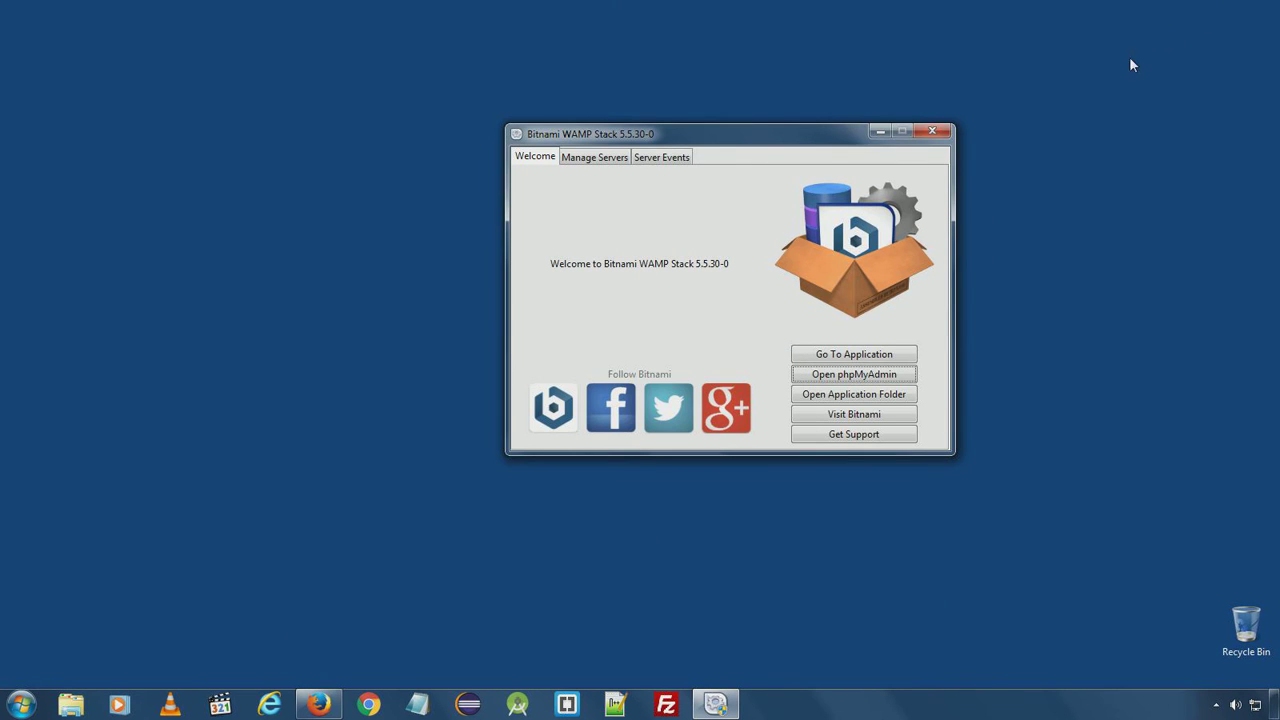
{"action": "mouse_move", "coordinate": [852, 394]}
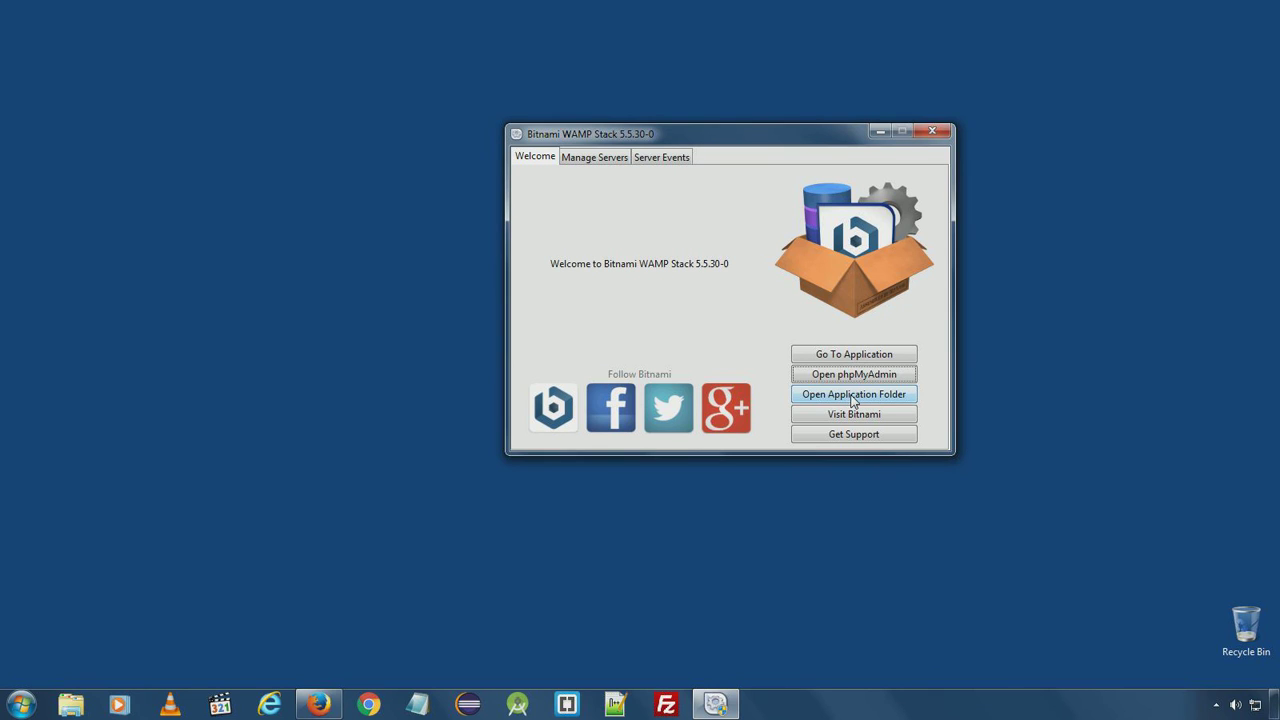
{"action": "left_click", "coordinate": [852, 394]}
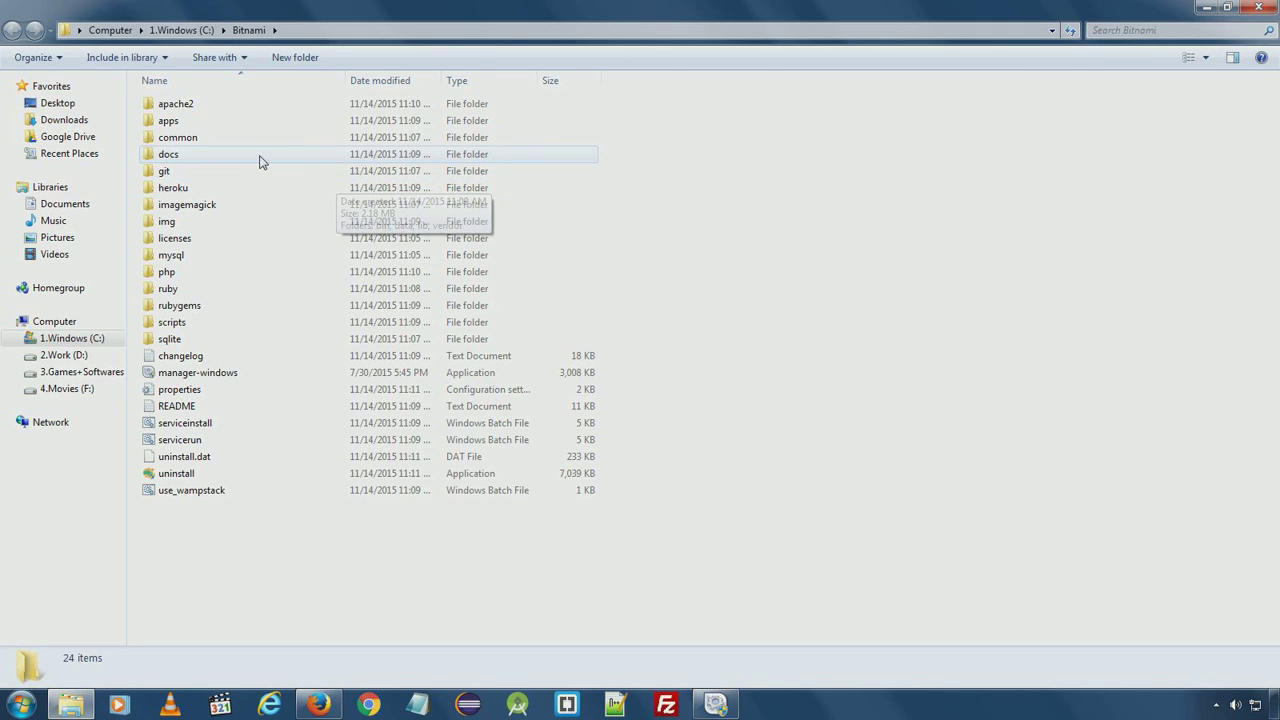
{"action": "mouse_move", "coordinate": [200, 120]}
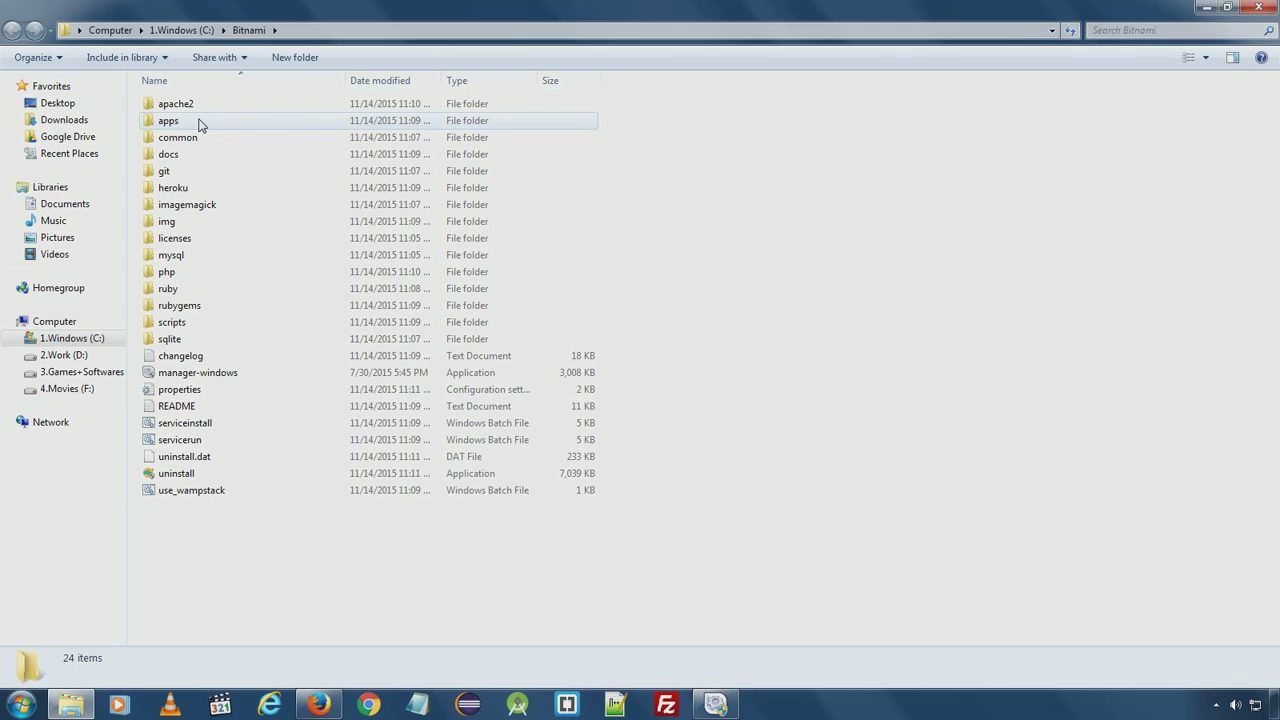
Step: Browse into apache2\htdocs in Explorer, then dismiss the folder window
{"action": "left_click", "coordinate": [176, 104]}
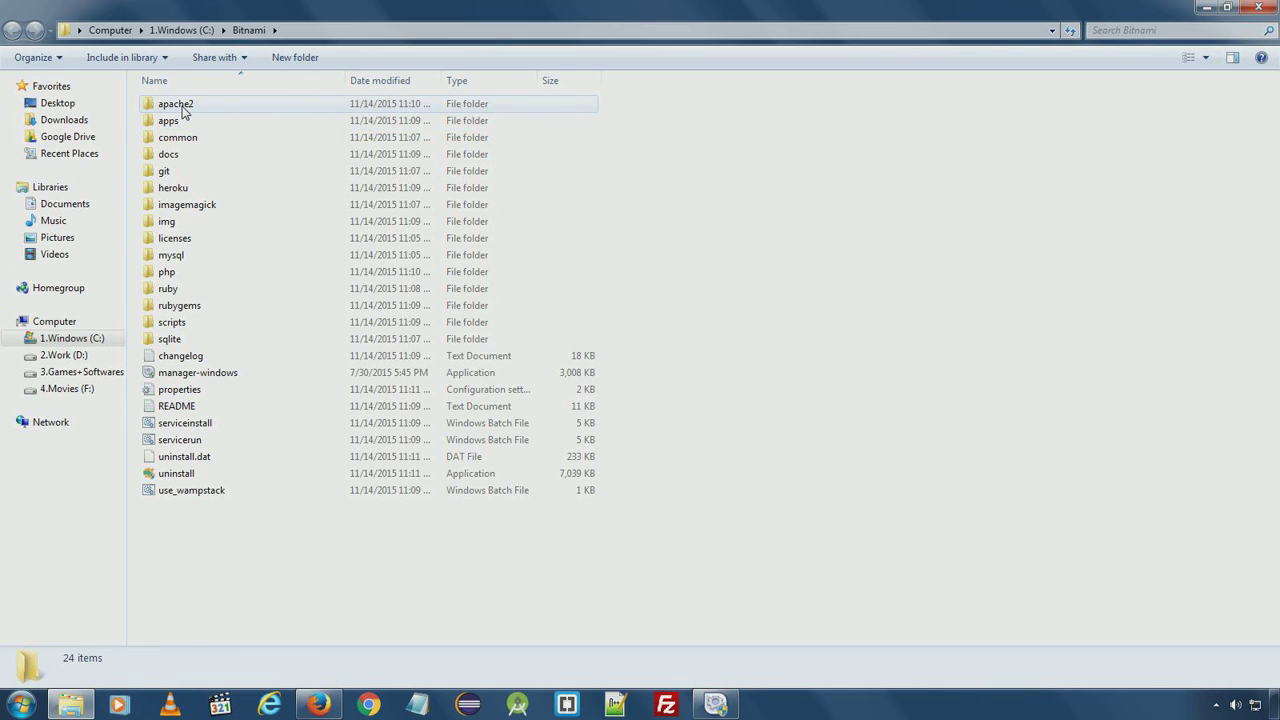
{"action": "double_click", "coordinate": [172, 104]}
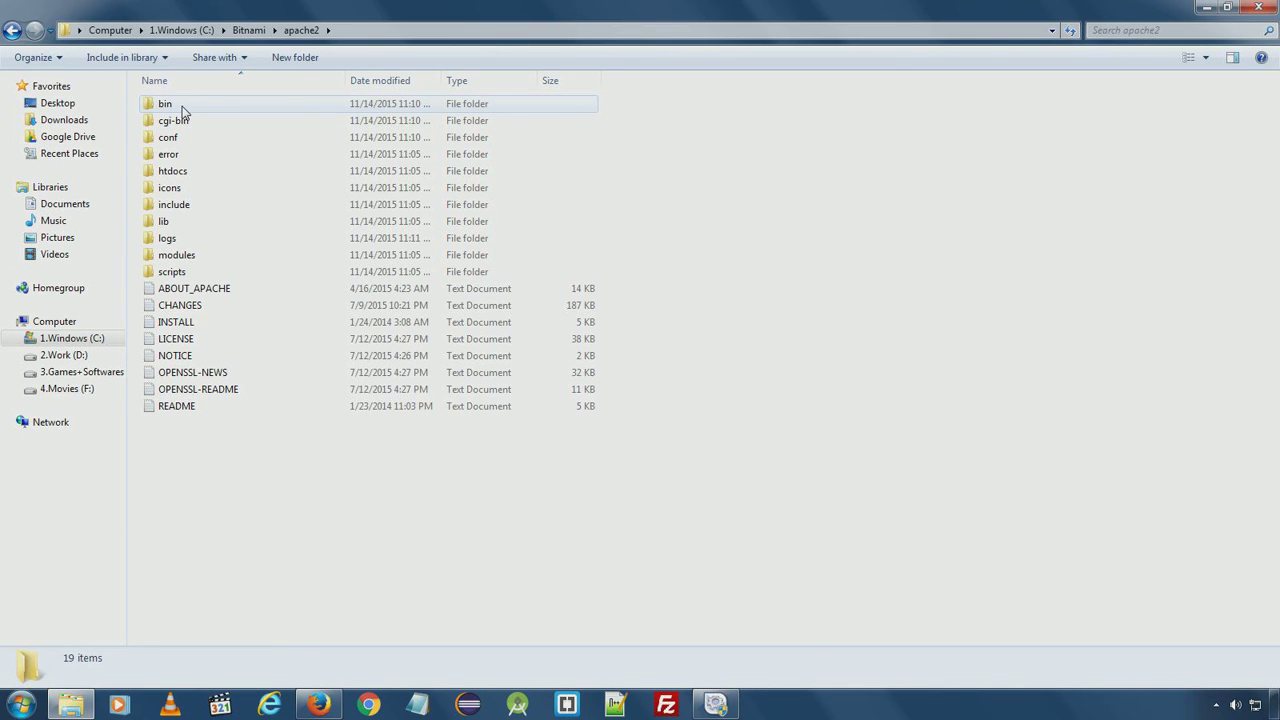
{"action": "double_click", "coordinate": [172, 170]}
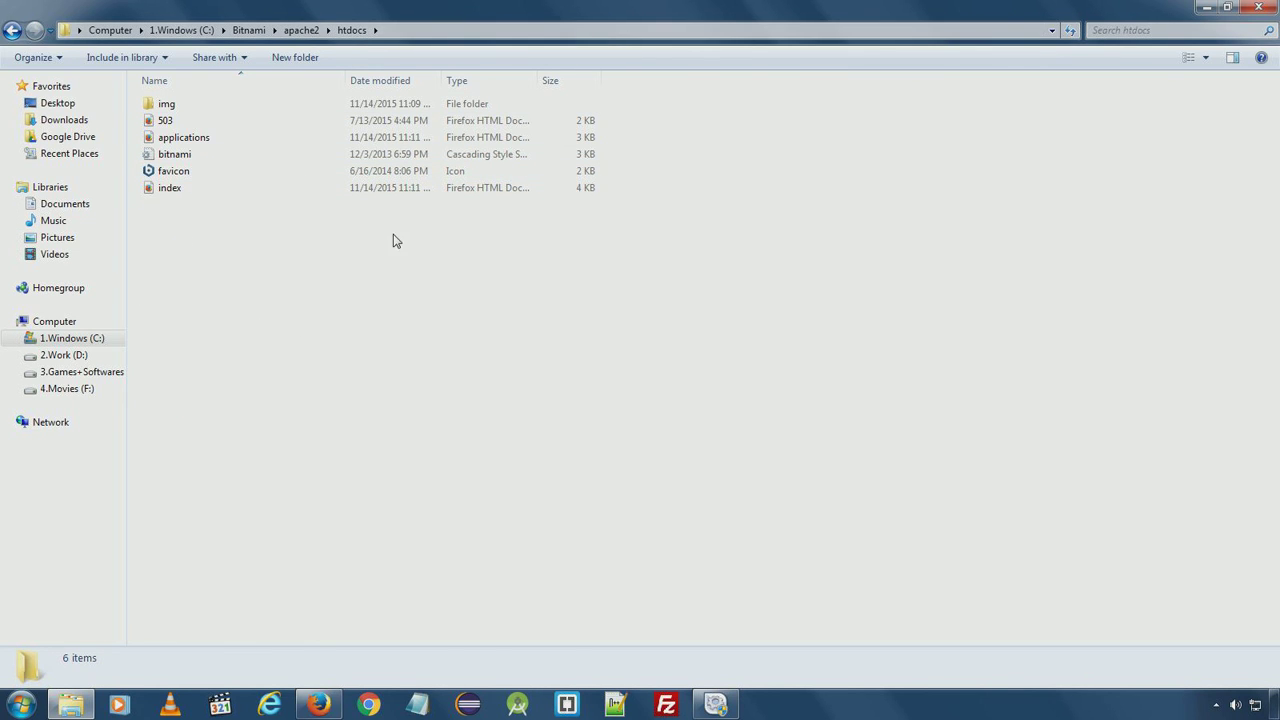
{"action": "mouse_move", "coordinate": [384, 236]}
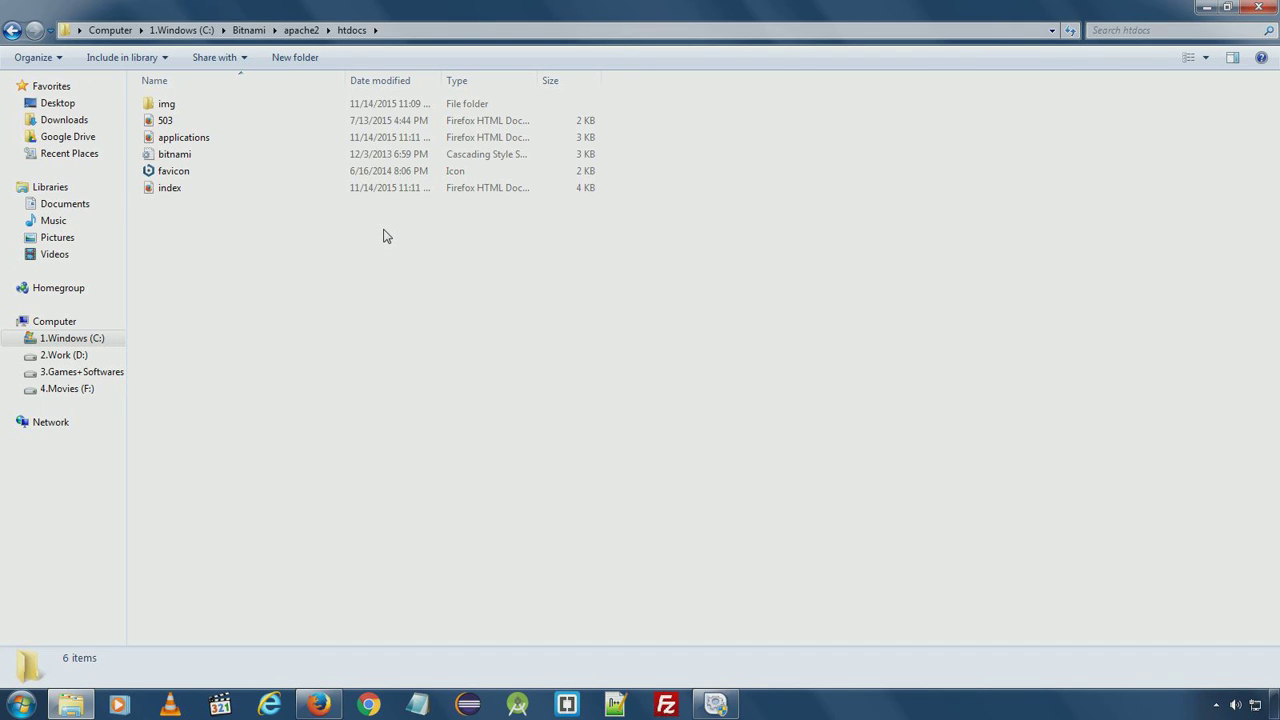
{"action": "mouse_move", "coordinate": [324, 324]}
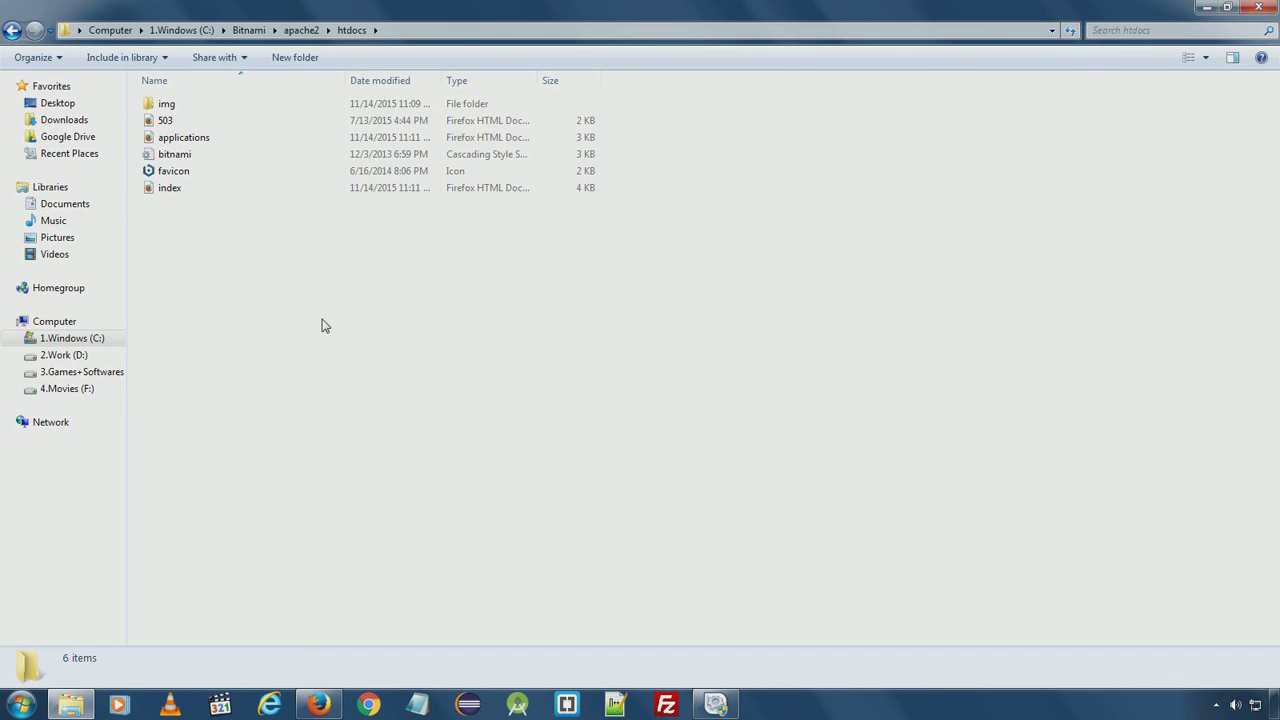
{"action": "left_click", "coordinate": [716, 702]}
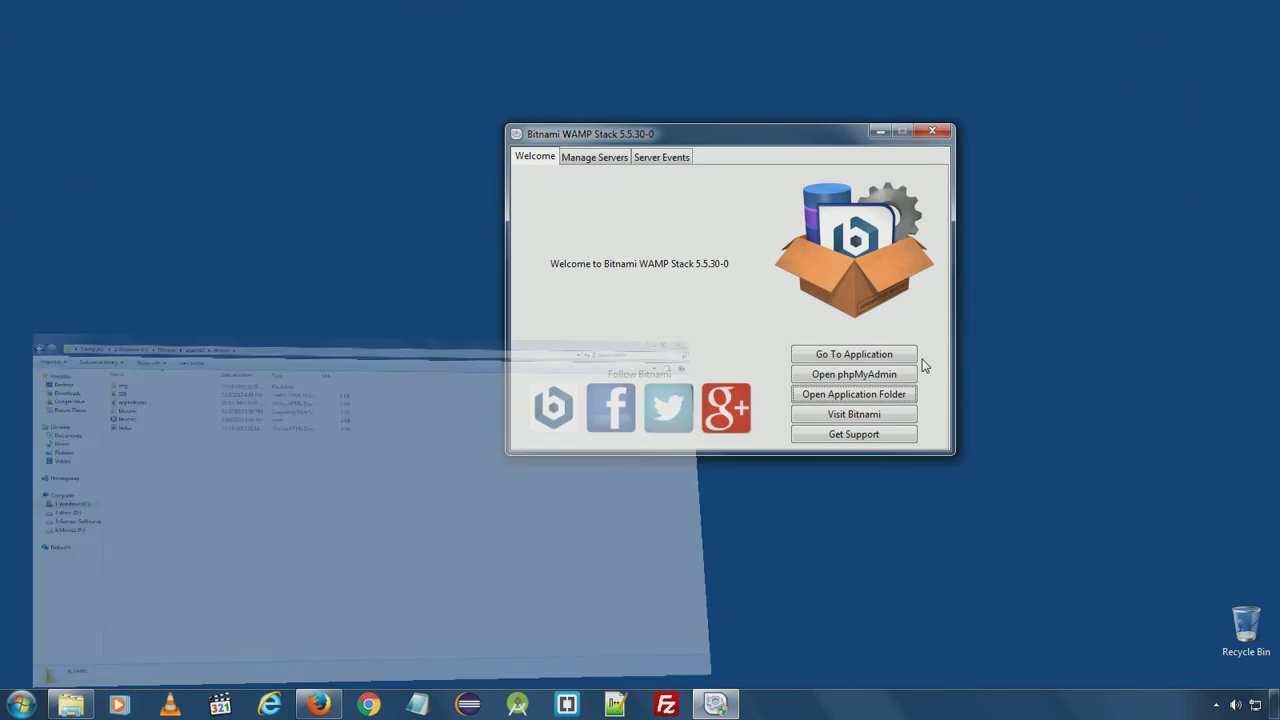
Step: Write <?php echo 'PHP Works!'; ?> in a blank Notepad++ tab
{"action": "left_click", "coordinate": [616, 702]}
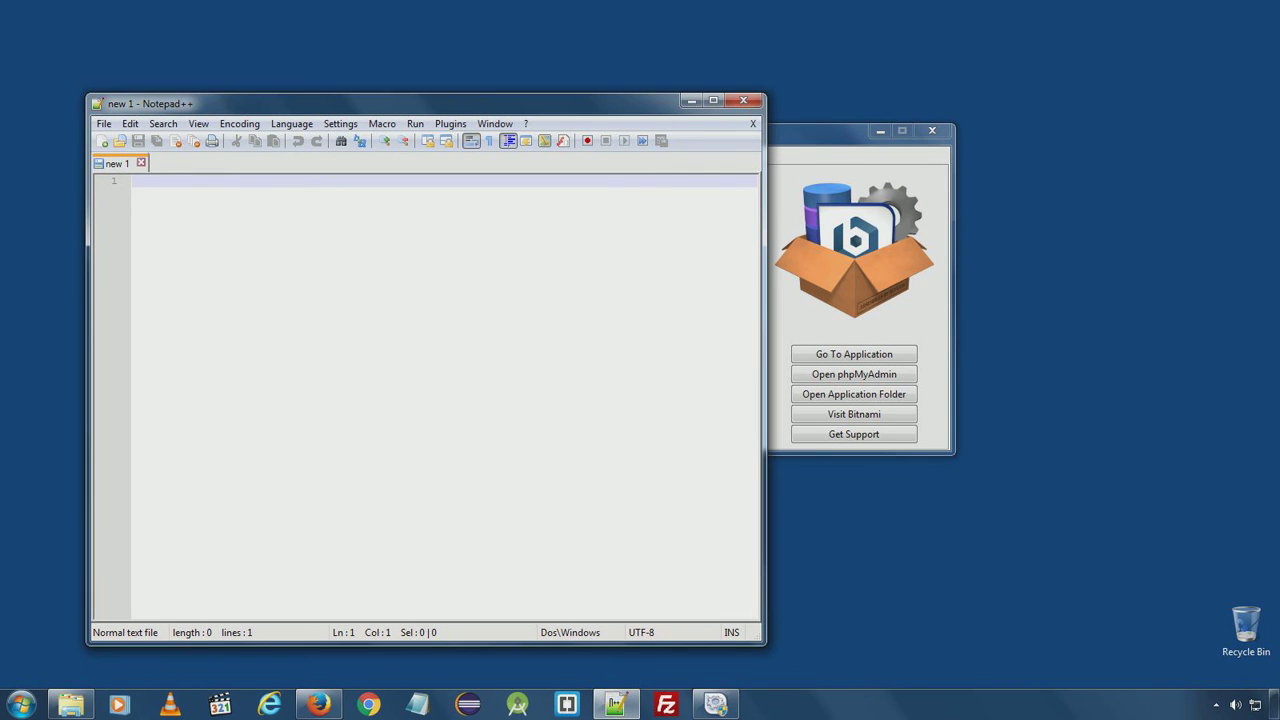
{"action": "type", "text": "<?php"}
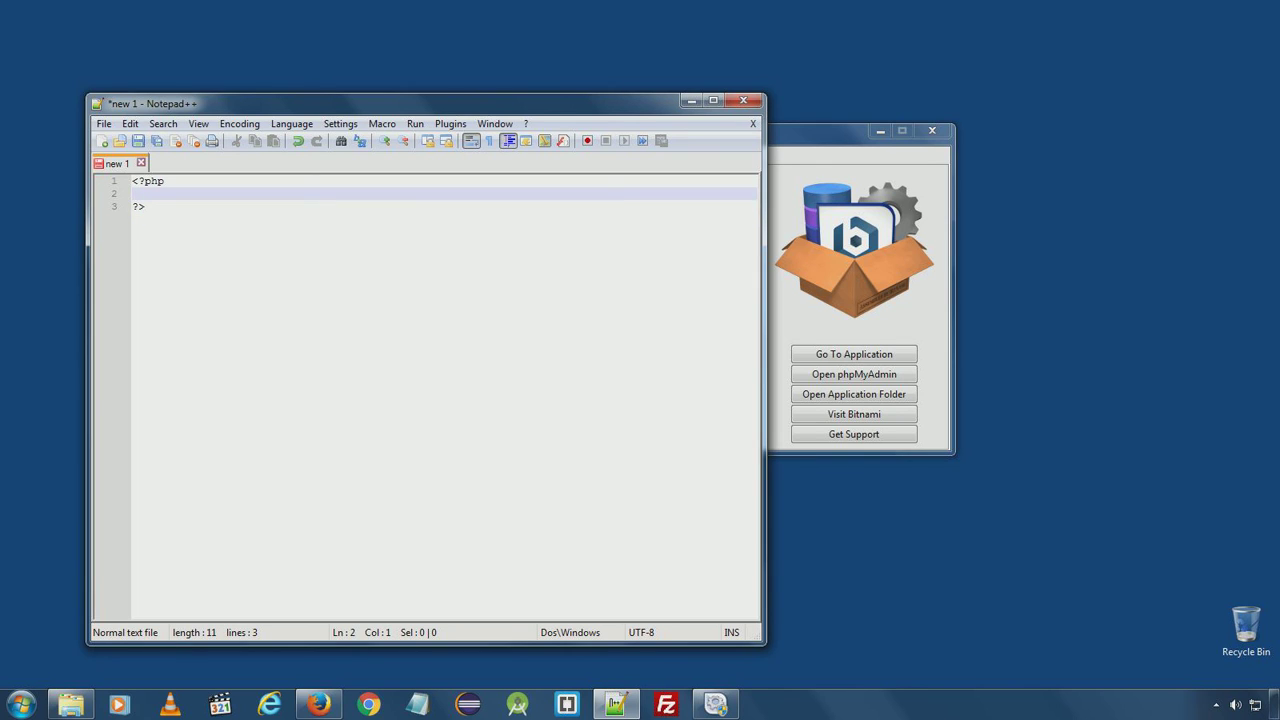
{"action": "type", "text": "echo ''"}
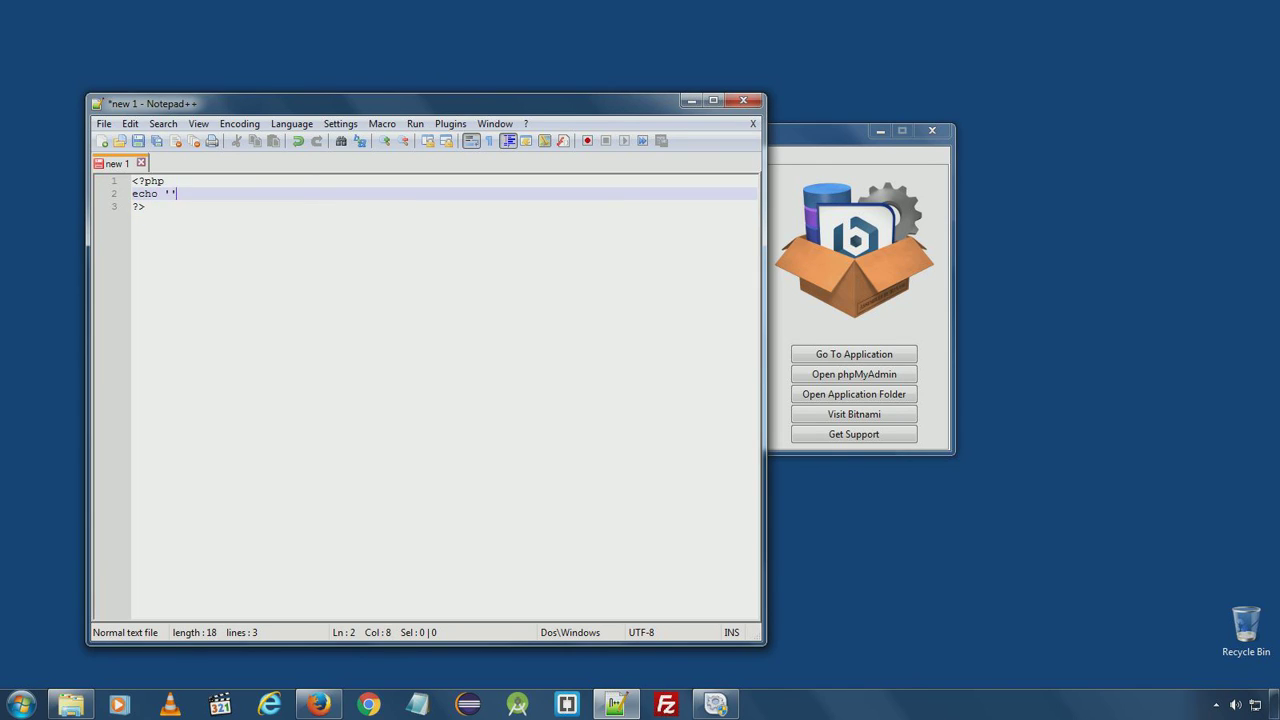
{"action": "type", "text": ";"}
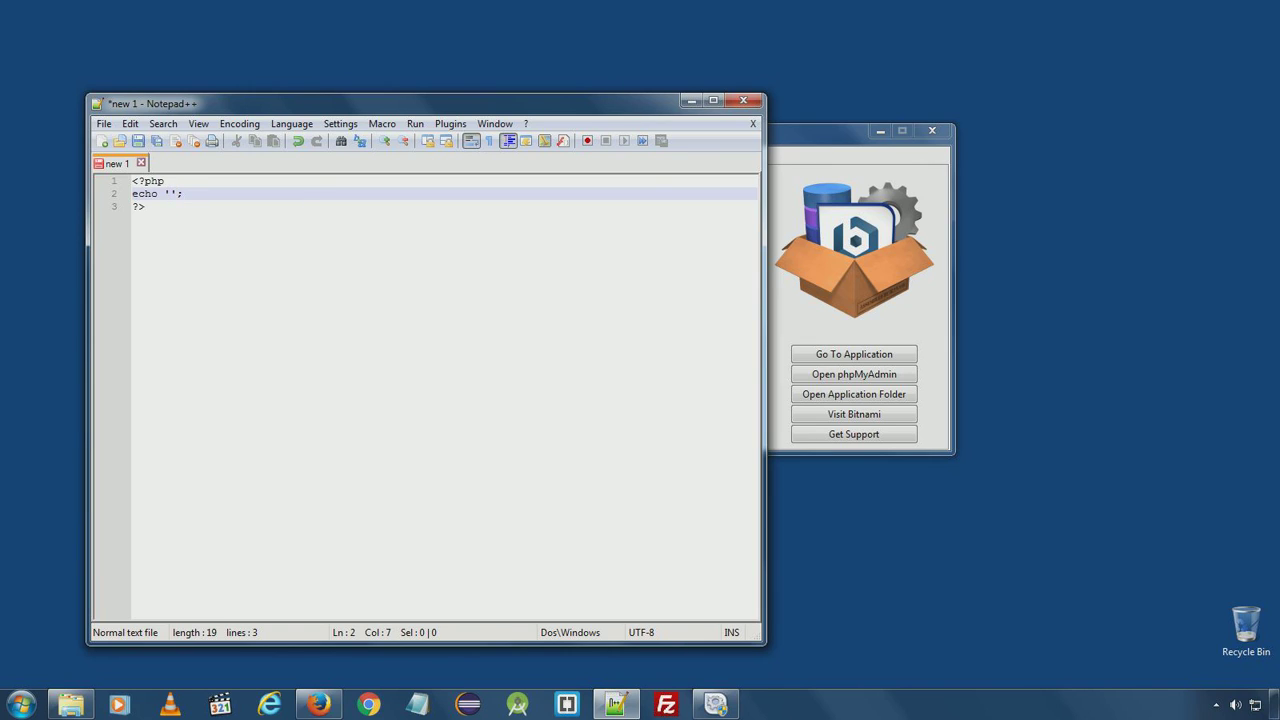
{"action": "type", "text": "PHP Works"}
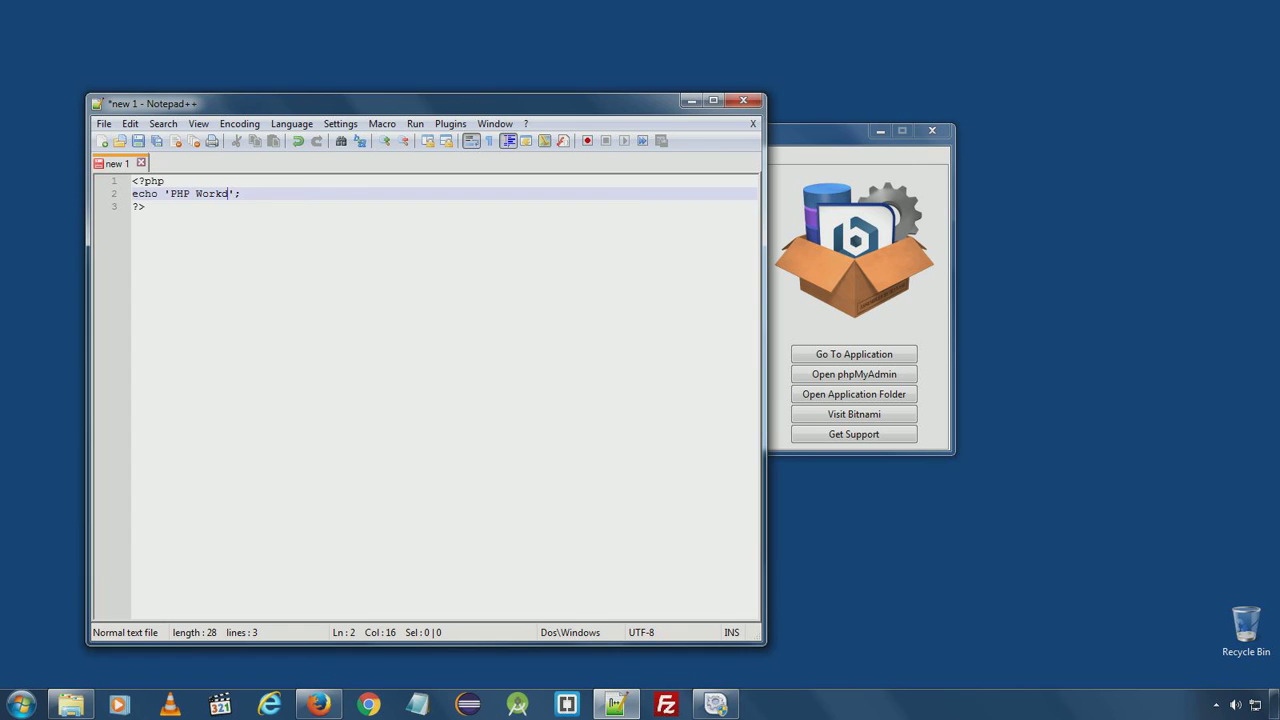
{"action": "type", "text": "!"}
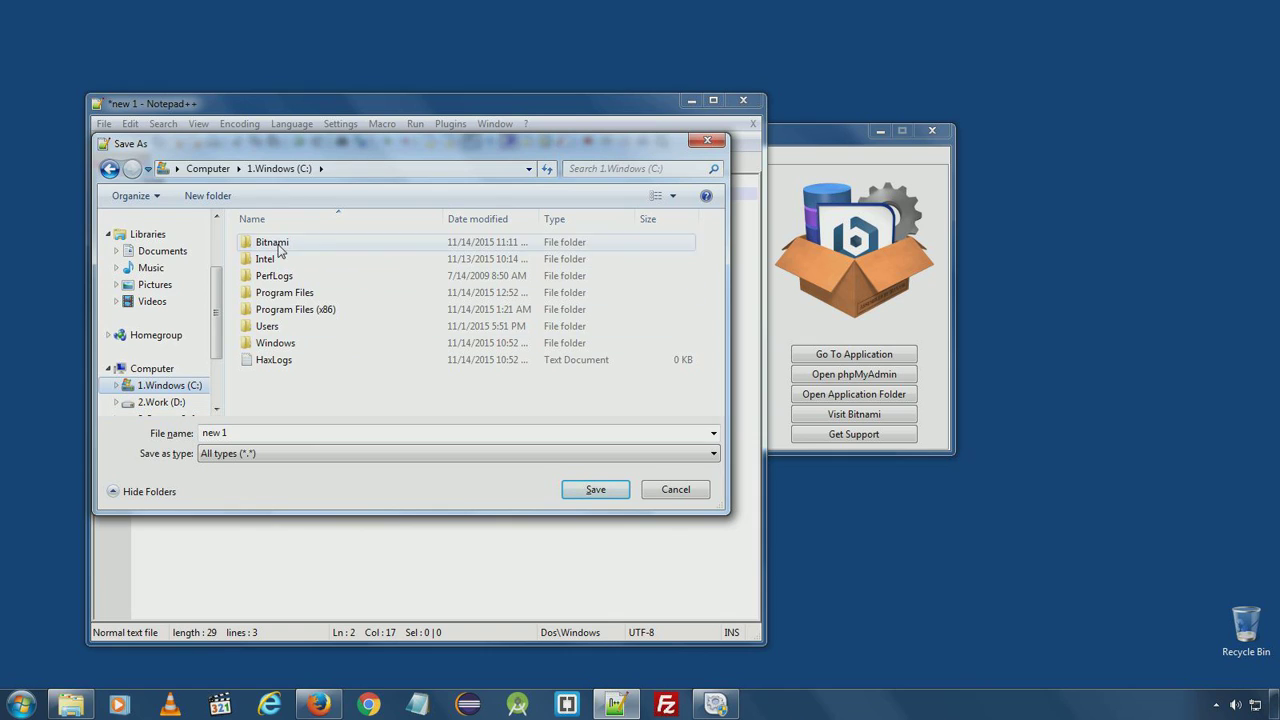
Step: Save the script as test.php in C:\Bitnami\apache2\htdocs
{"action": "double_click", "coordinate": [272, 242]}
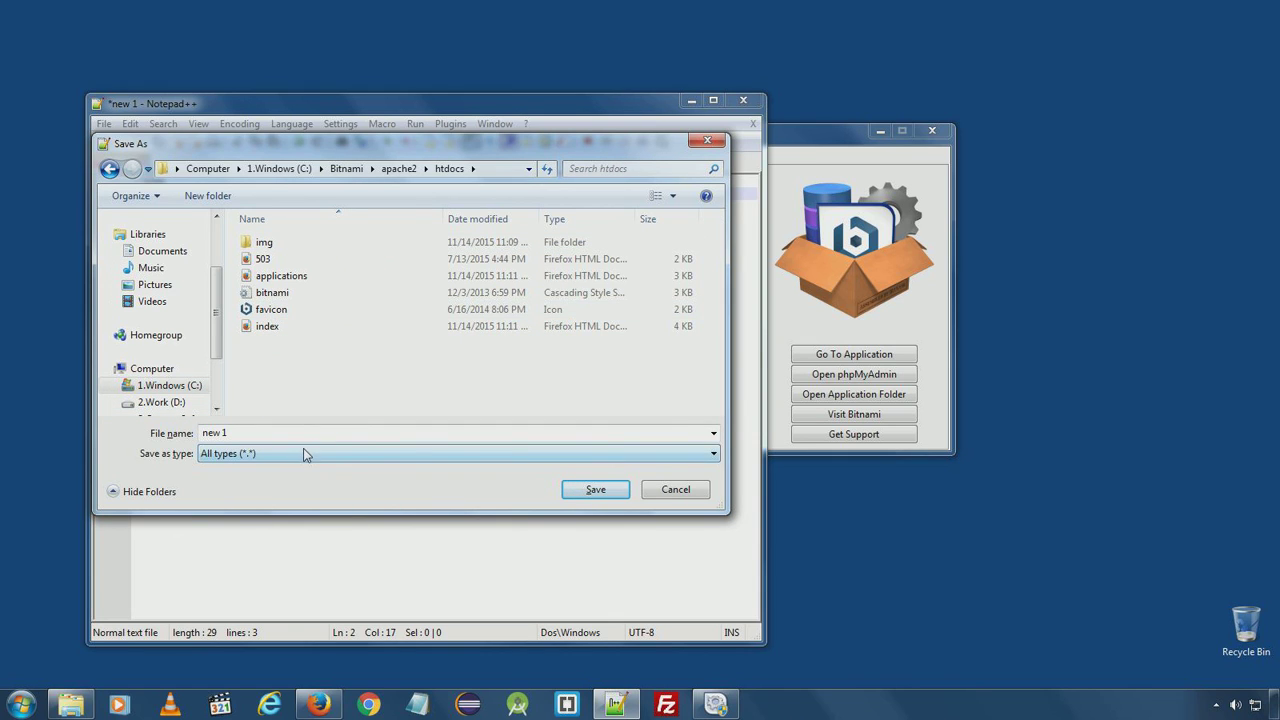
{"action": "type", "text": "test."}
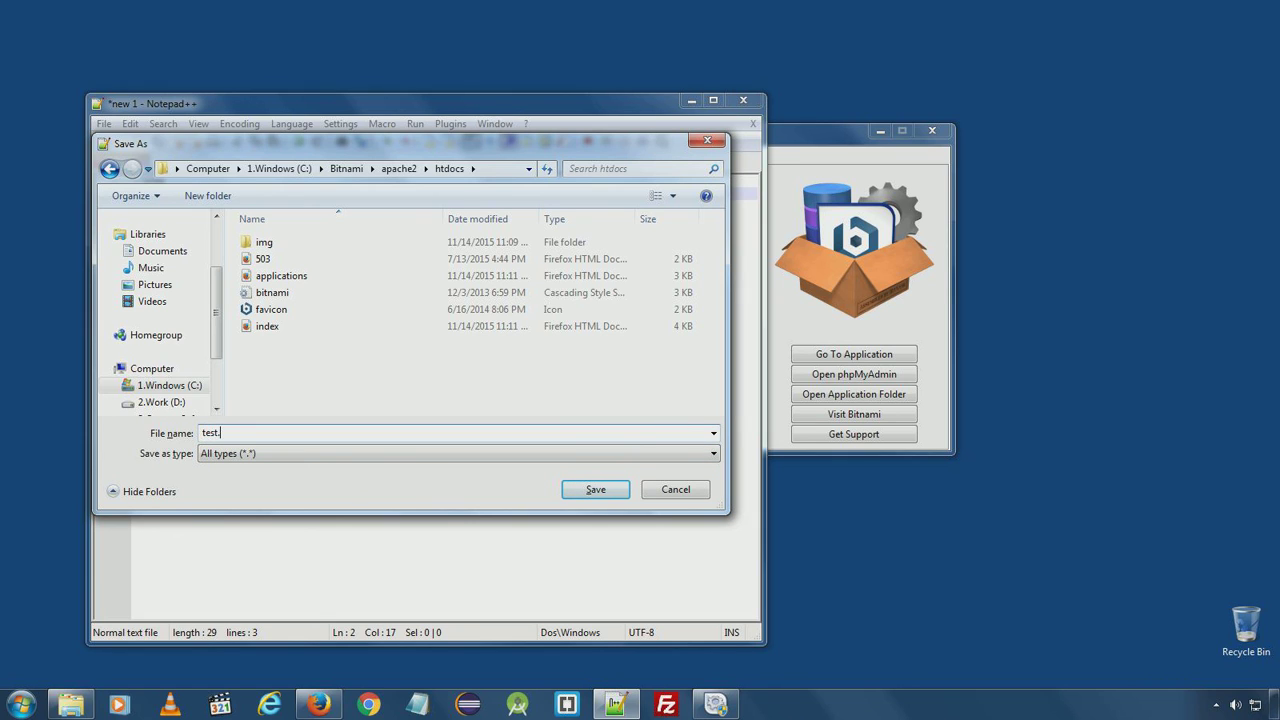
{"action": "type", "text": "php"}
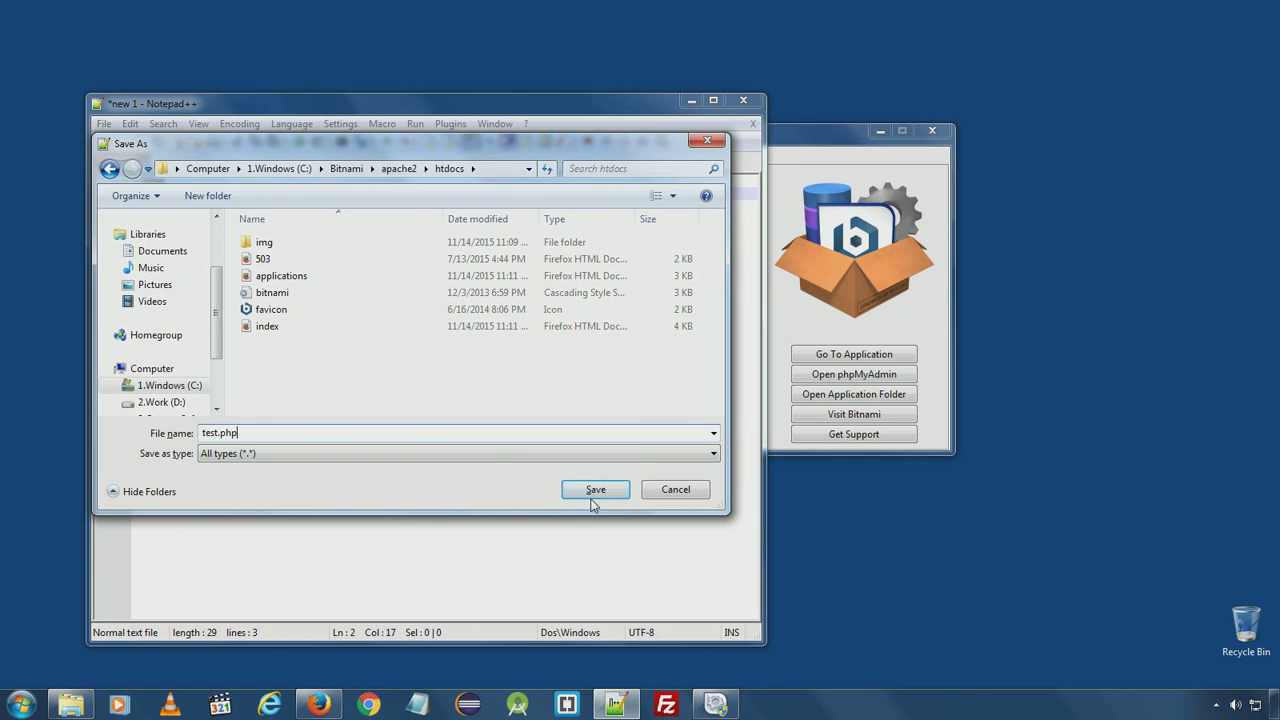
{"action": "left_click", "coordinate": [596, 488]}
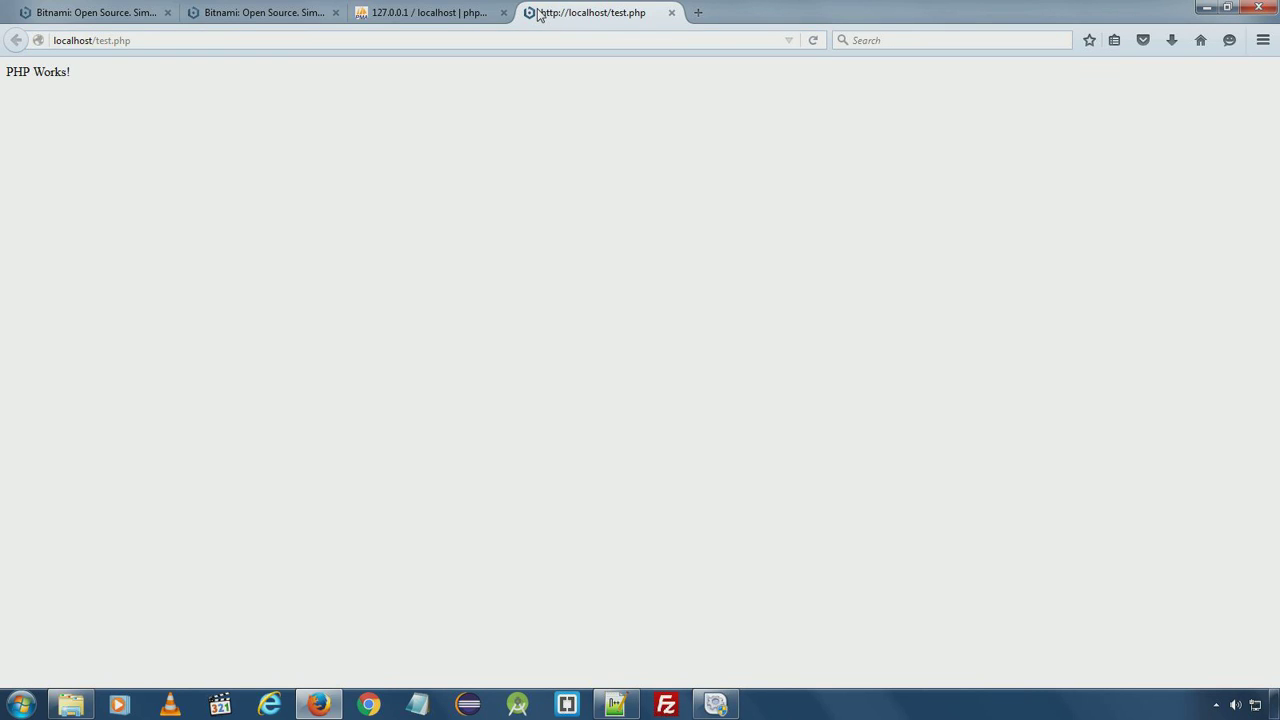
{"action": "mouse_move", "coordinate": [140, 68]}
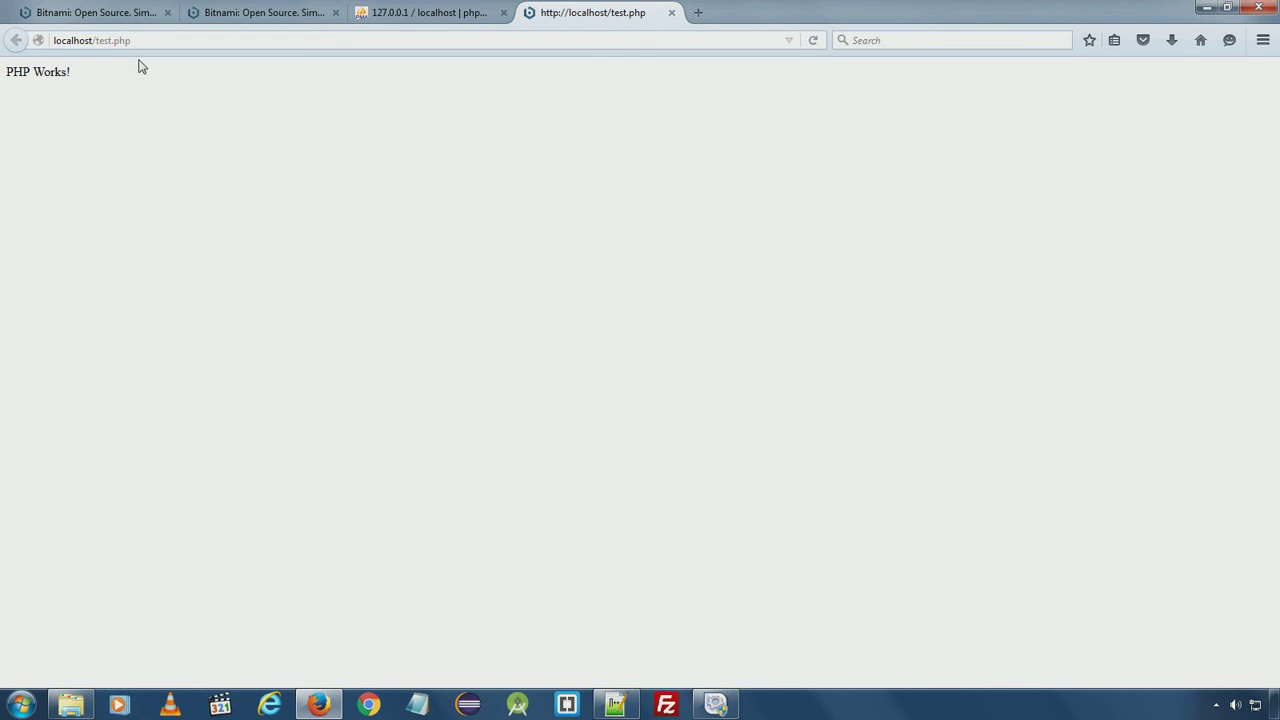
{"action": "mouse_move", "coordinate": [1190, 14]}
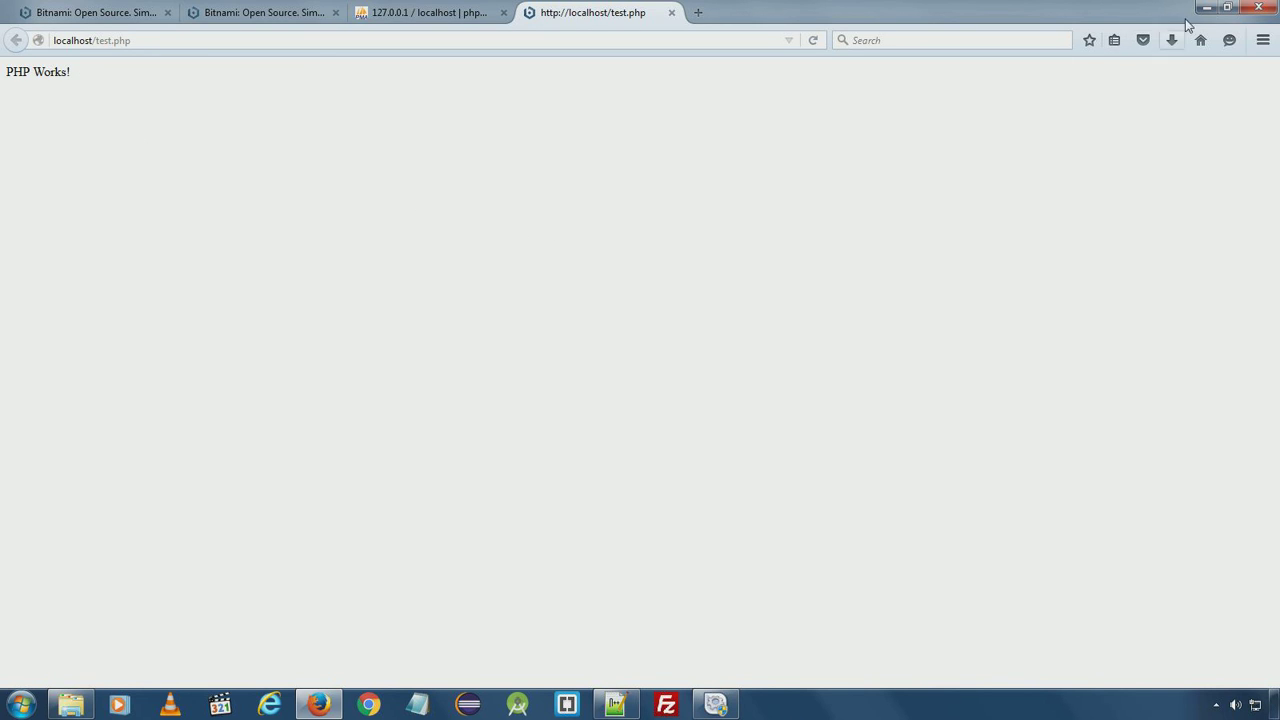
{"action": "mouse_move", "coordinate": [70, 96]}
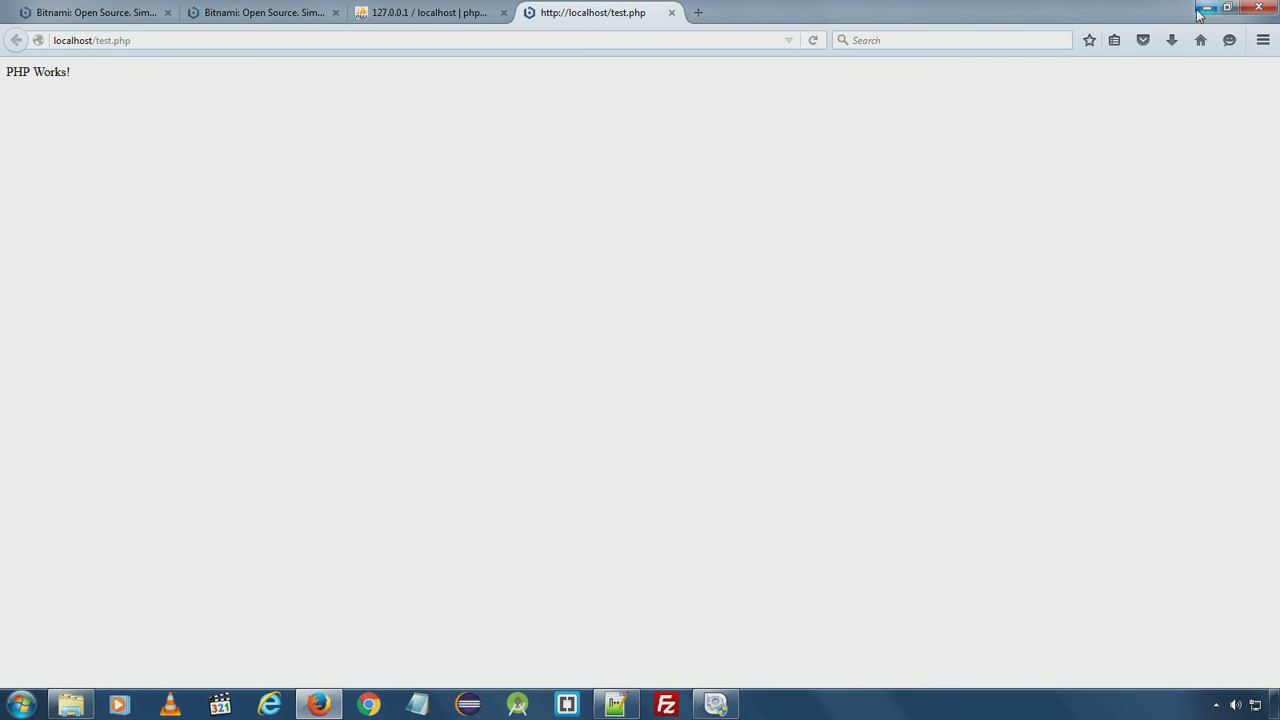
{"action": "mouse_move", "coordinate": [1208, 24]}
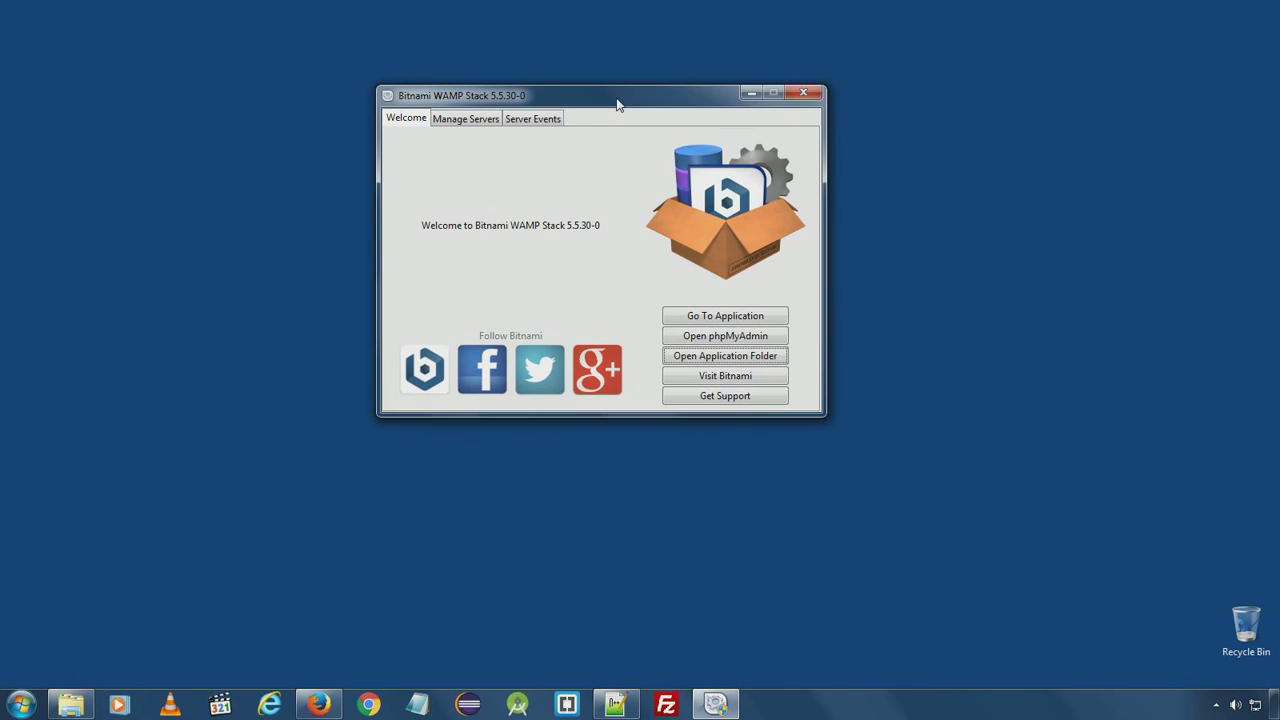
{"action": "mouse_move", "coordinate": [1044, 300]}
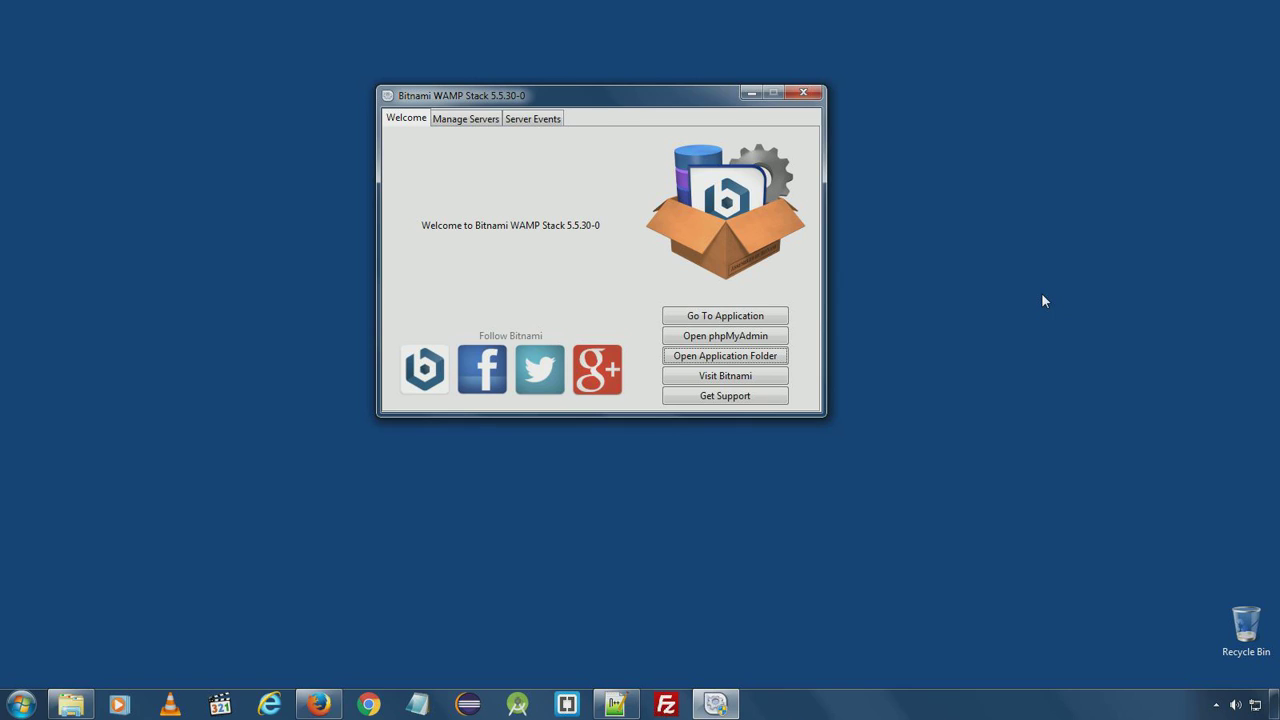
{"action": "mouse_move", "coordinate": [1036, 276]}
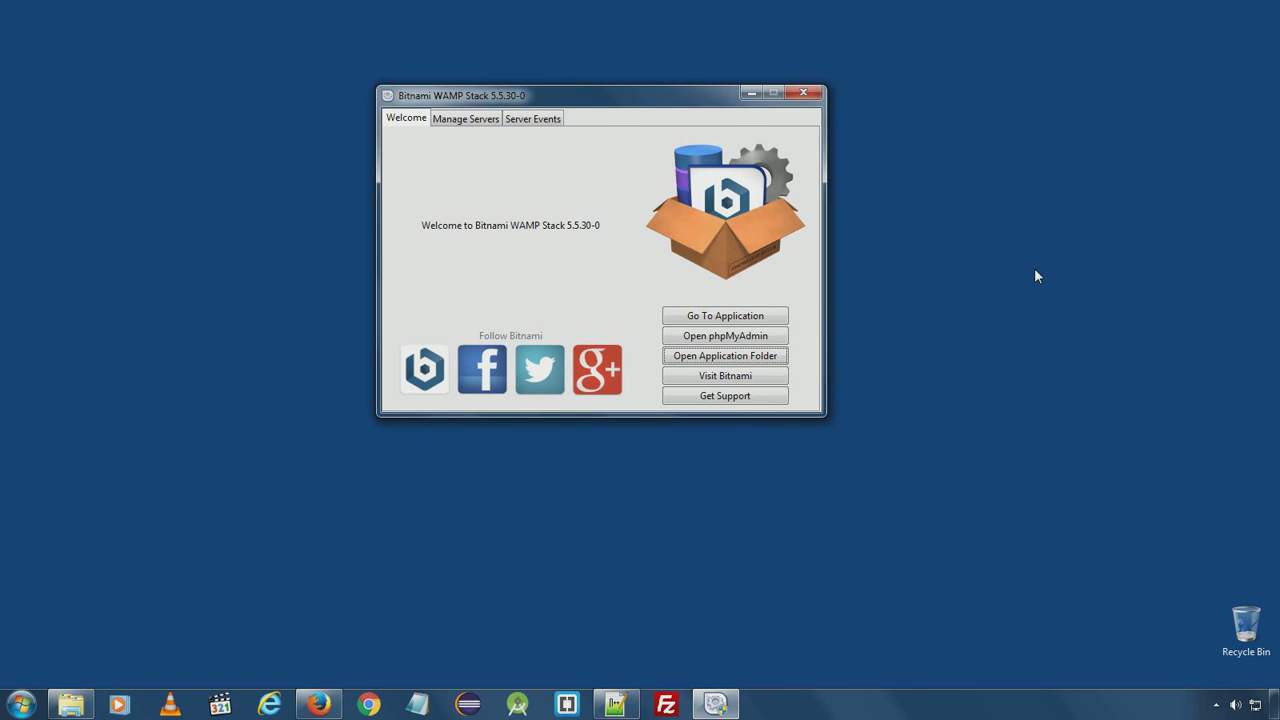